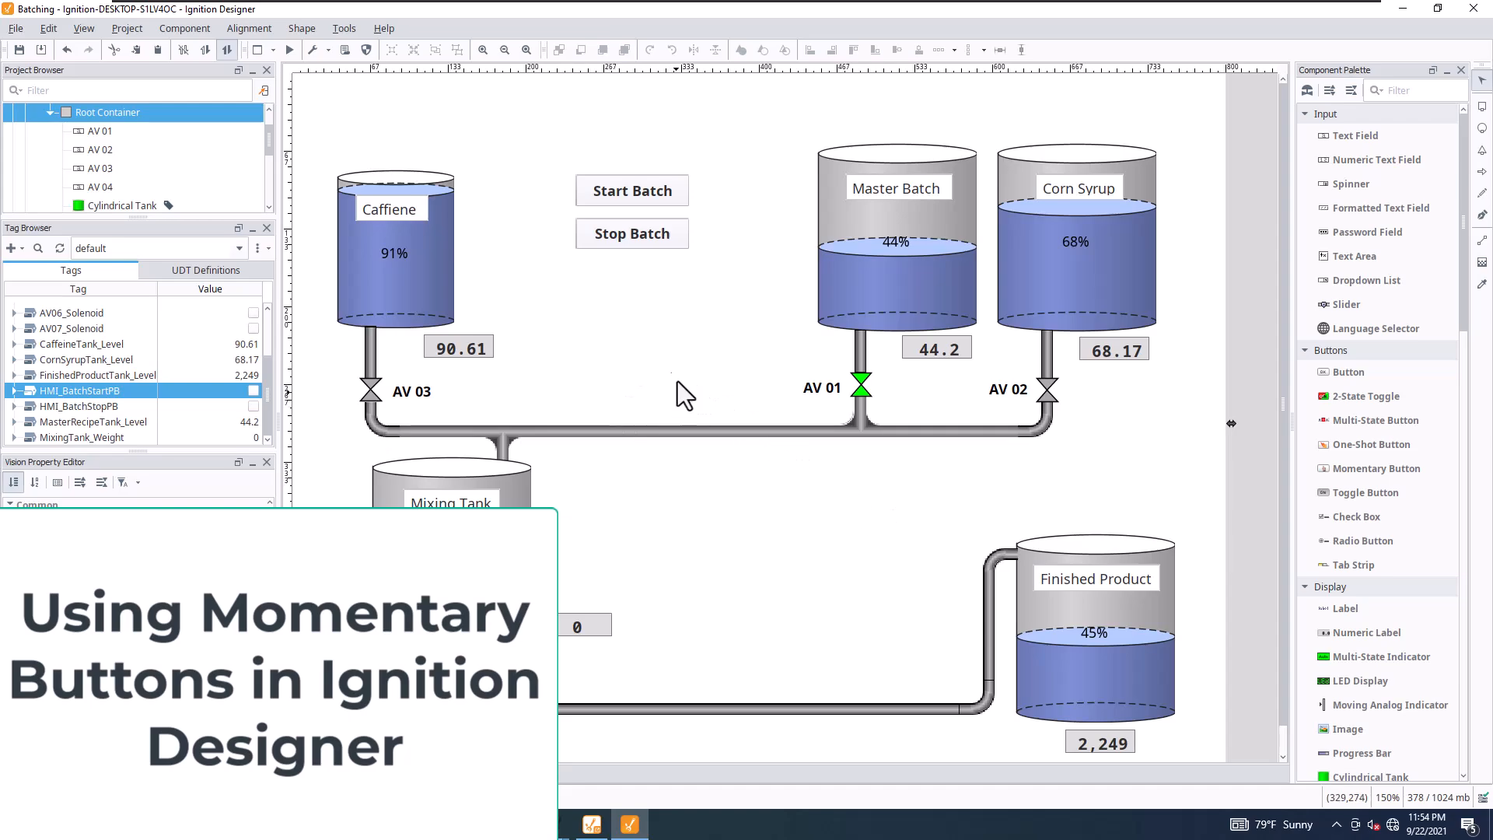
Adjust the AV 03 valve label styling, leaving it without a border
{"action": "left_click", "coordinate": [457, 346]}
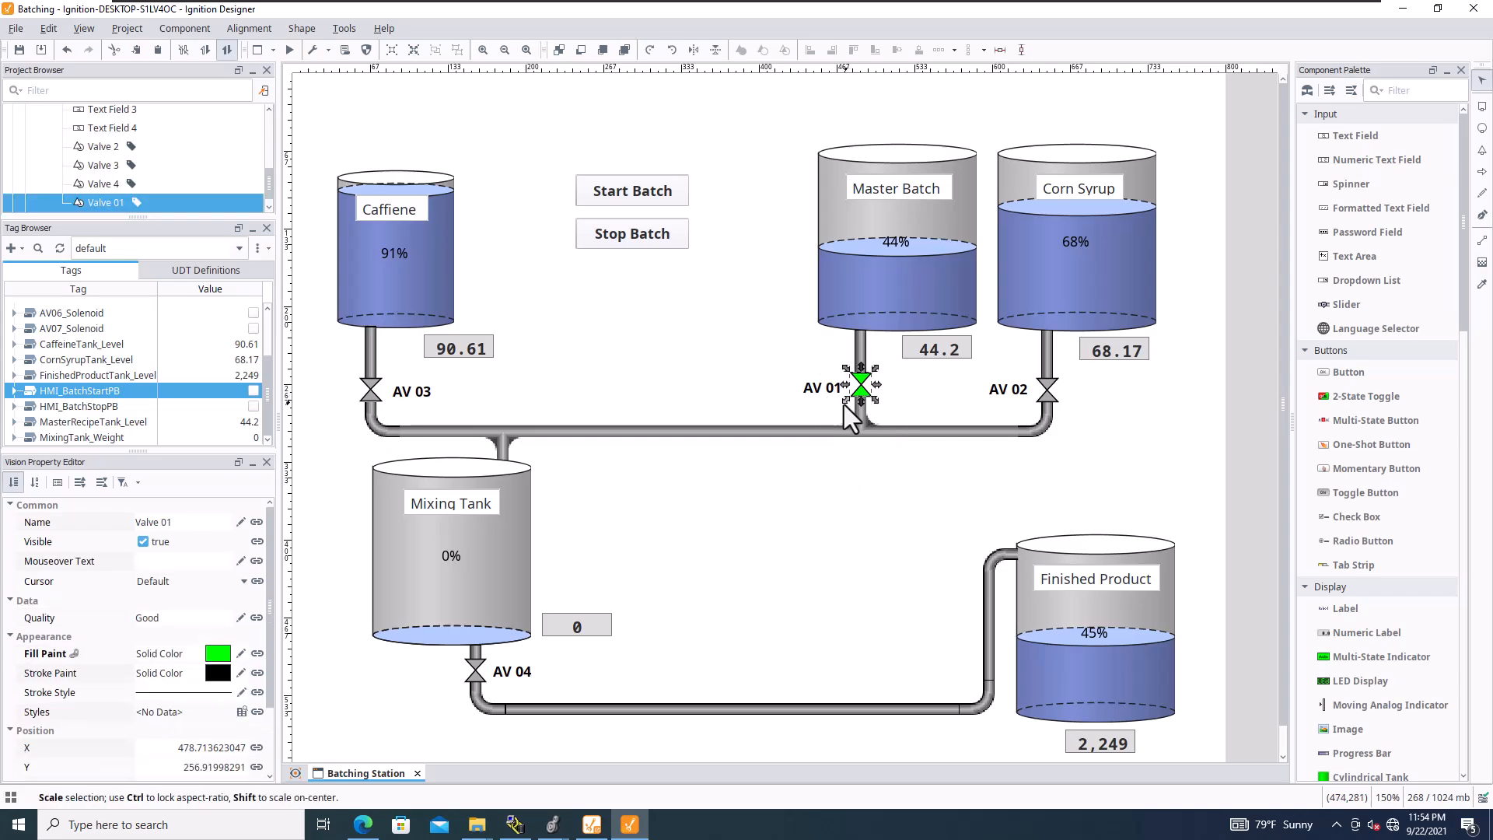
{"action": "mouse_move", "coordinate": [743, 448]}
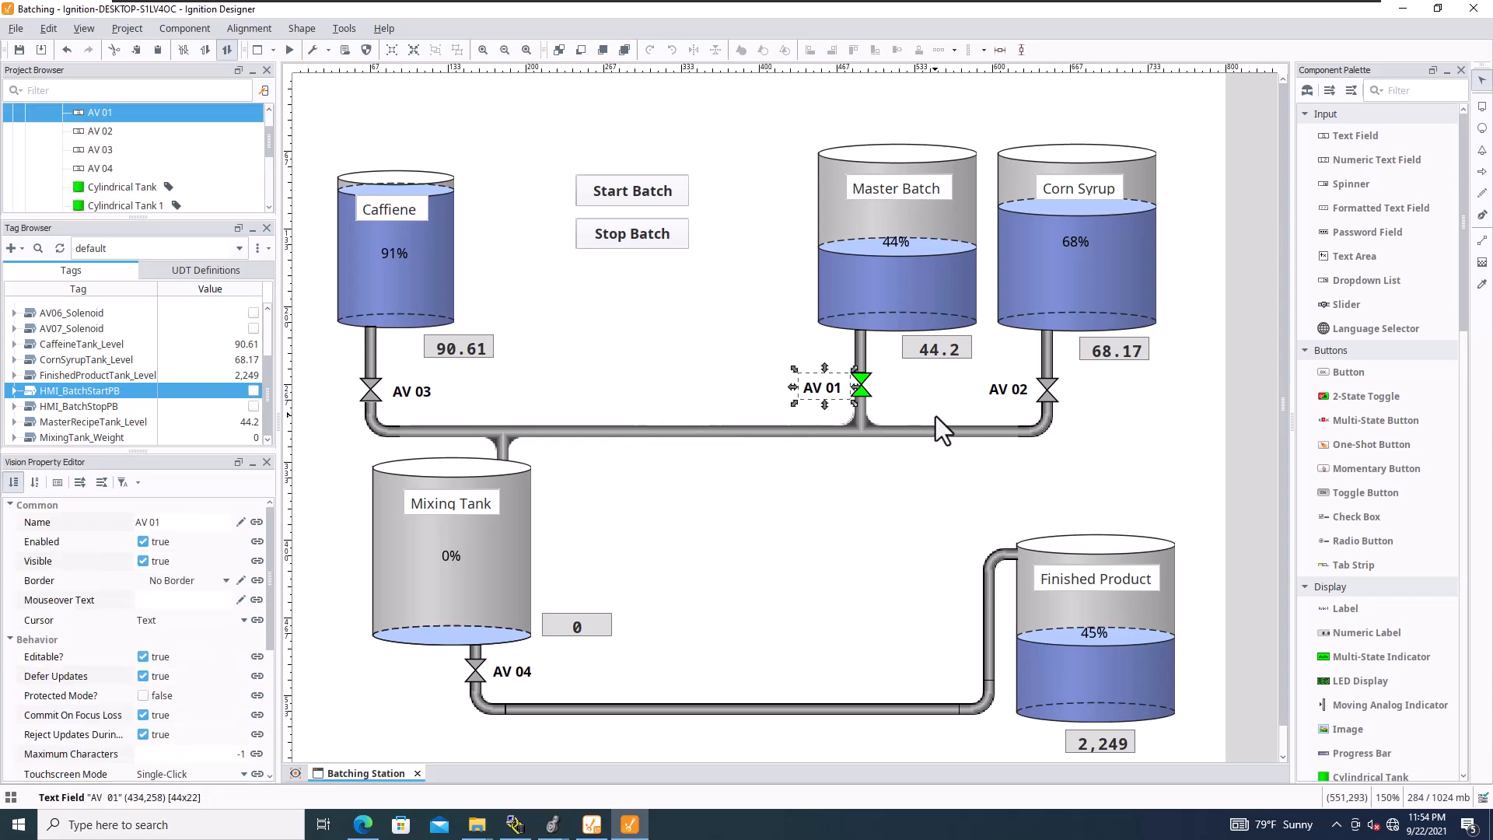
{"action": "left_click", "coordinate": [392, 390]}
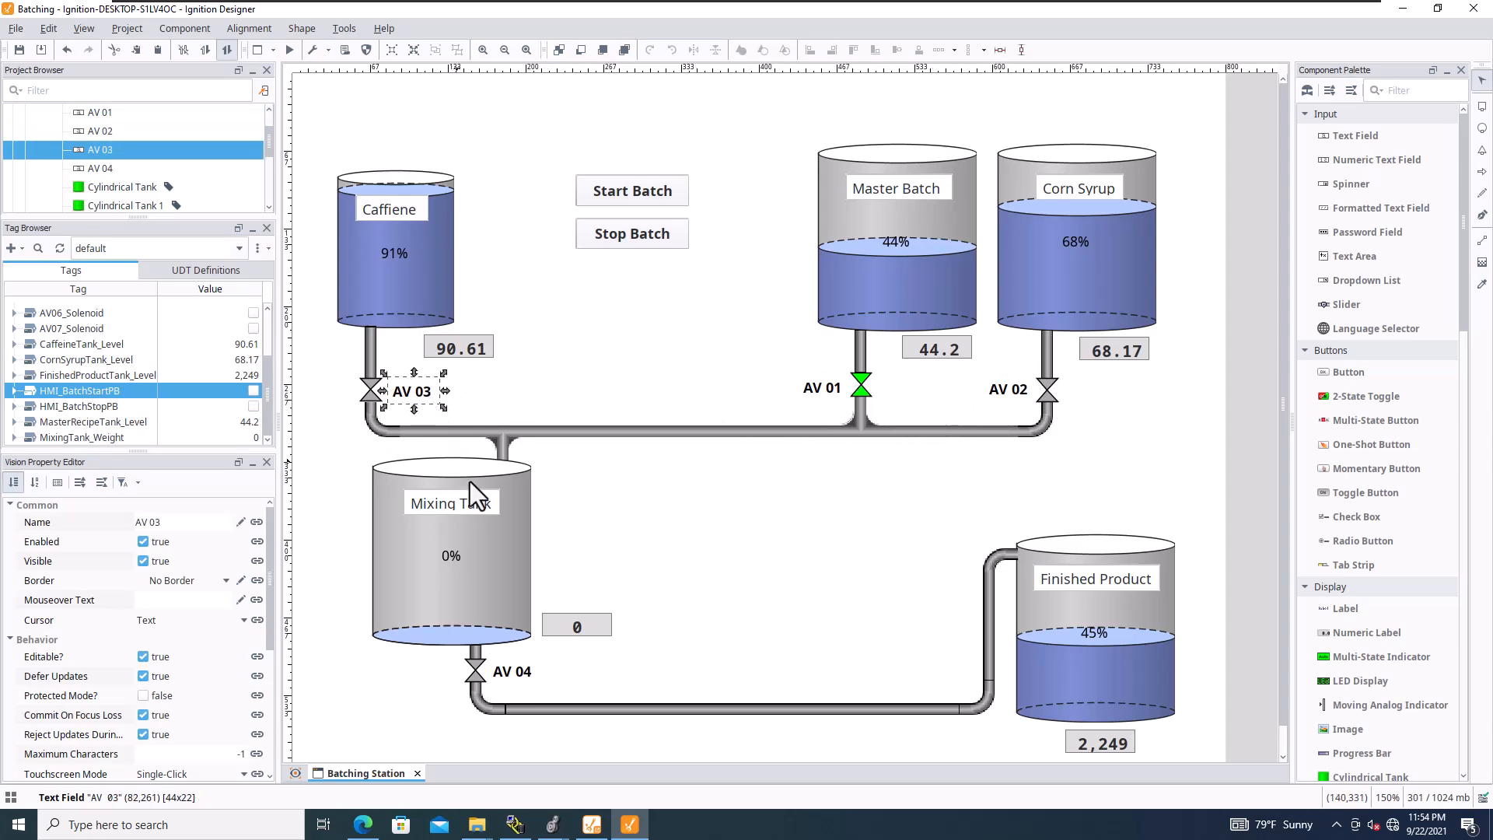
{"action": "left_click", "coordinate": [476, 672]}
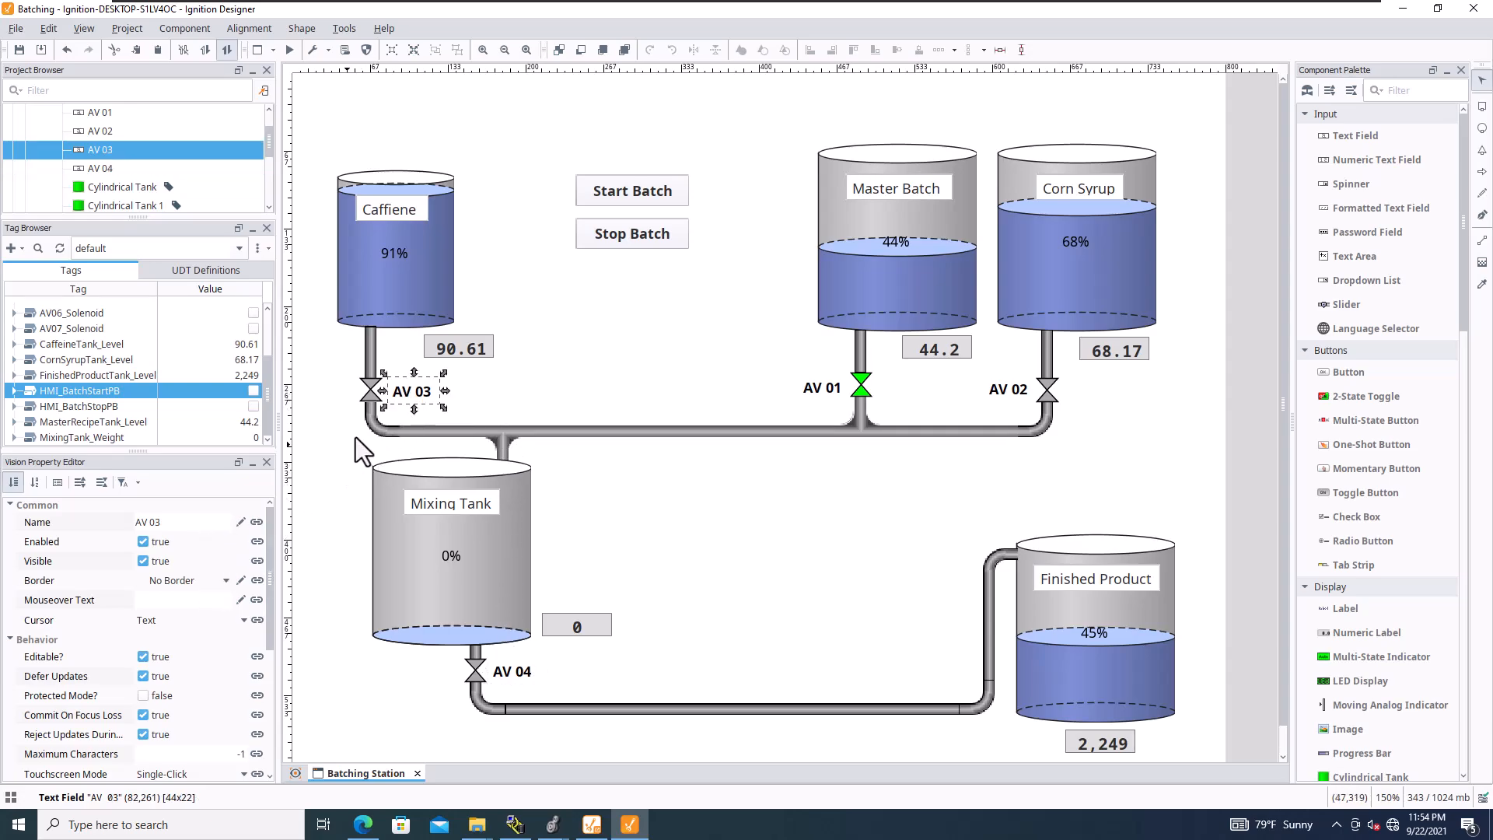
{"action": "mouse_move", "coordinate": [1036, 317]}
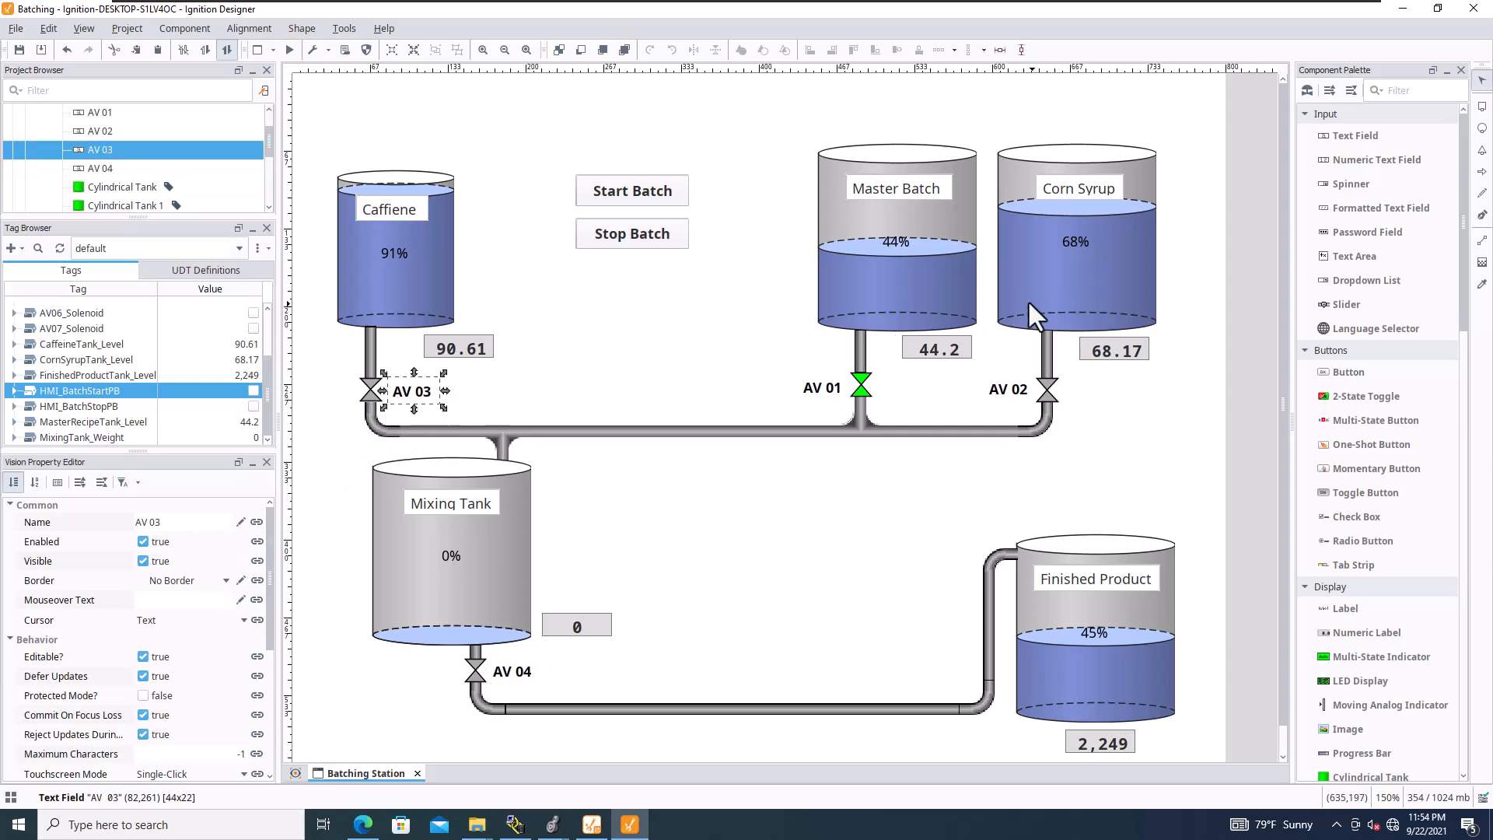
{"action": "mouse_move", "coordinate": [359, 609]}
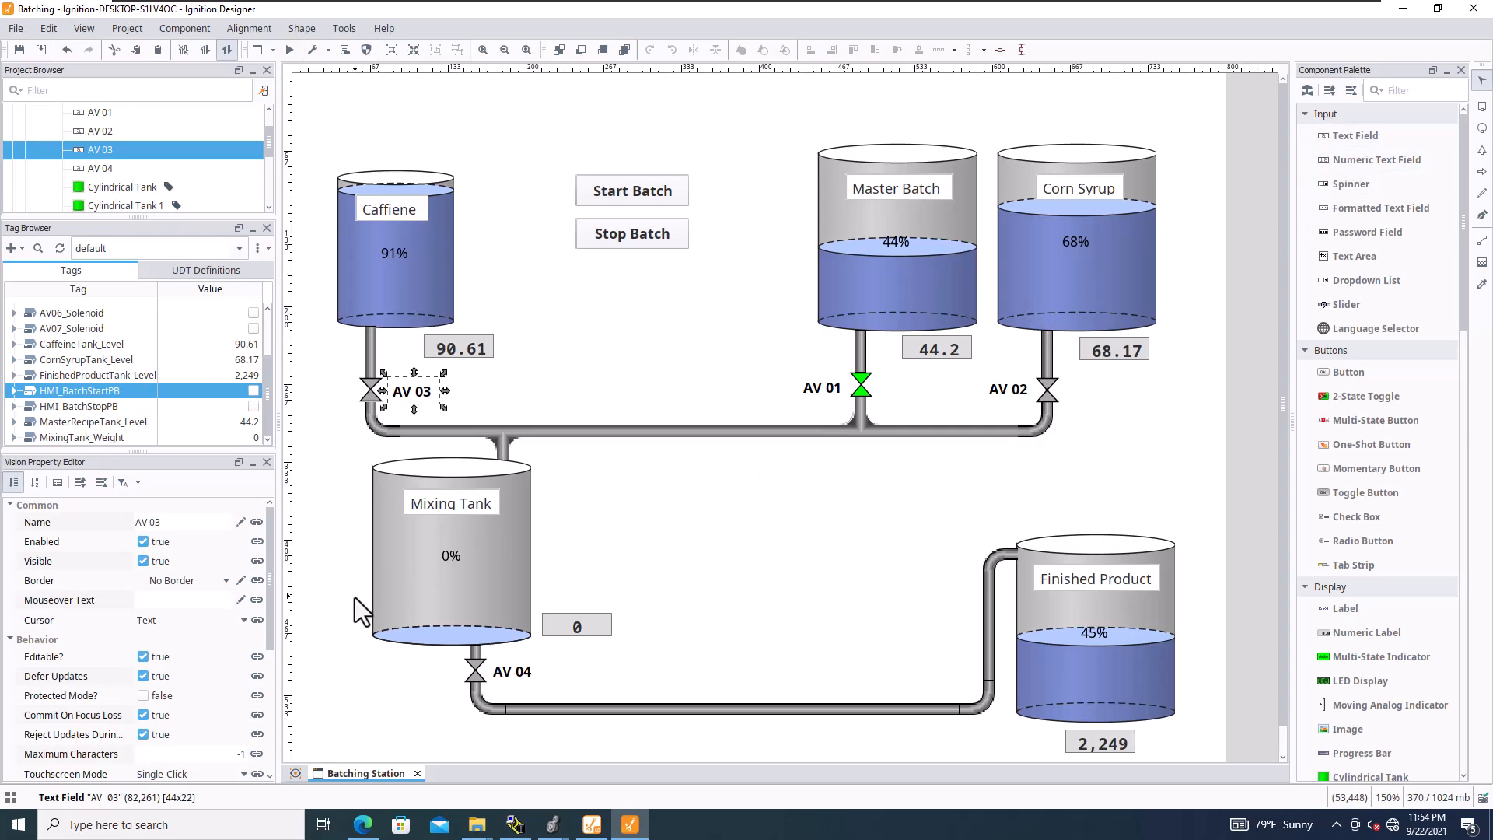
{"action": "mouse_move", "coordinate": [229, 619]}
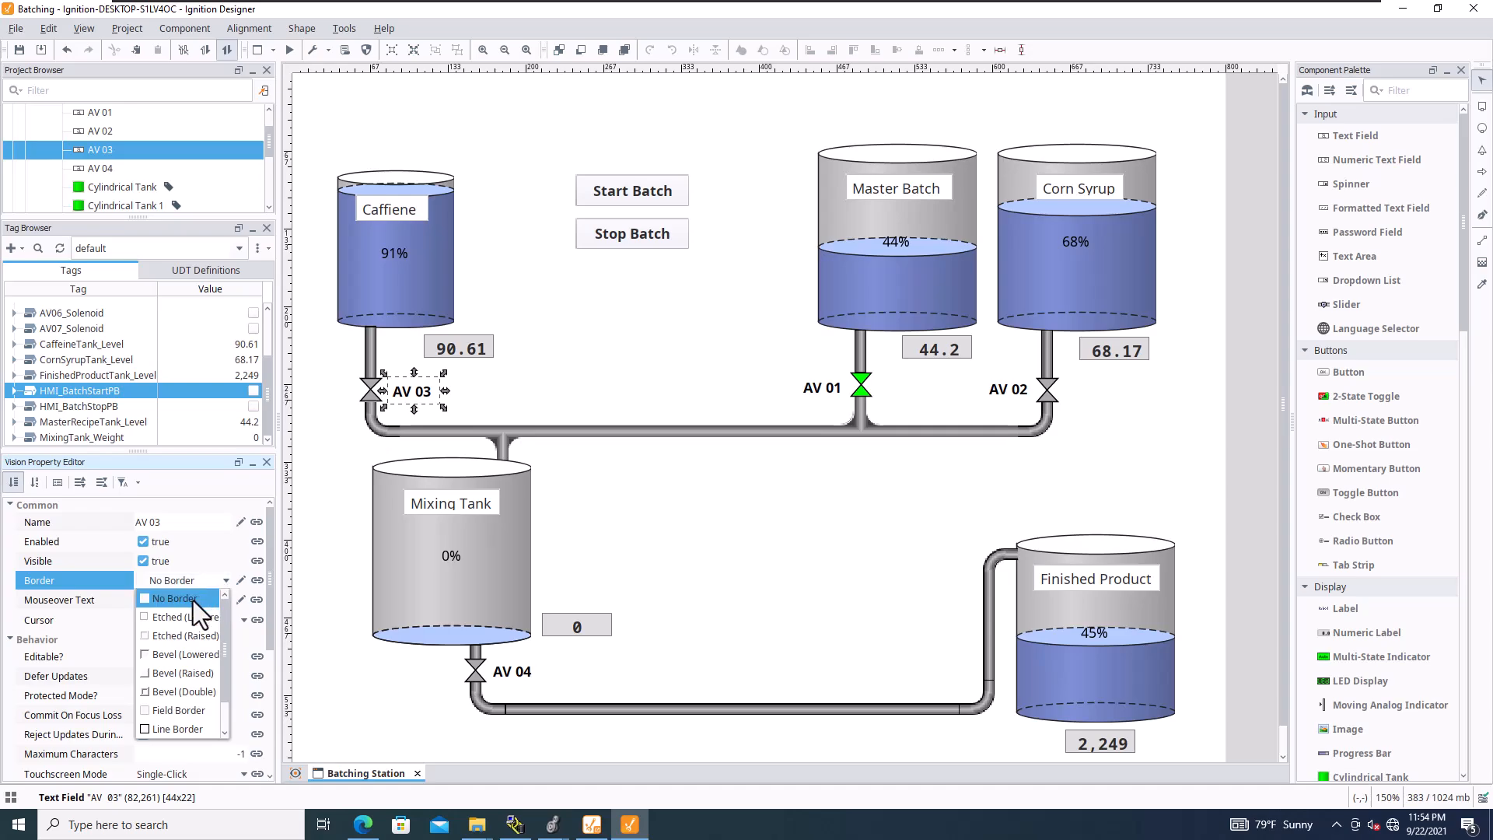
{"action": "left_click", "coordinate": [175, 598]}
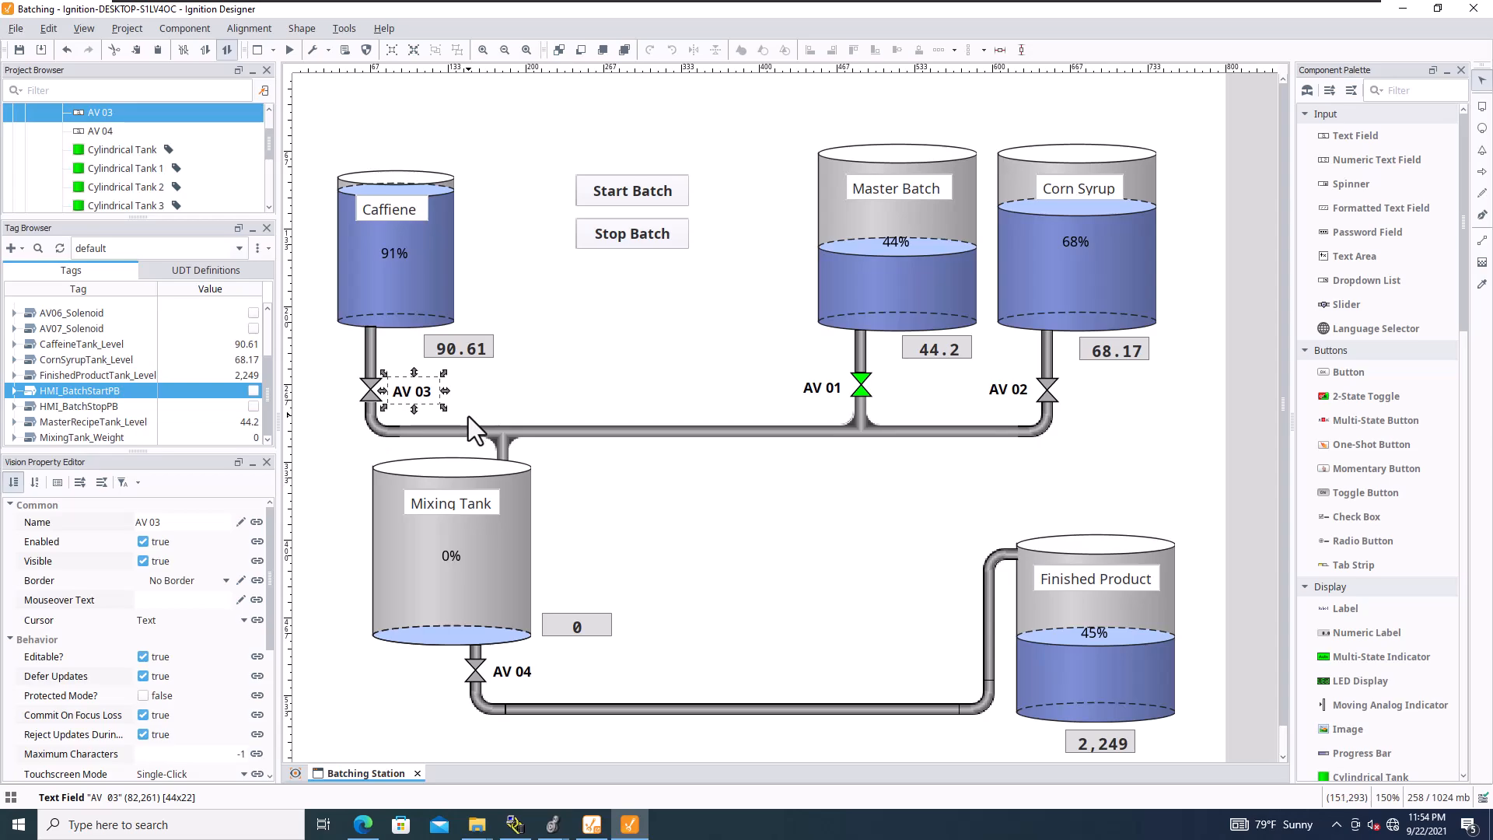
{"action": "mouse_move", "coordinate": [499, 429]}
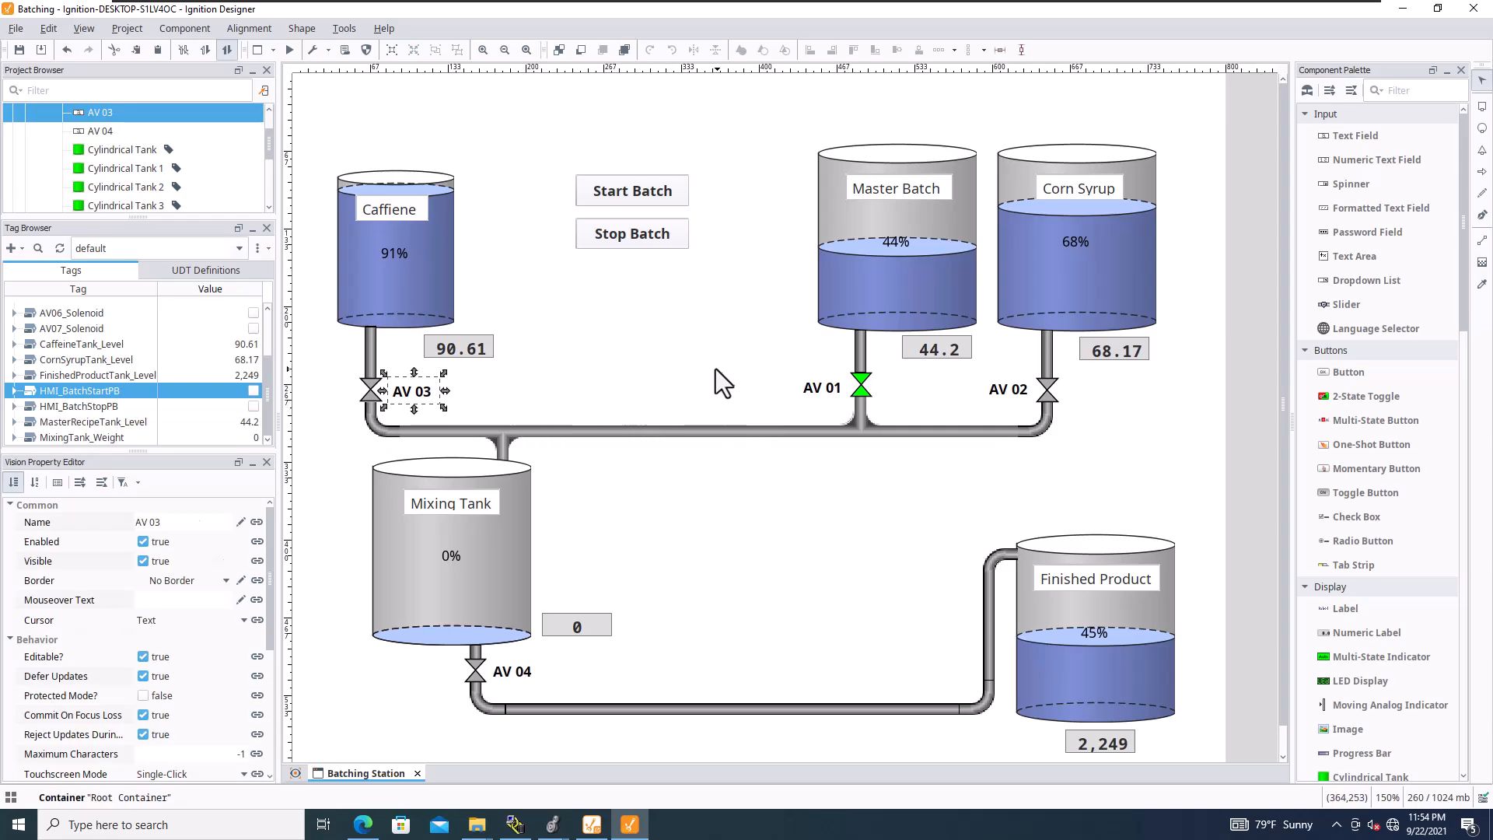
Name the new momentary button Start Batch PB and set its text to Start Batch
{"action": "left_click", "coordinate": [632, 190]}
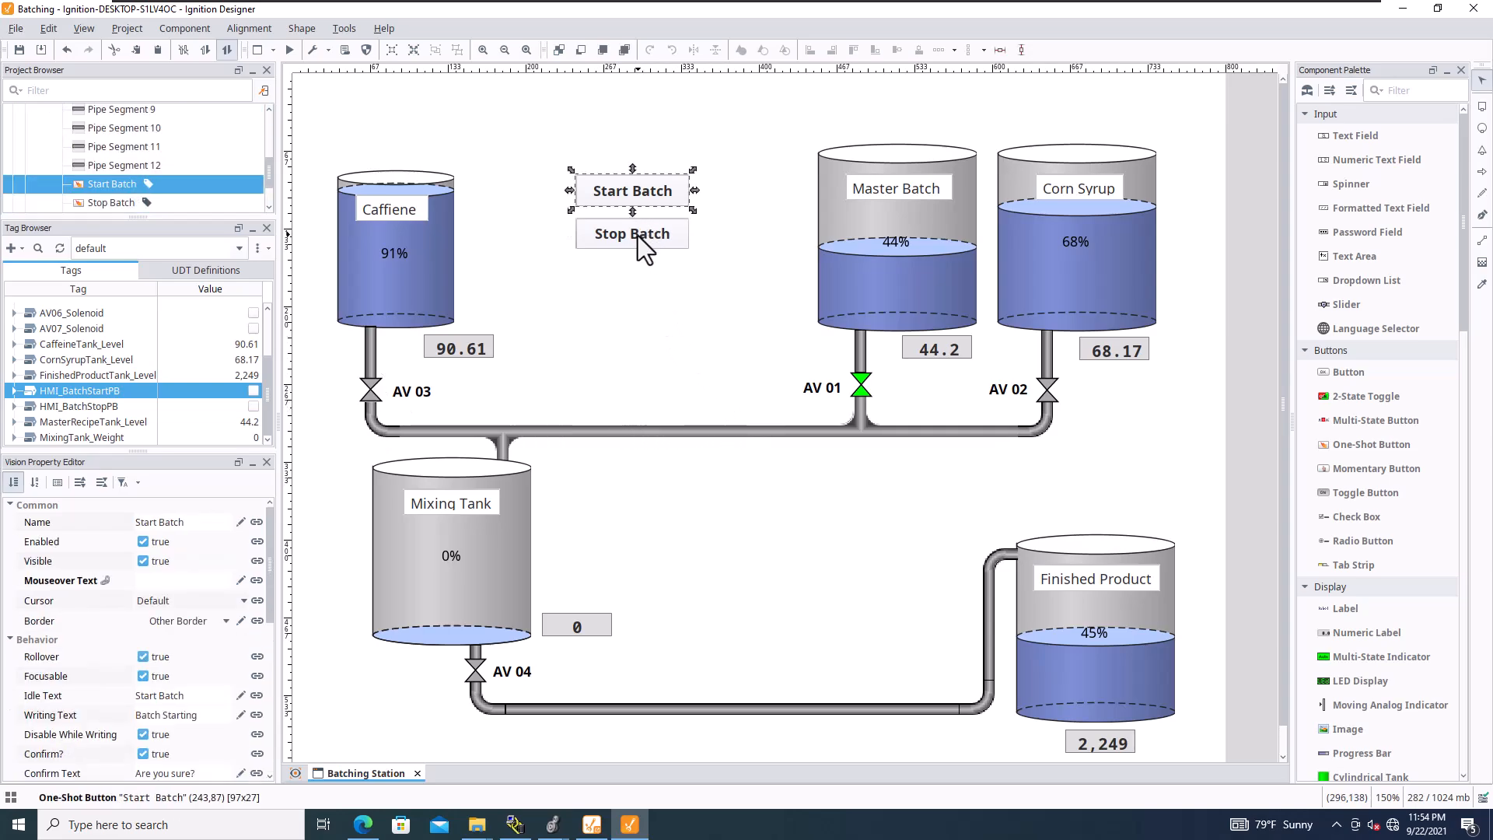
{"action": "mouse_move", "coordinate": [637, 249]}
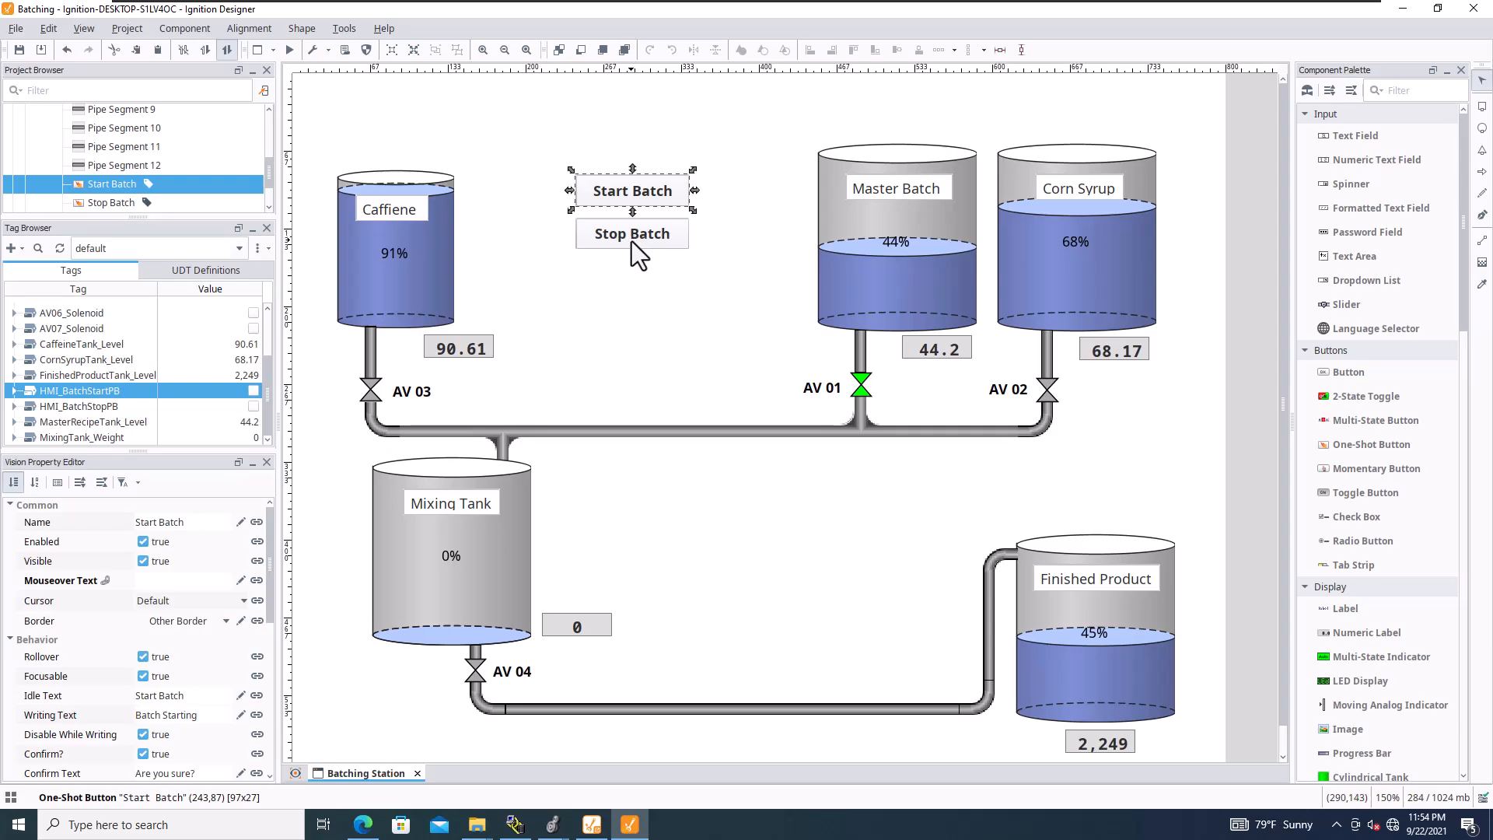
{"action": "mouse_move", "coordinate": [645, 265]}
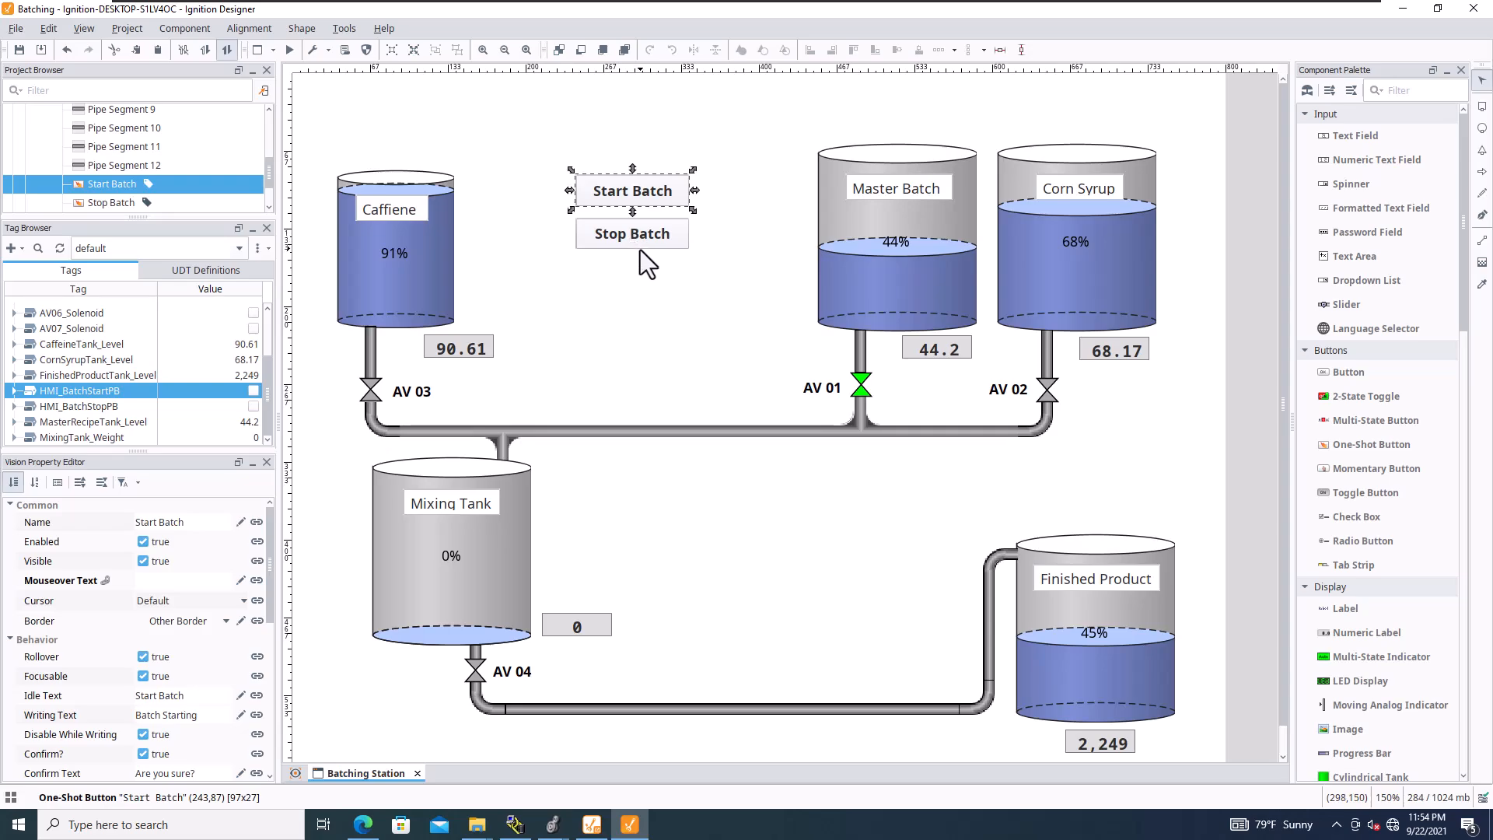
{"action": "mouse_move", "coordinate": [817, 343]}
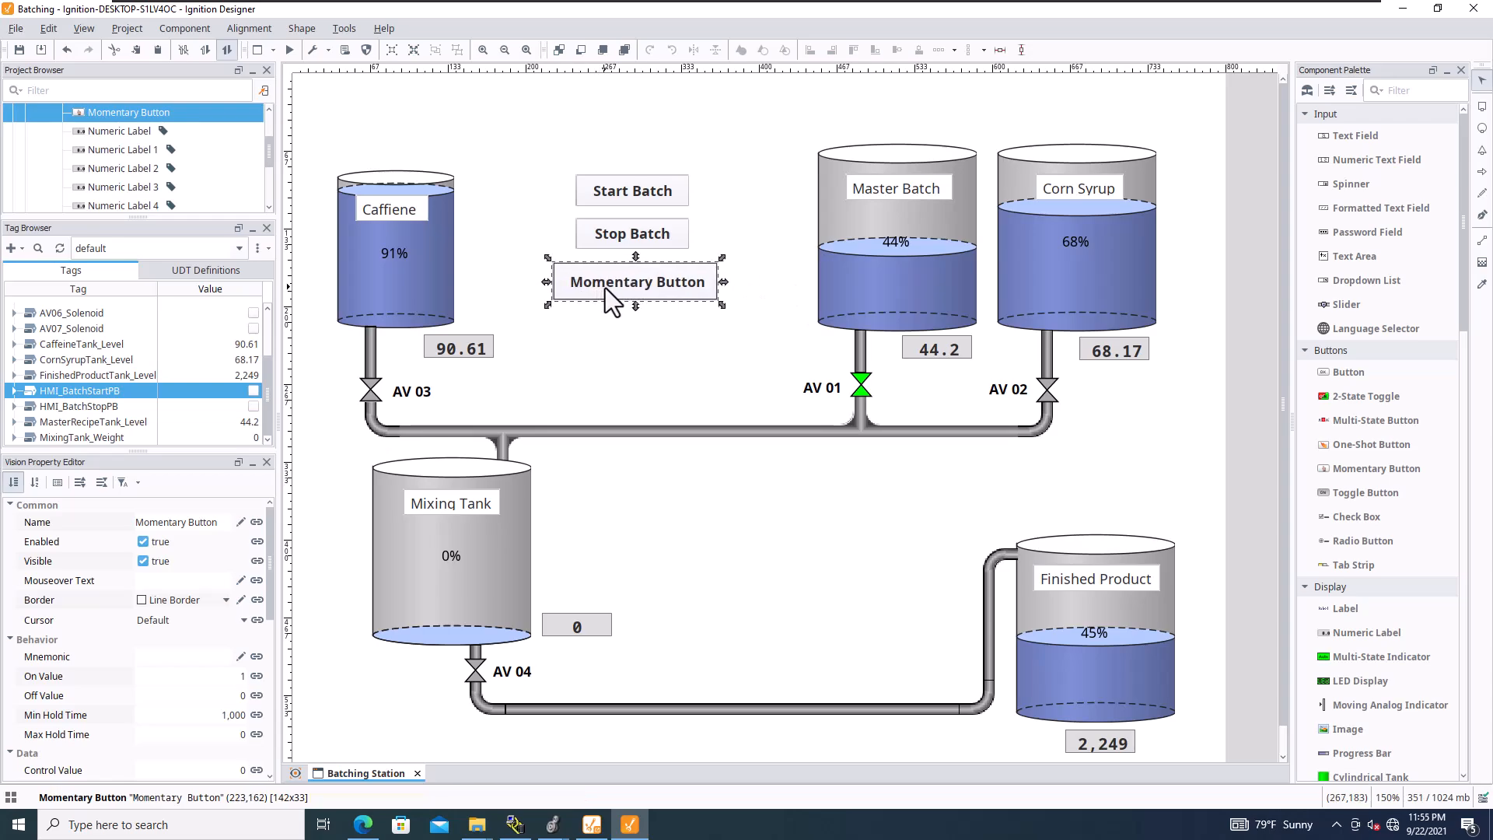
{"action": "mouse_move", "coordinate": [234, 538]}
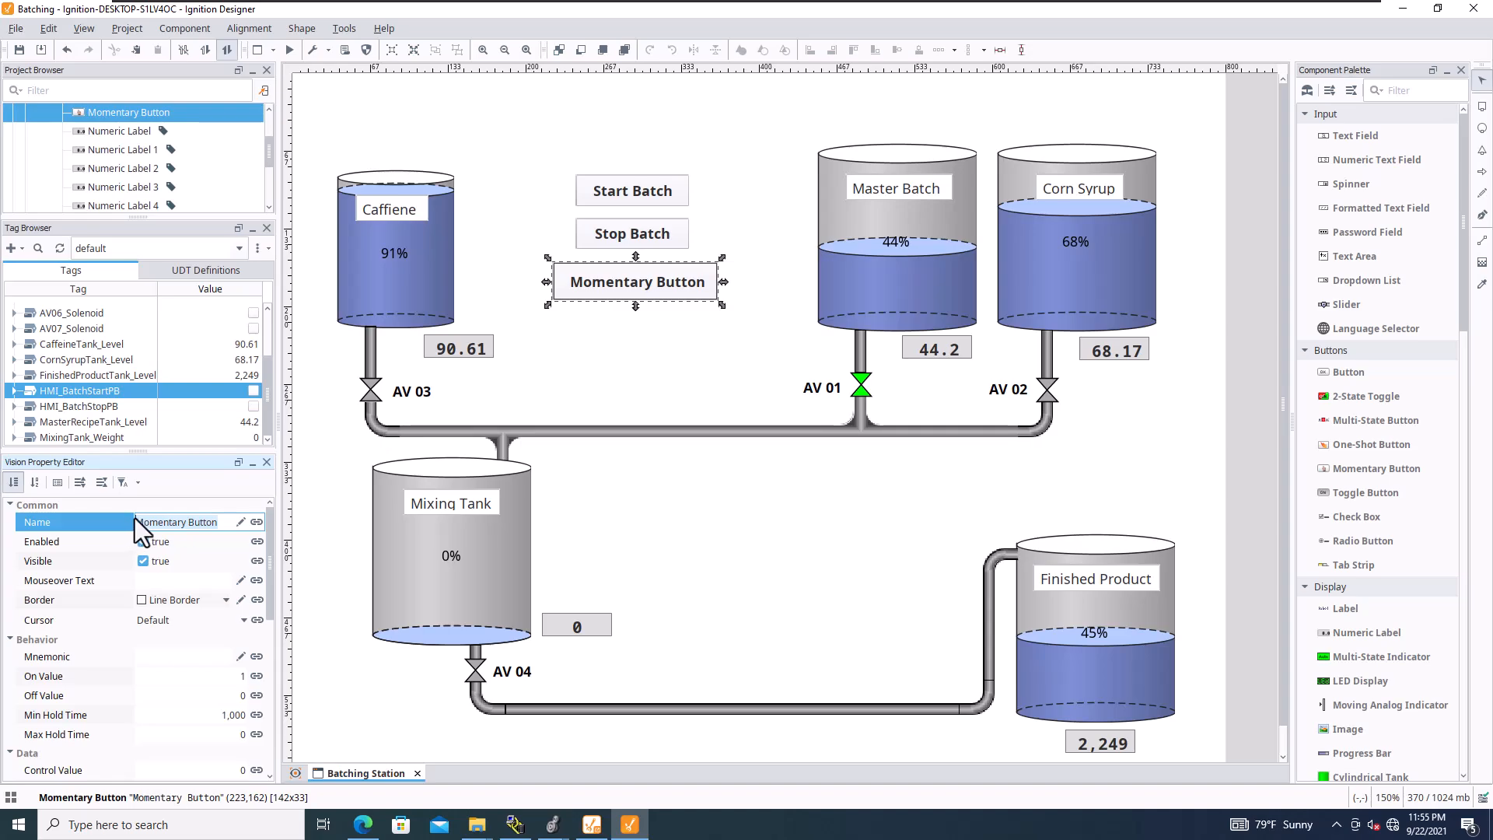
{"action": "type", "text": "Start B"}
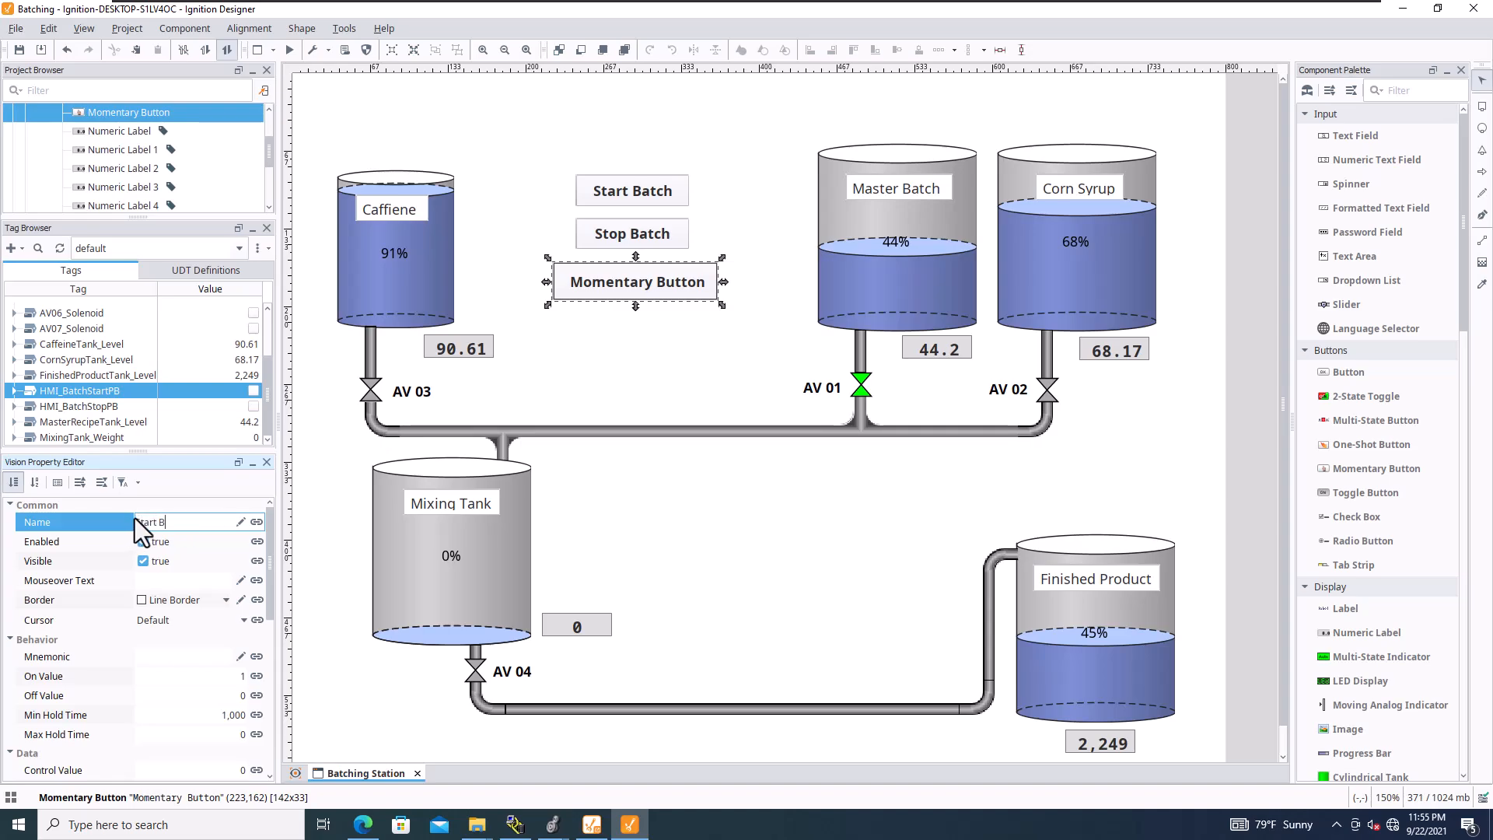
{"action": "key", "text": "BackSpace"}
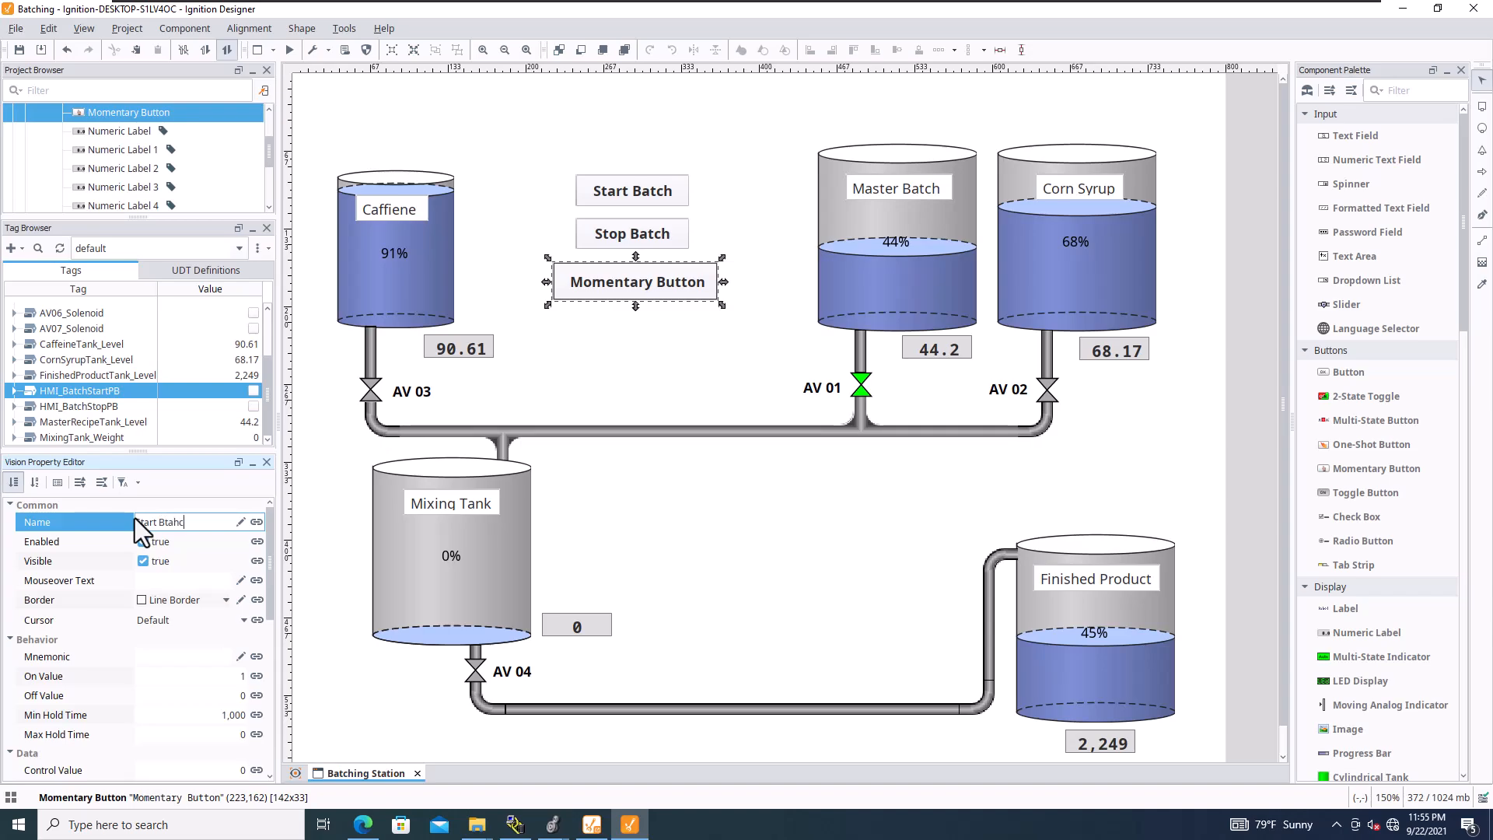
{"action": "type", "text": "Start Batch PB"}
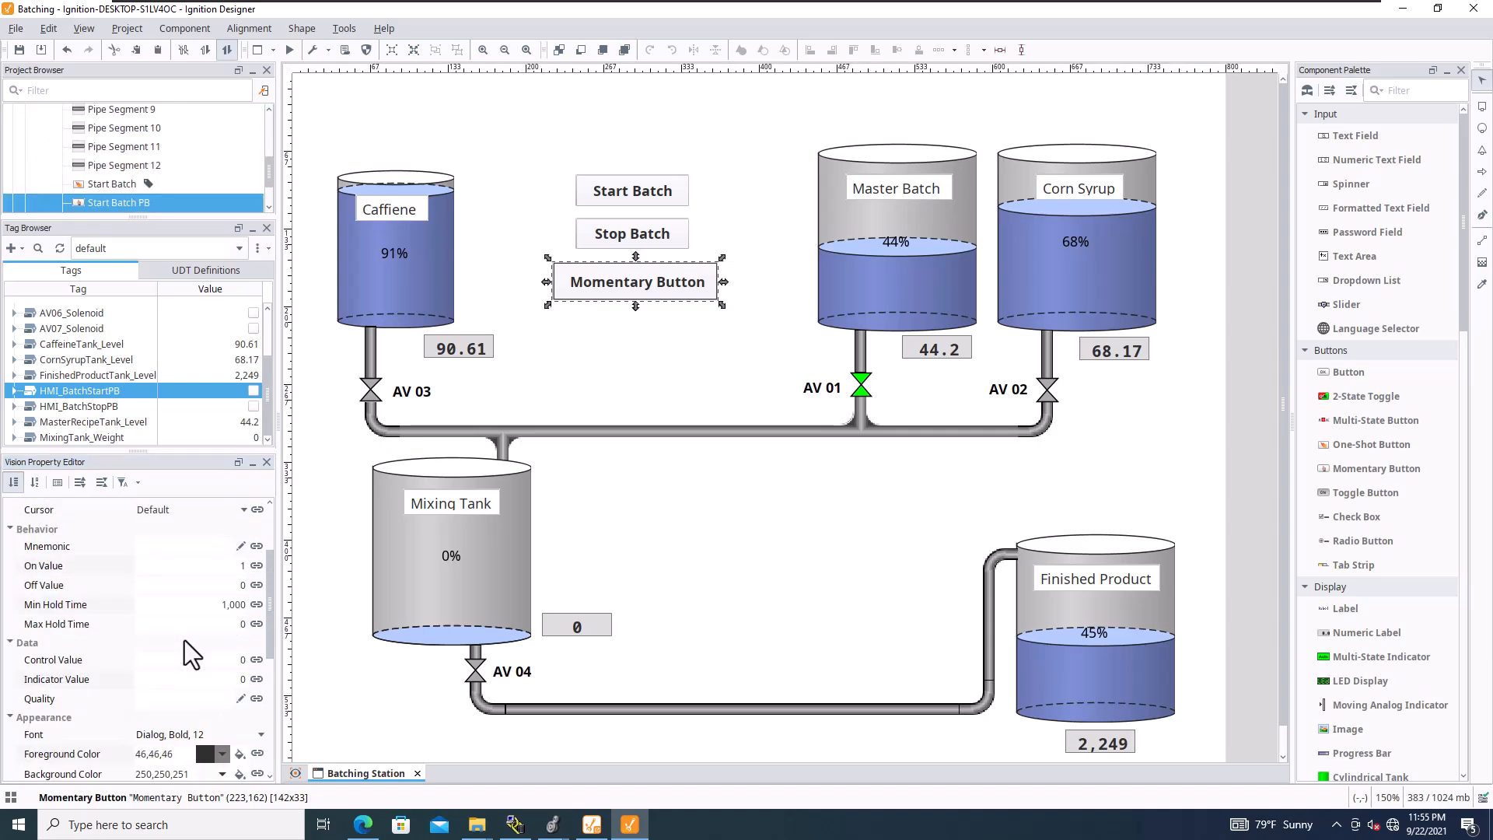
{"action": "scroll", "scroll_direction": "down", "scroll_amount": 3}
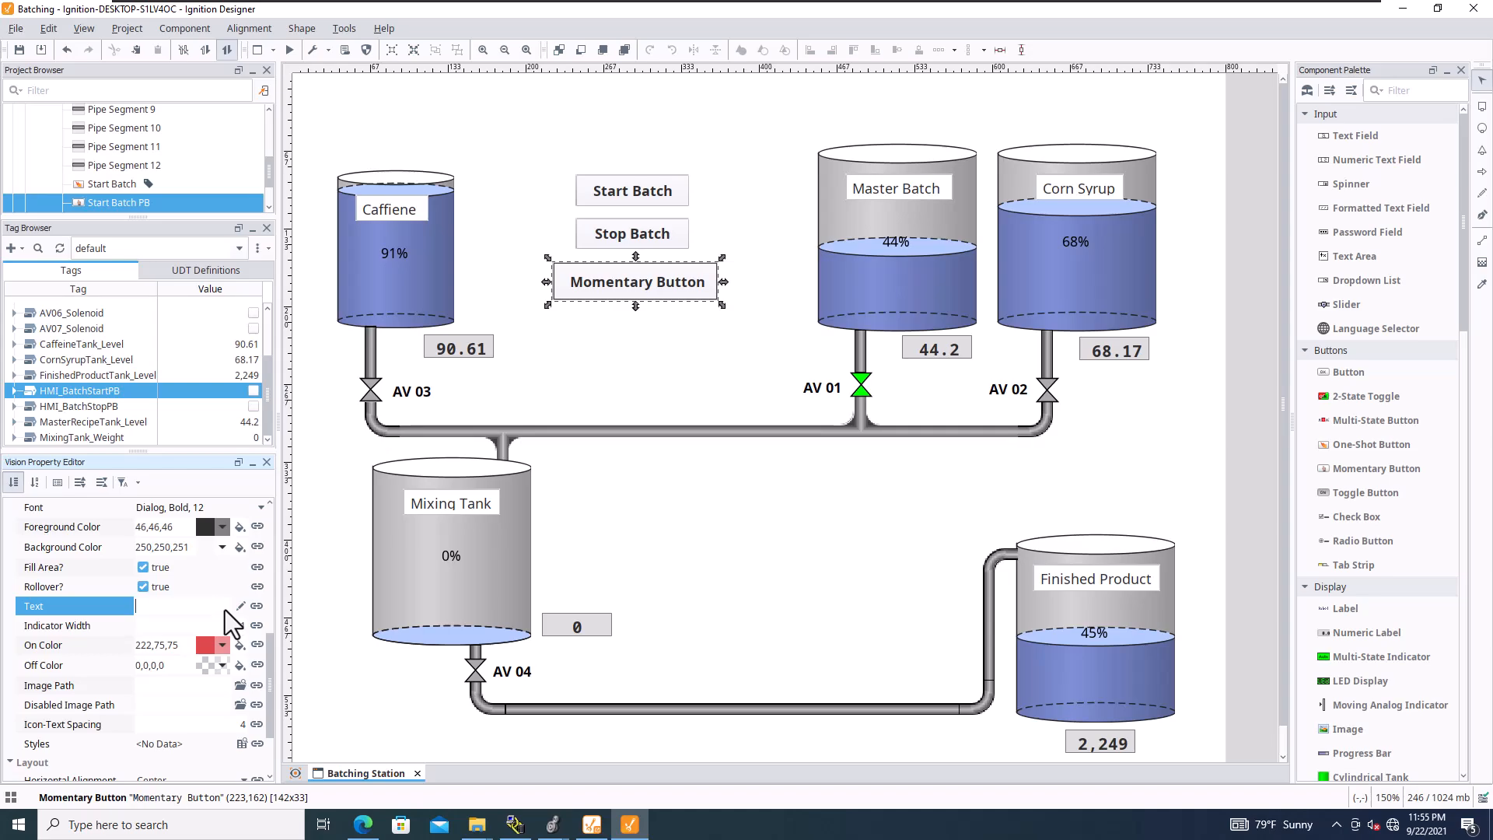
{"action": "type", "text": "Start Ba"}
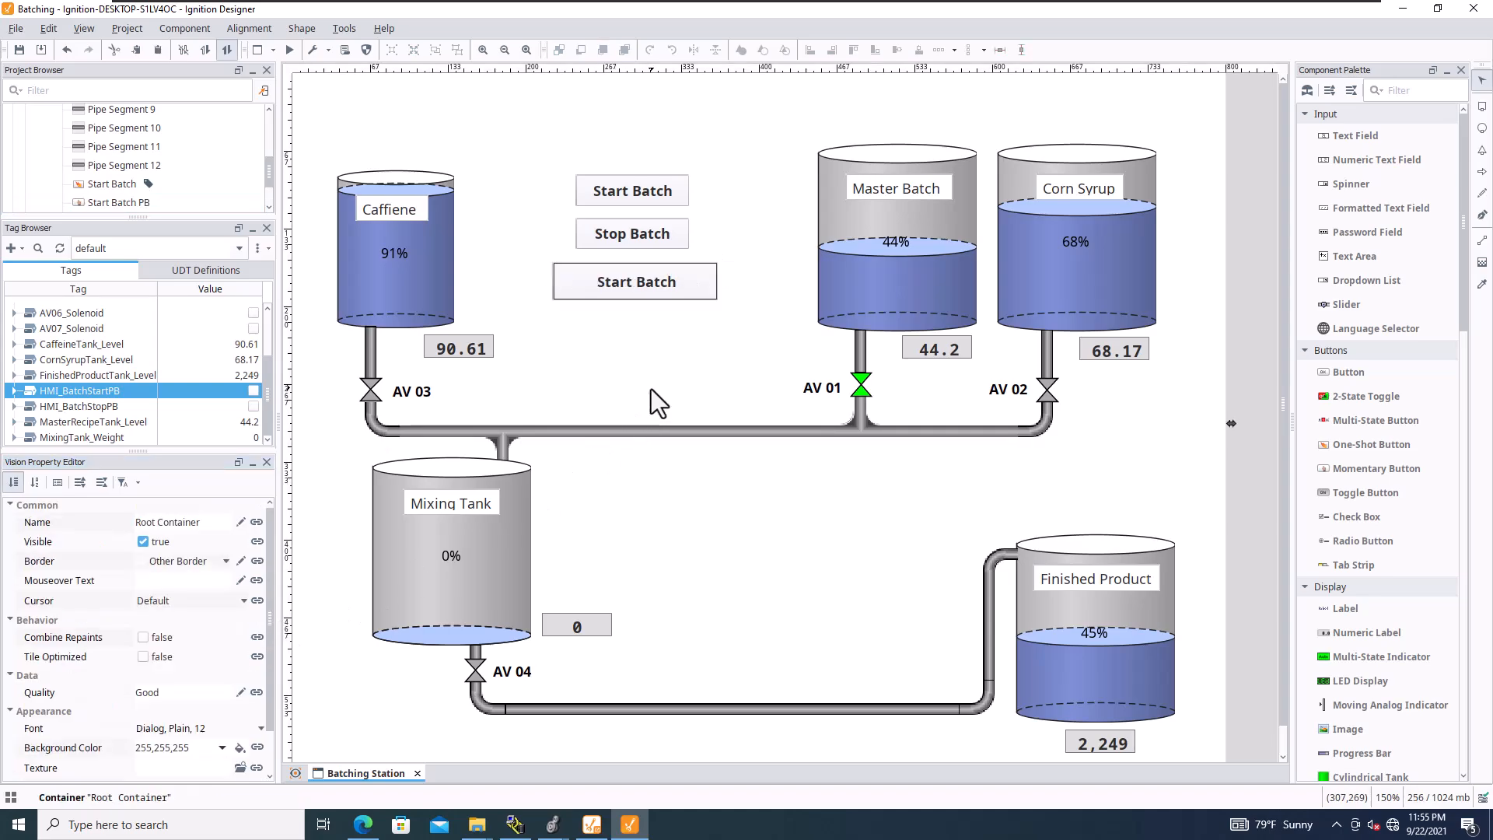
Bind the HMI_BatchStartPB tag to Start Batch PB and review the MainRoutine PLC logic
{"action": "left_click", "coordinate": [635, 281]}
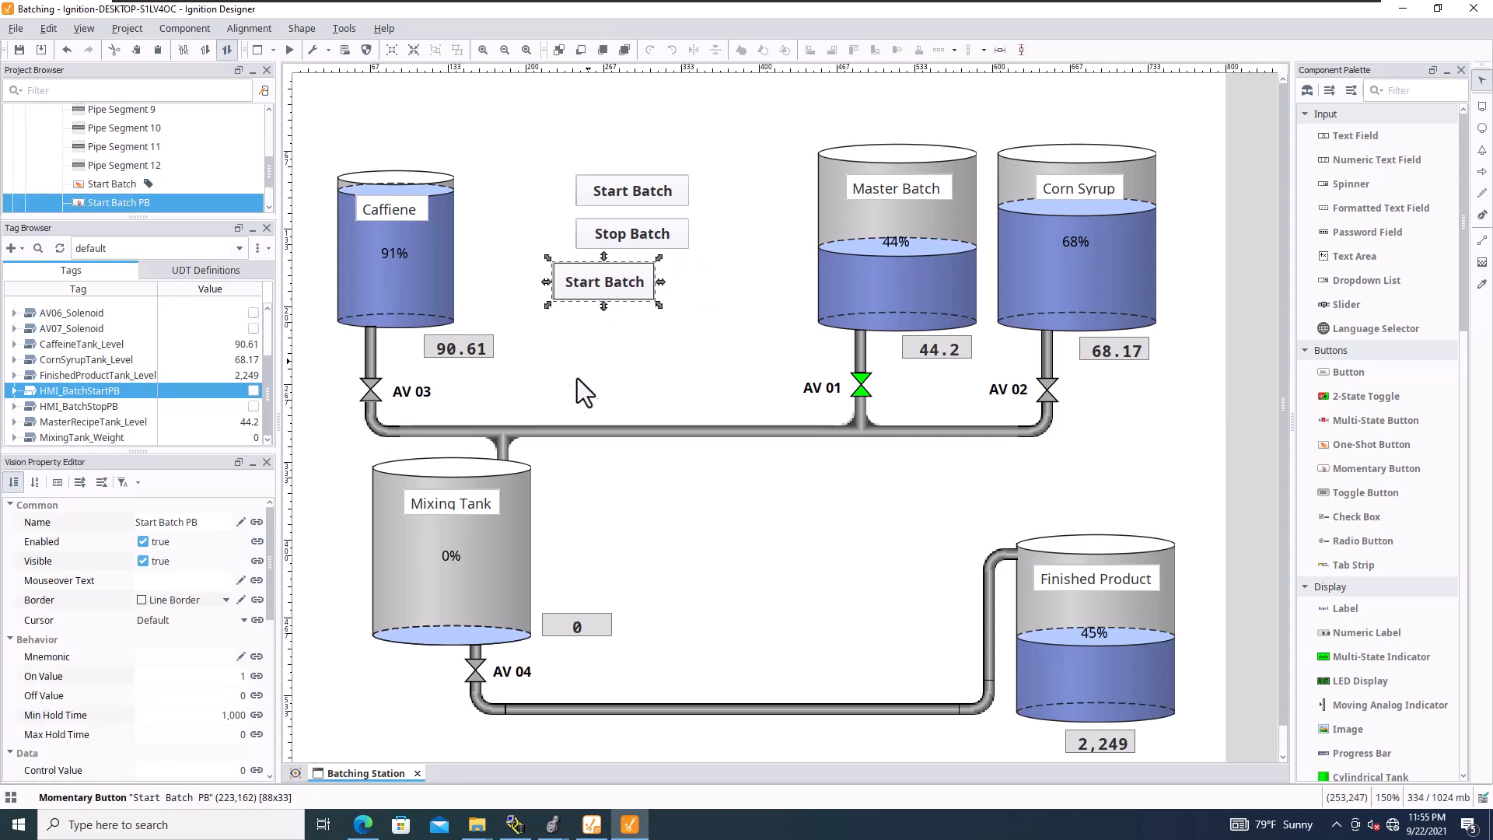
{"action": "scroll", "scroll_direction": "down", "scroll_amount": 3}
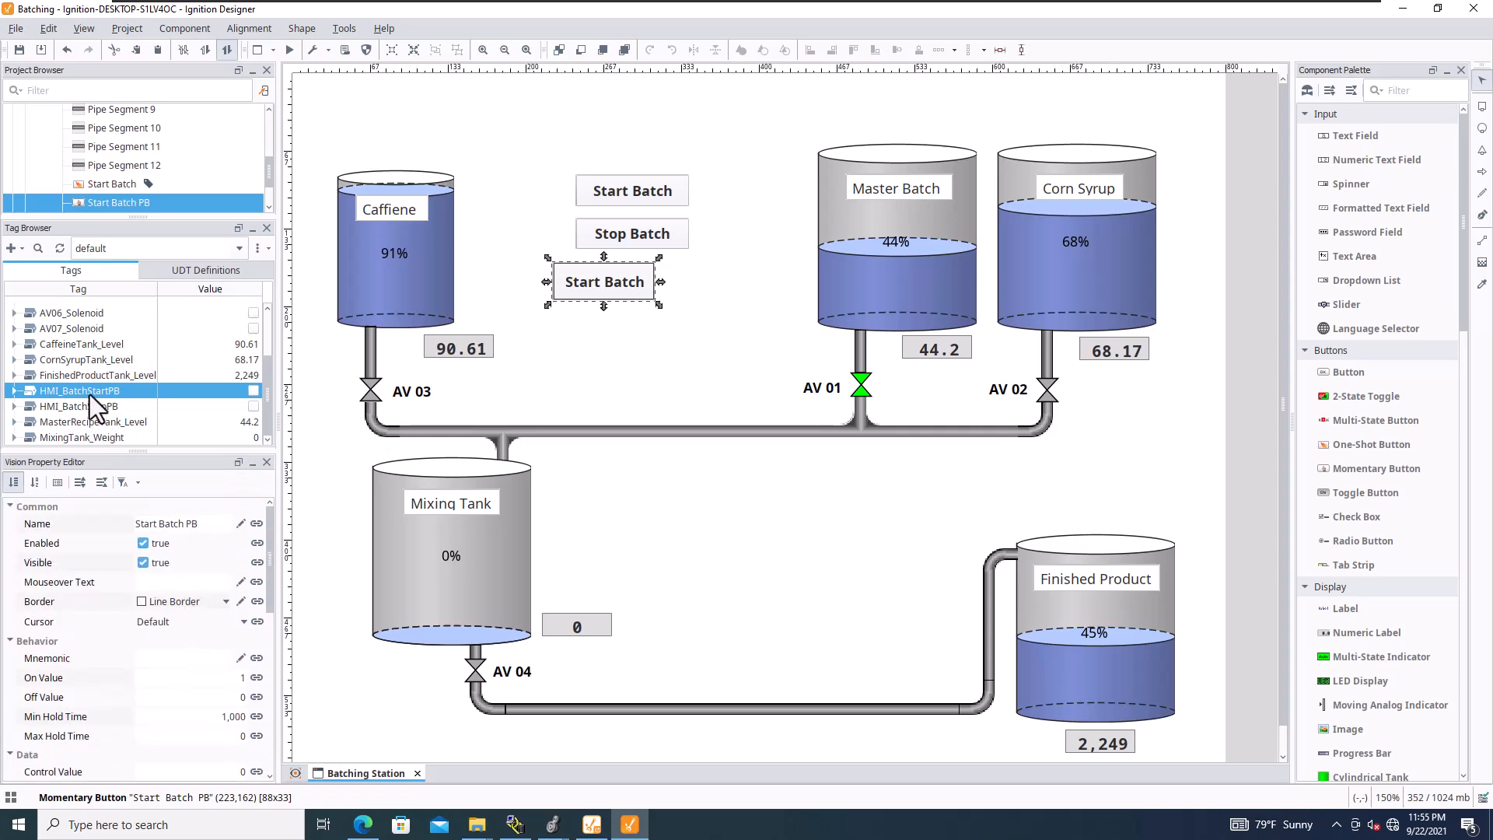
{"action": "left_click", "coordinate": [604, 282]}
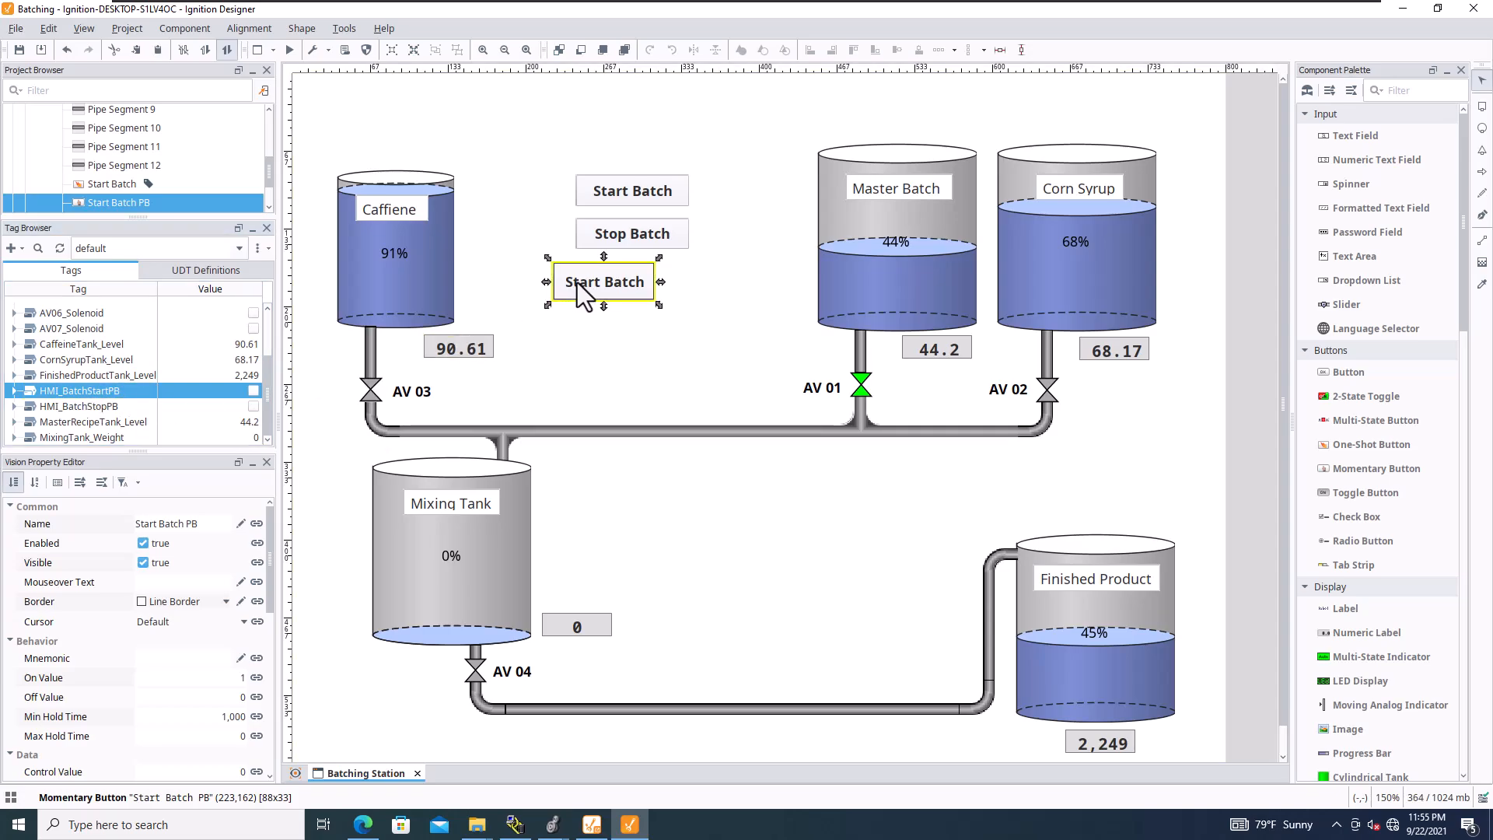
{"action": "left_click_drag", "start_coordinate": [580, 281], "coordinate": [633, 282]}
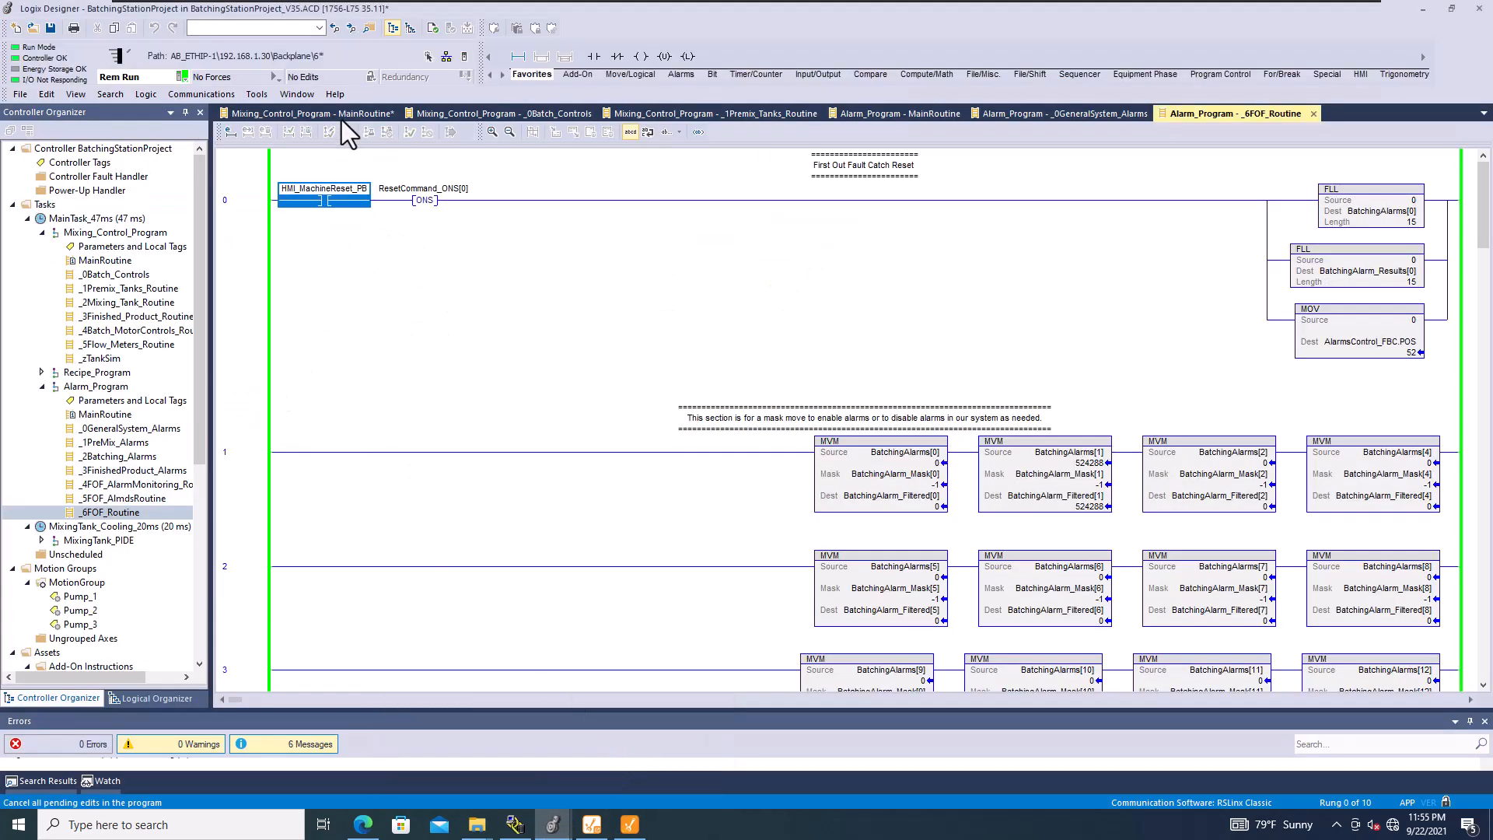
{"action": "left_click", "coordinate": [504, 114]}
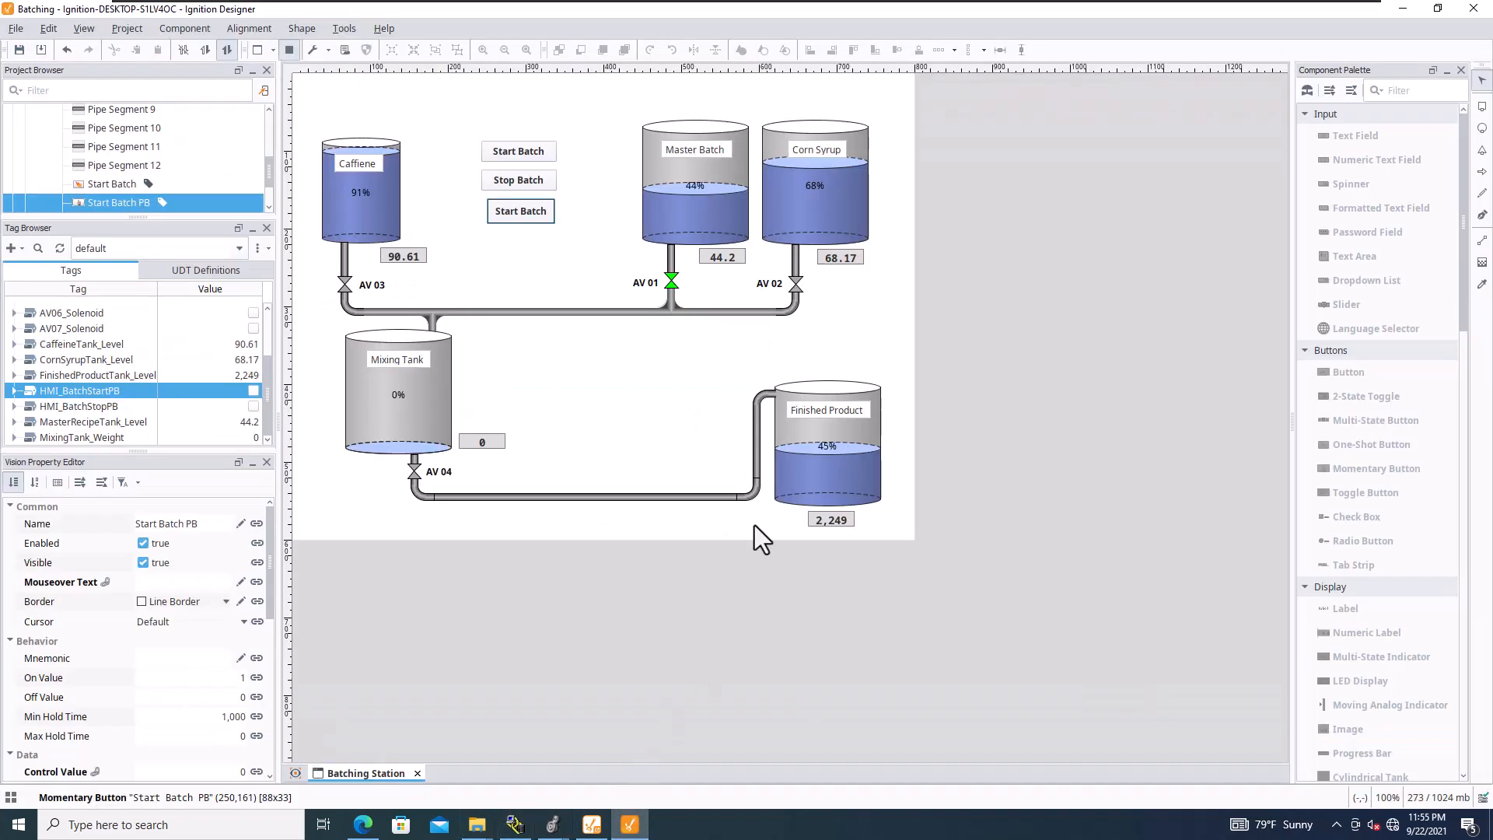
{"action": "mouse_move", "coordinate": [551, 824]}
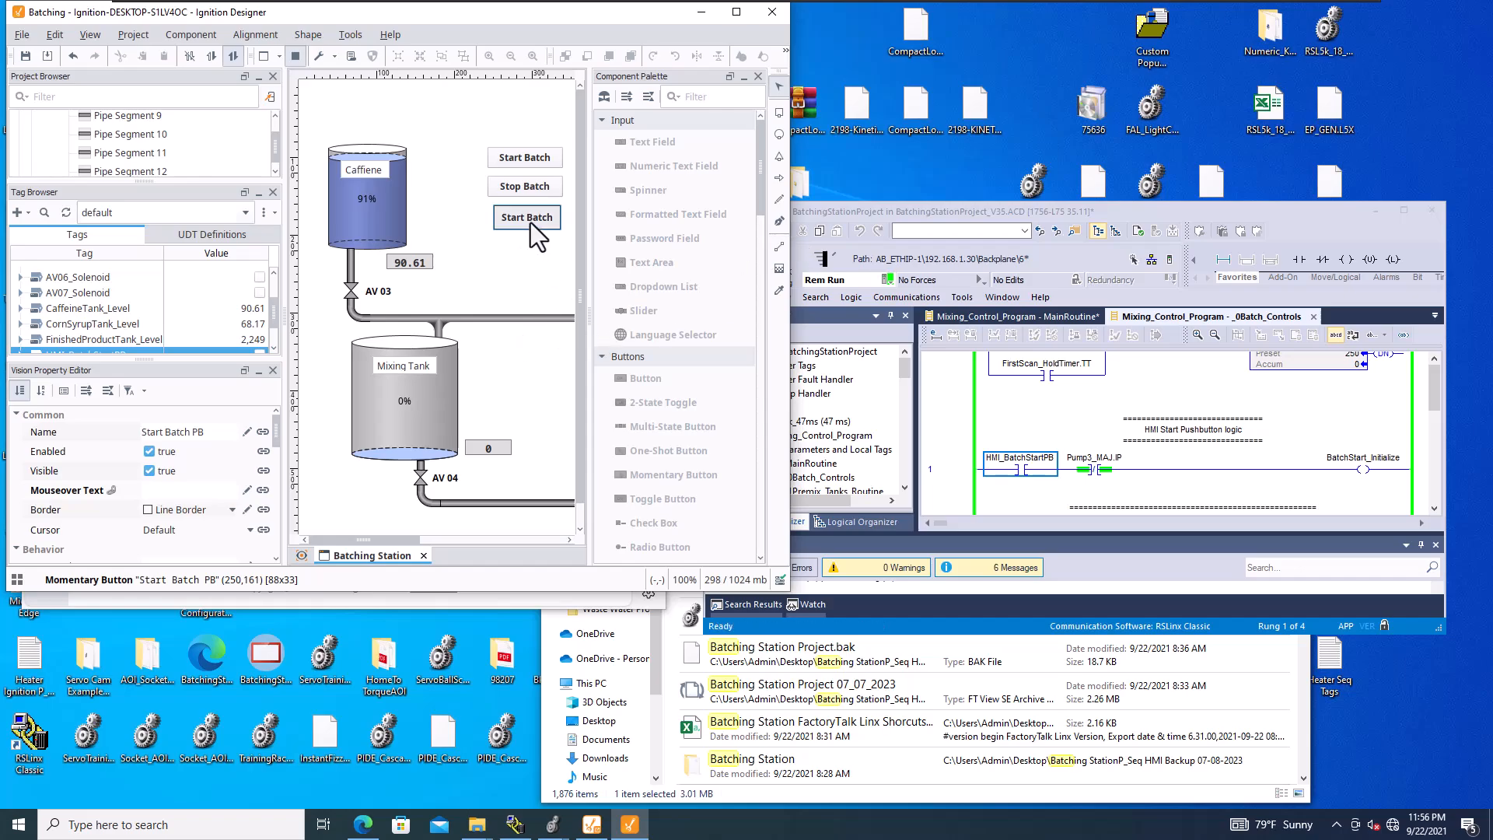
Test the Start Batch pushbutton in preview and maximize the Designer window
{"action": "left_click", "coordinate": [527, 218]}
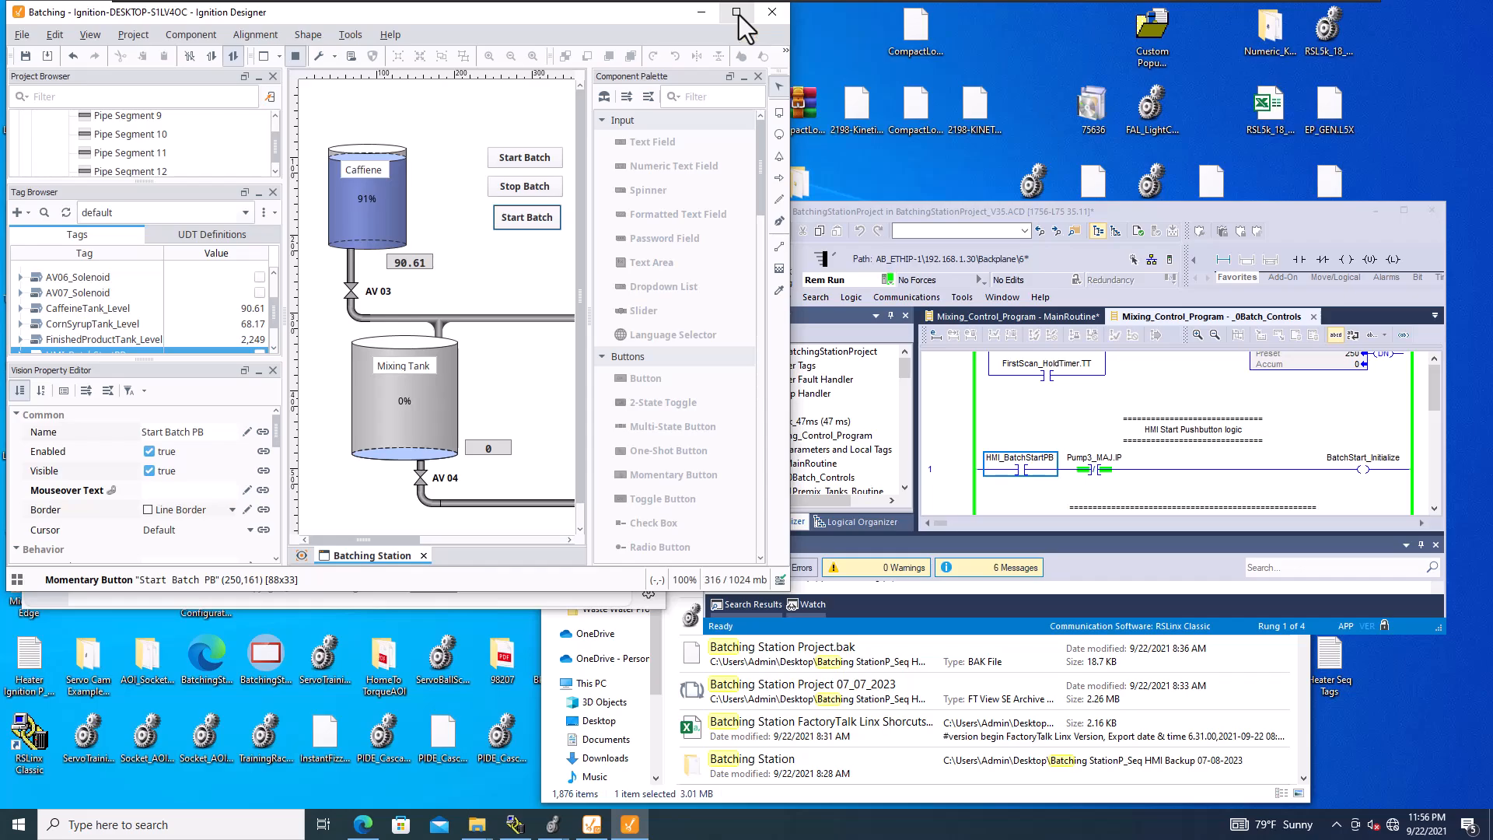
{"action": "left_click", "coordinate": [735, 13]}
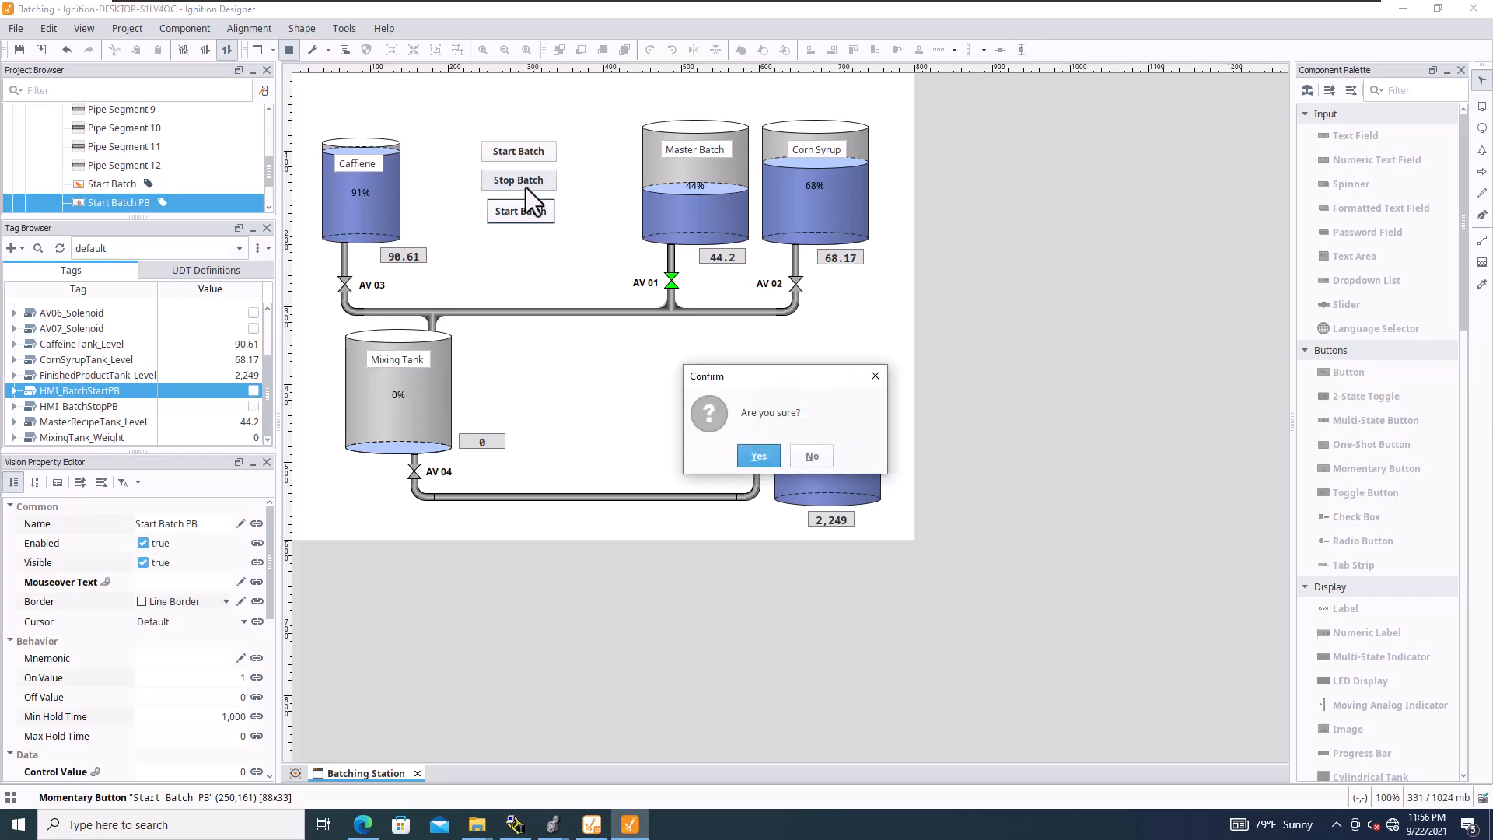
Dismiss the prompt and delete the old Stop Batch button, confirming the deletion
{"action": "left_click", "coordinate": [758, 455]}
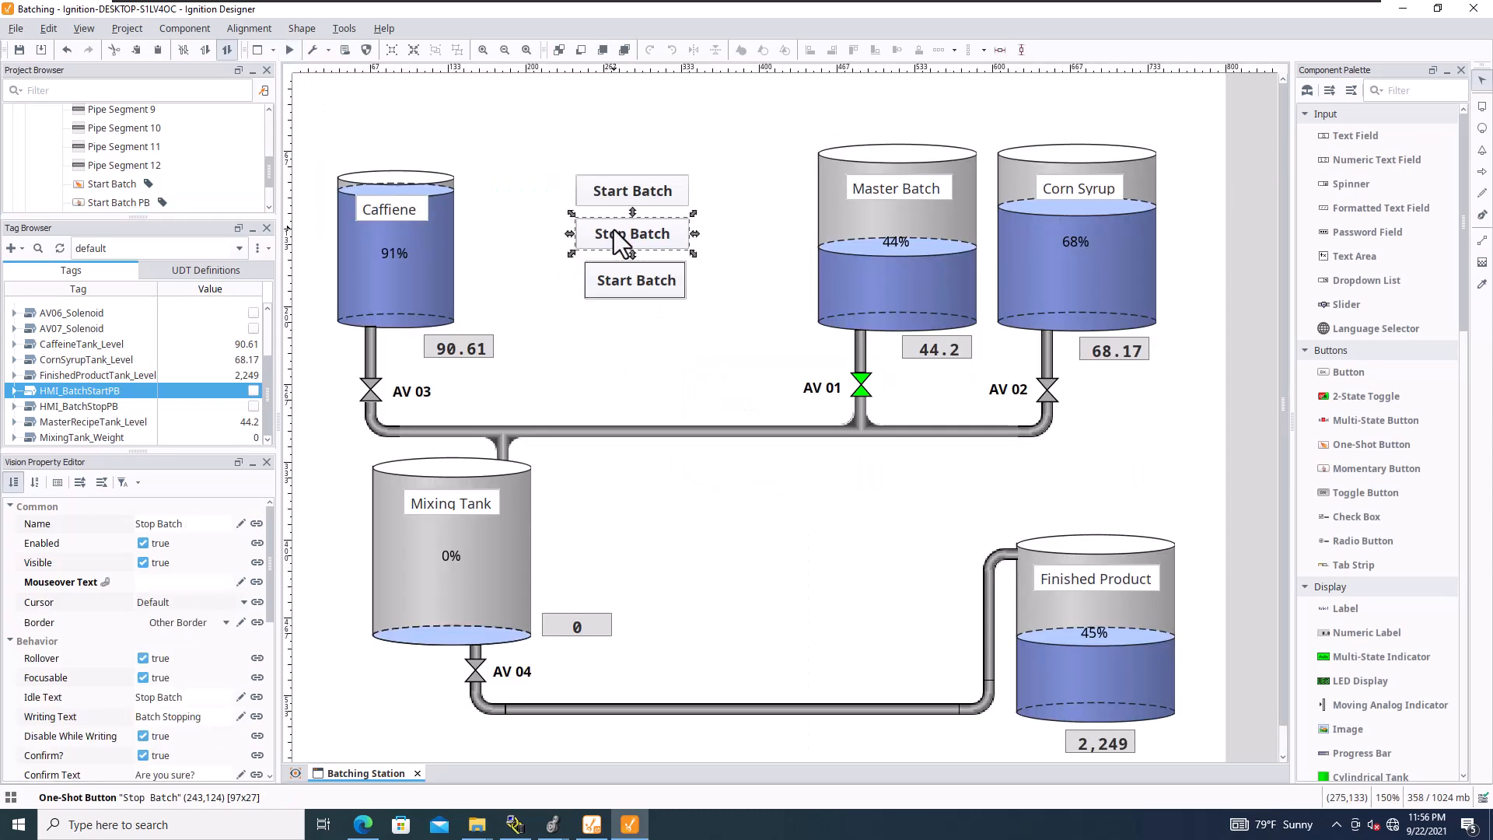
{"action": "key", "text": "Delete"}
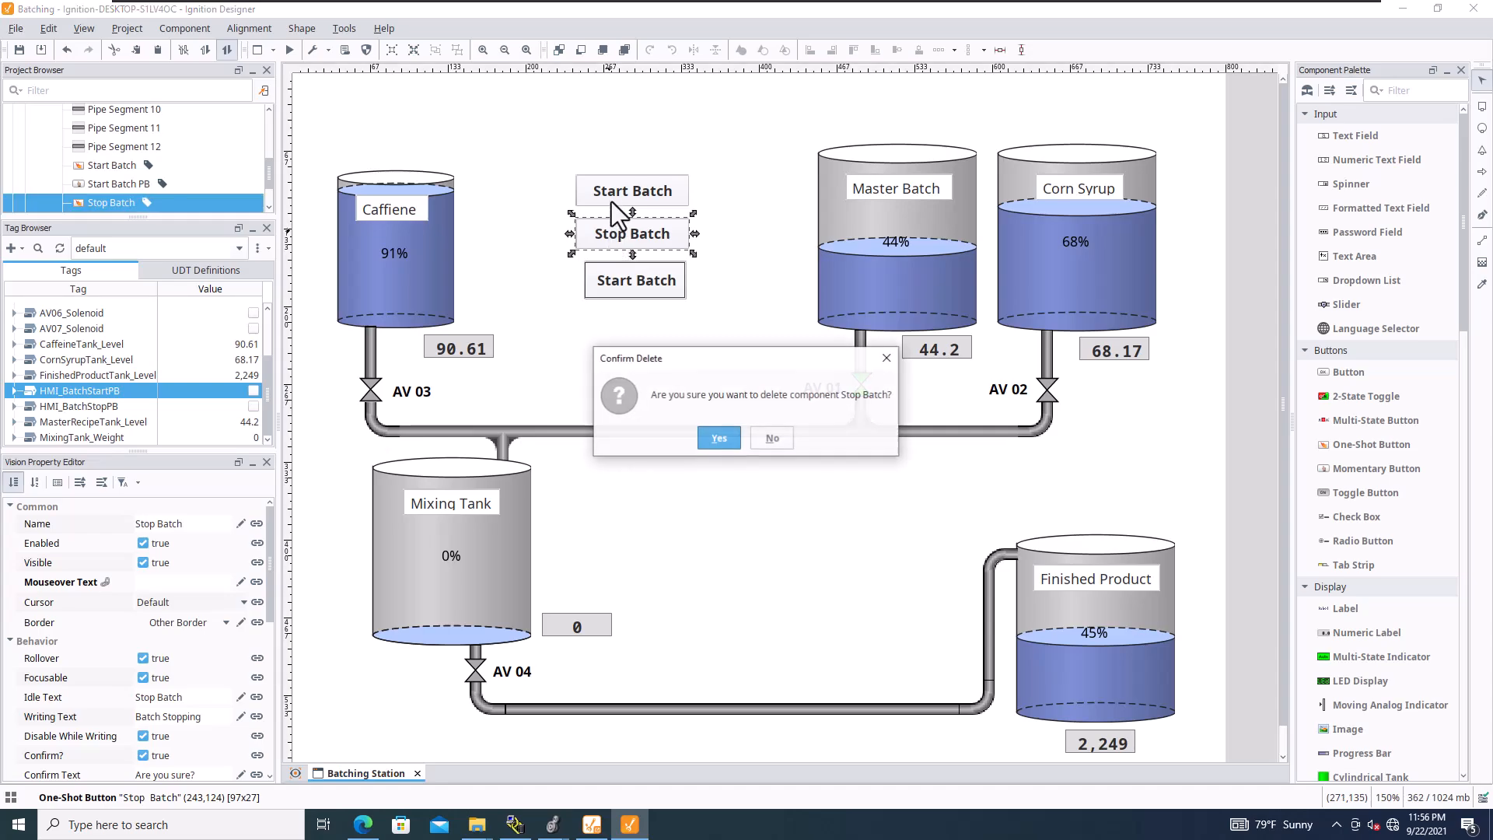
{"action": "left_click", "coordinate": [719, 437]}
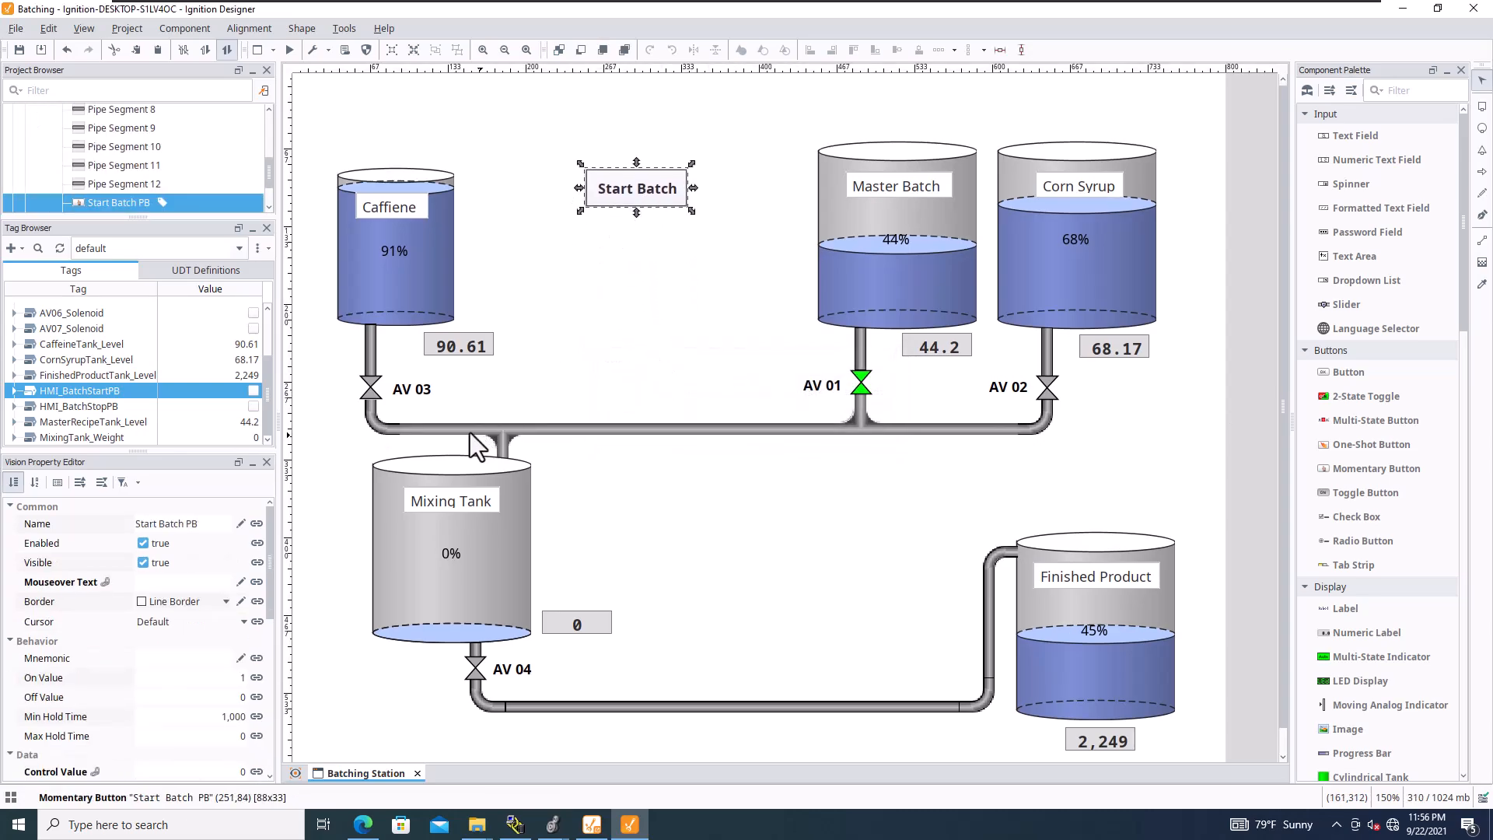
{"action": "scroll", "scroll_direction": "down", "scroll_amount": 3}
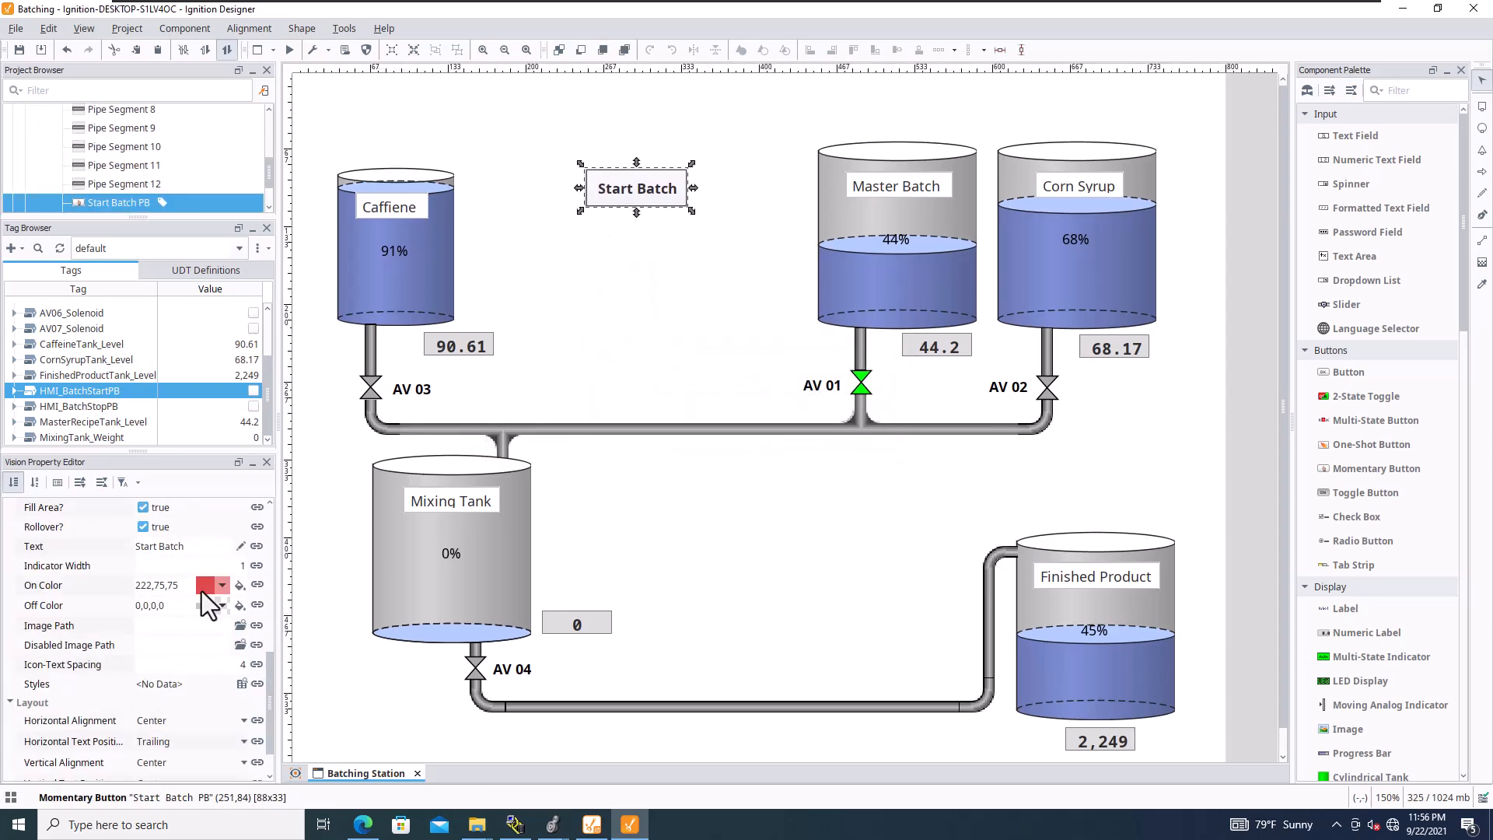
{"action": "scroll", "scroll_direction": "down", "scroll_amount": 3}
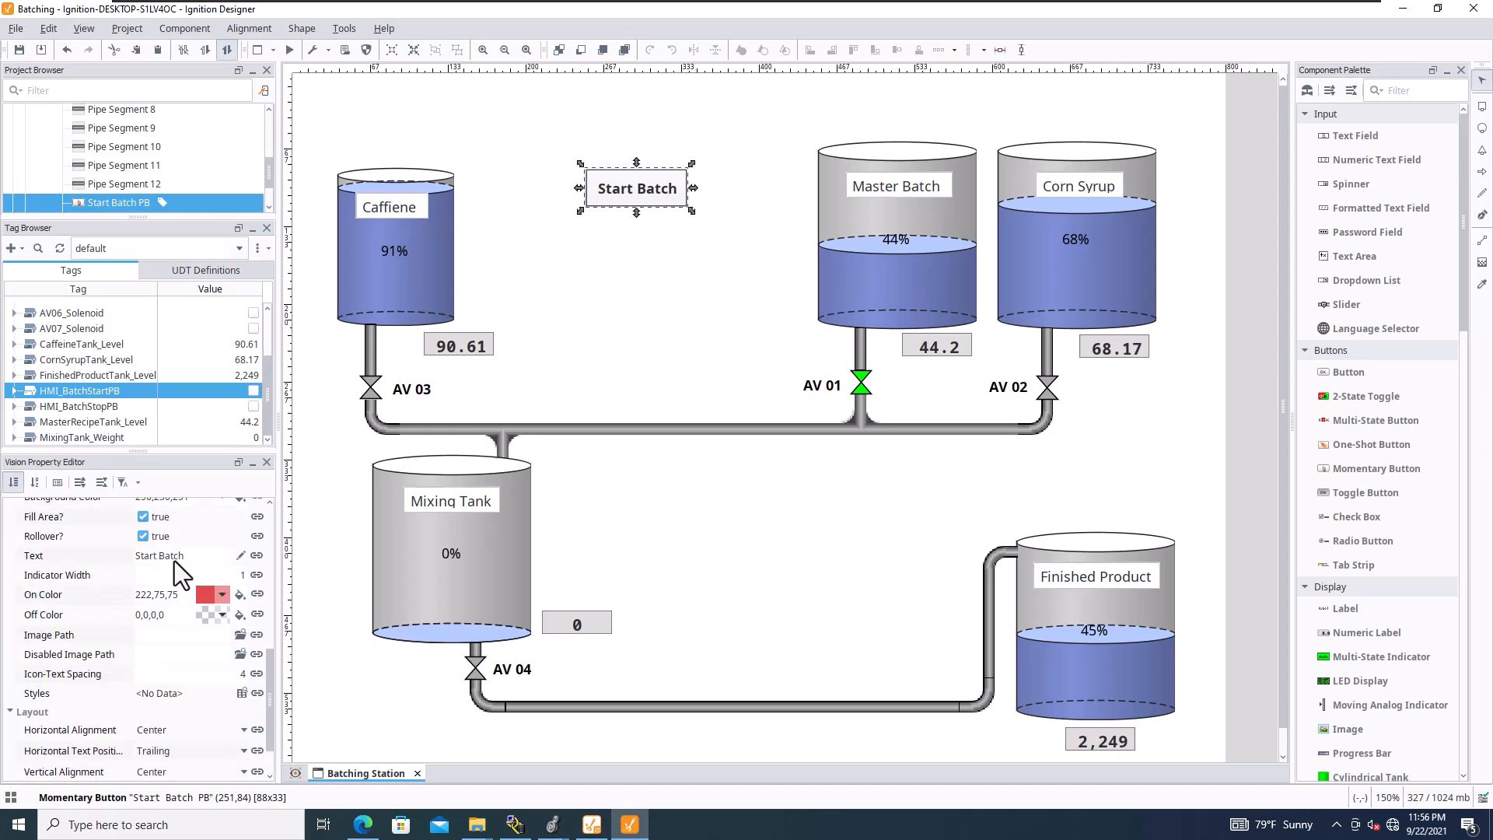
{"action": "mouse_move", "coordinate": [190, 571]}
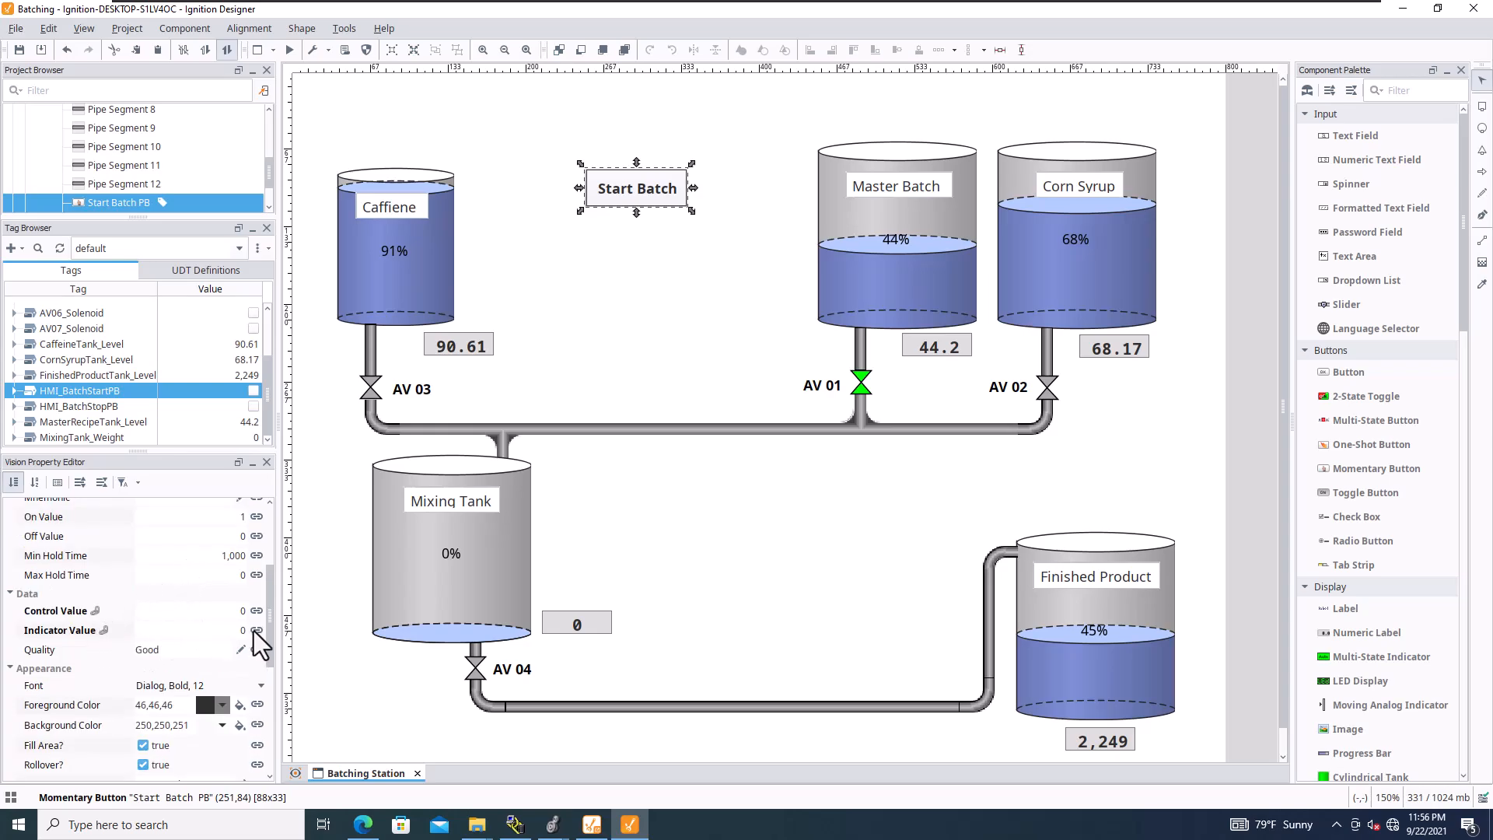
Bind Start Batch PB's indicator and control values to HMI_BatchStartPB.value
{"action": "left_click", "coordinate": [255, 630]}
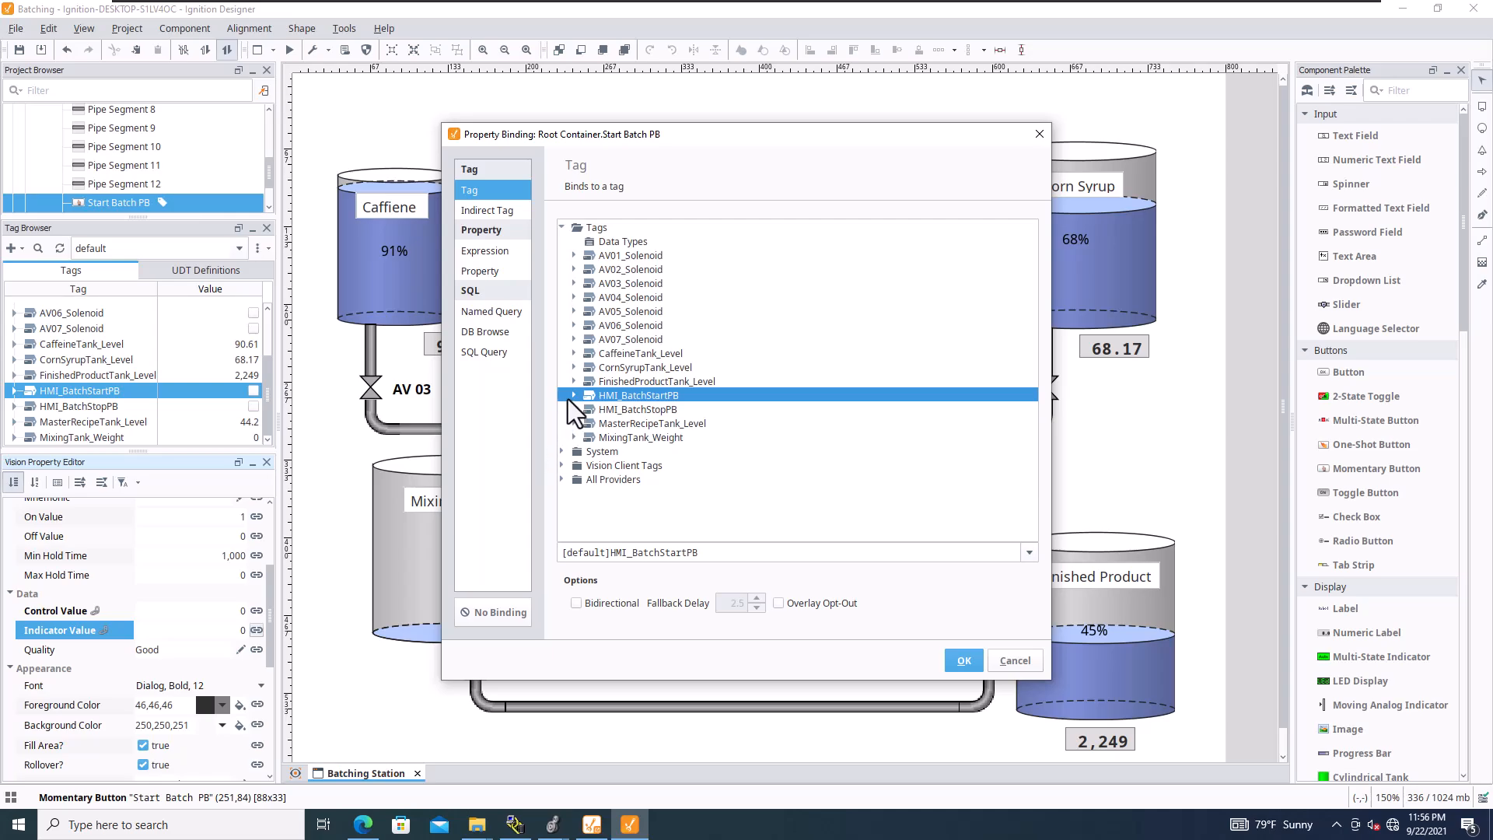
{"action": "left_click", "coordinate": [574, 395]}
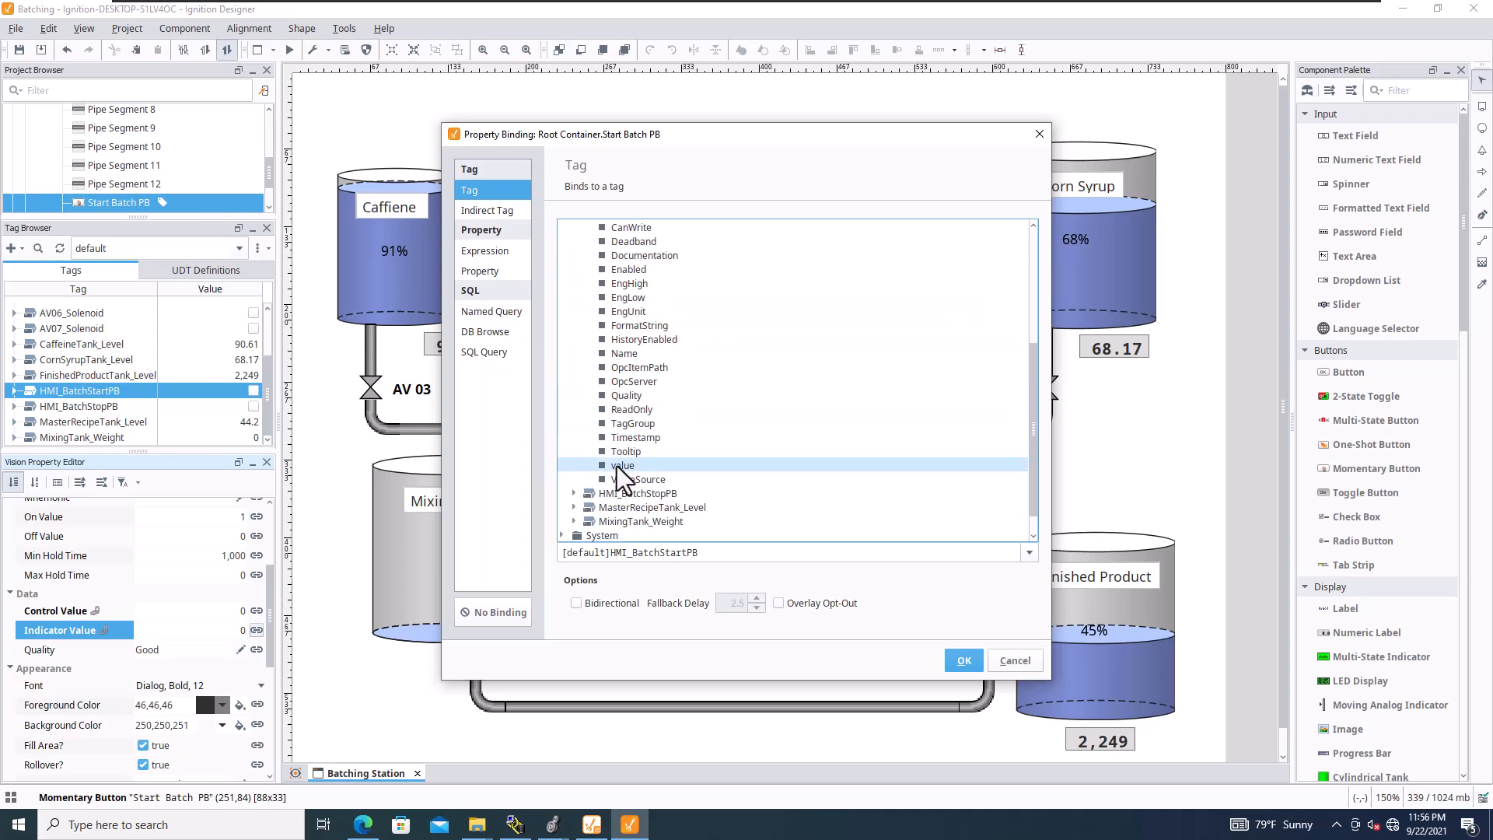
{"action": "left_click", "coordinate": [622, 465]}
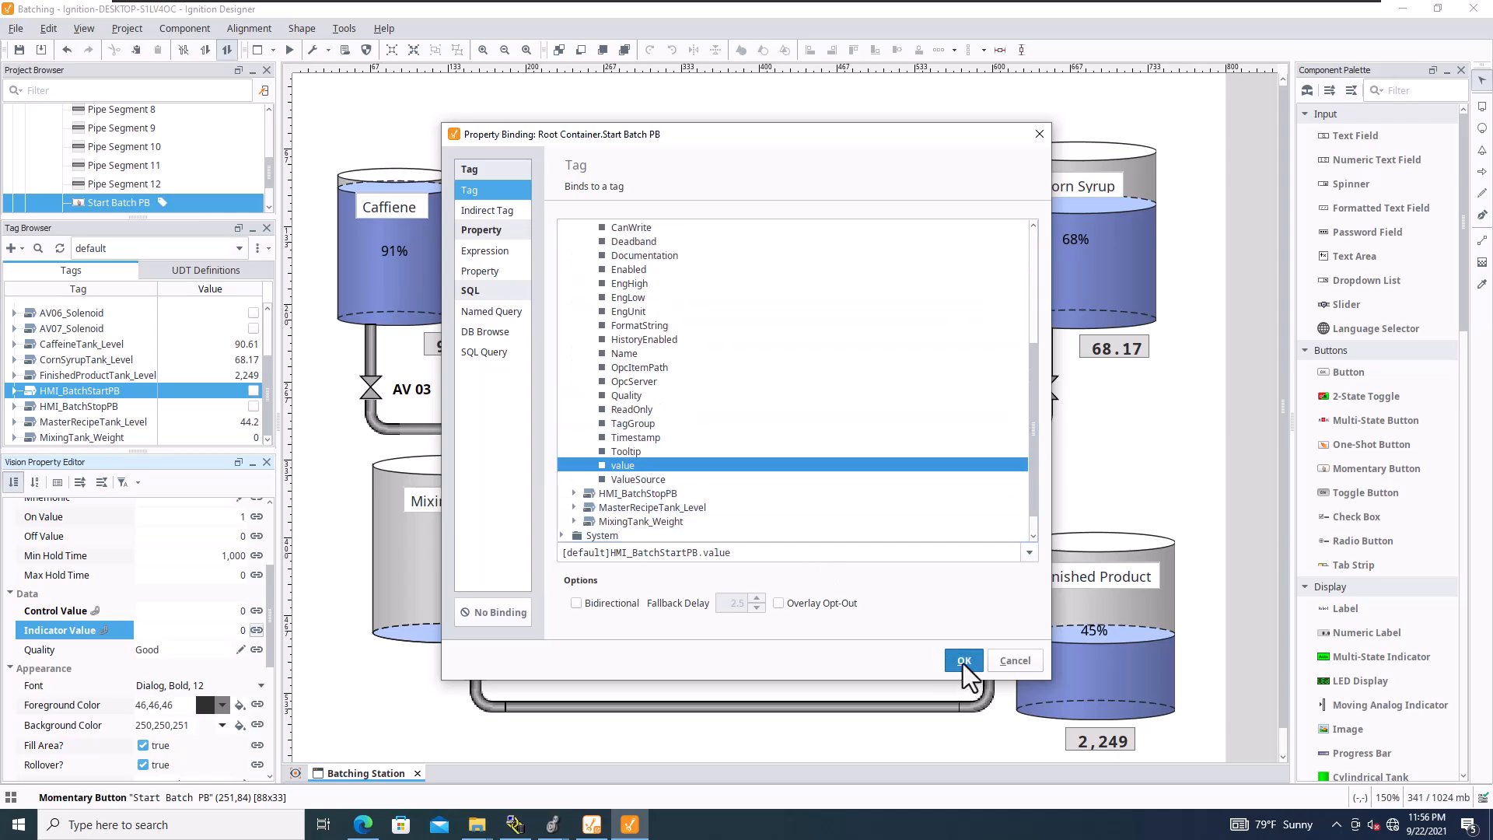
{"action": "left_click", "coordinate": [963, 660]}
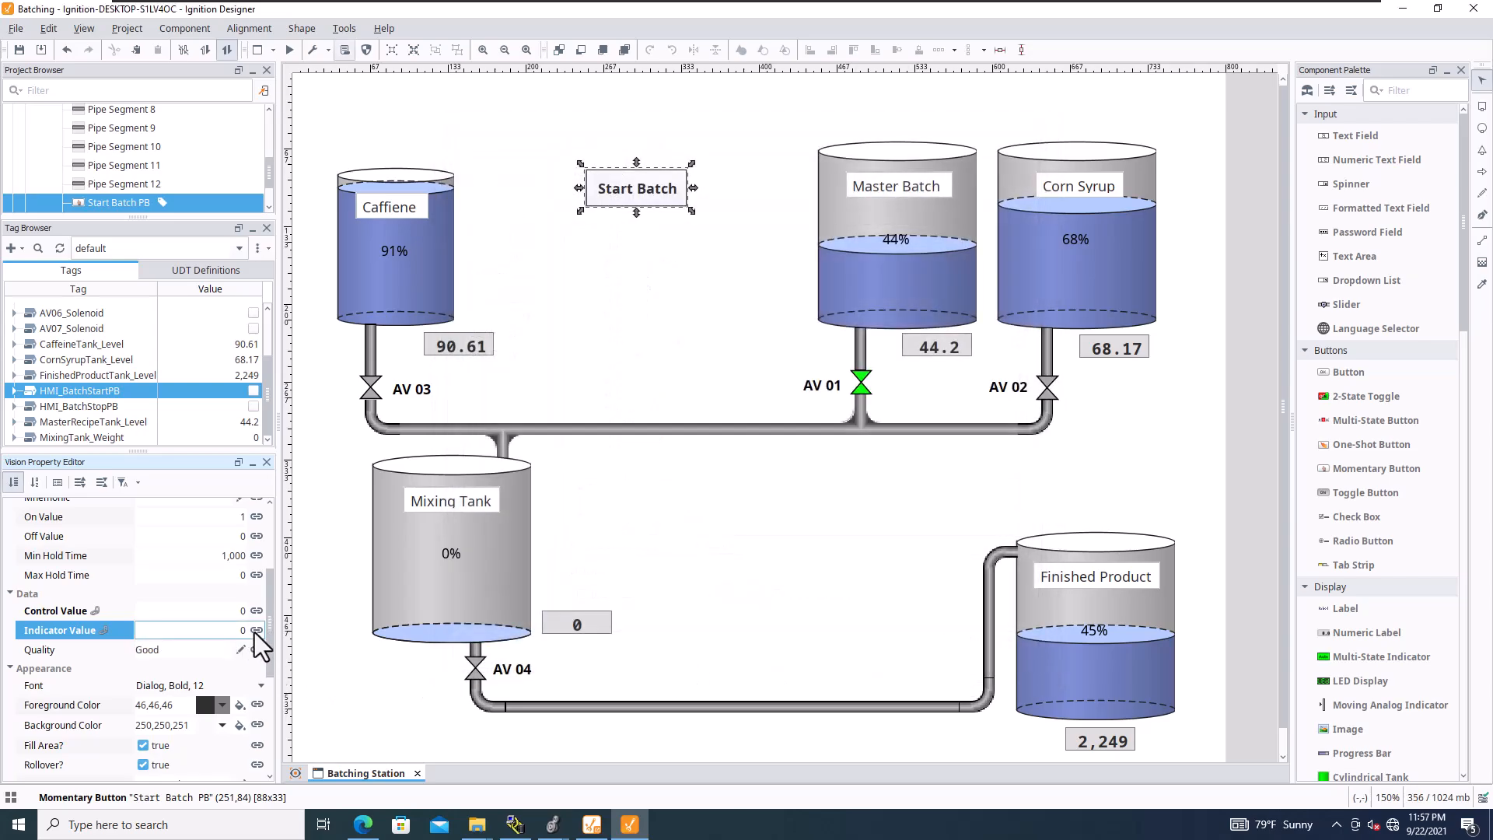
{"action": "mouse_move", "coordinate": [261, 638]}
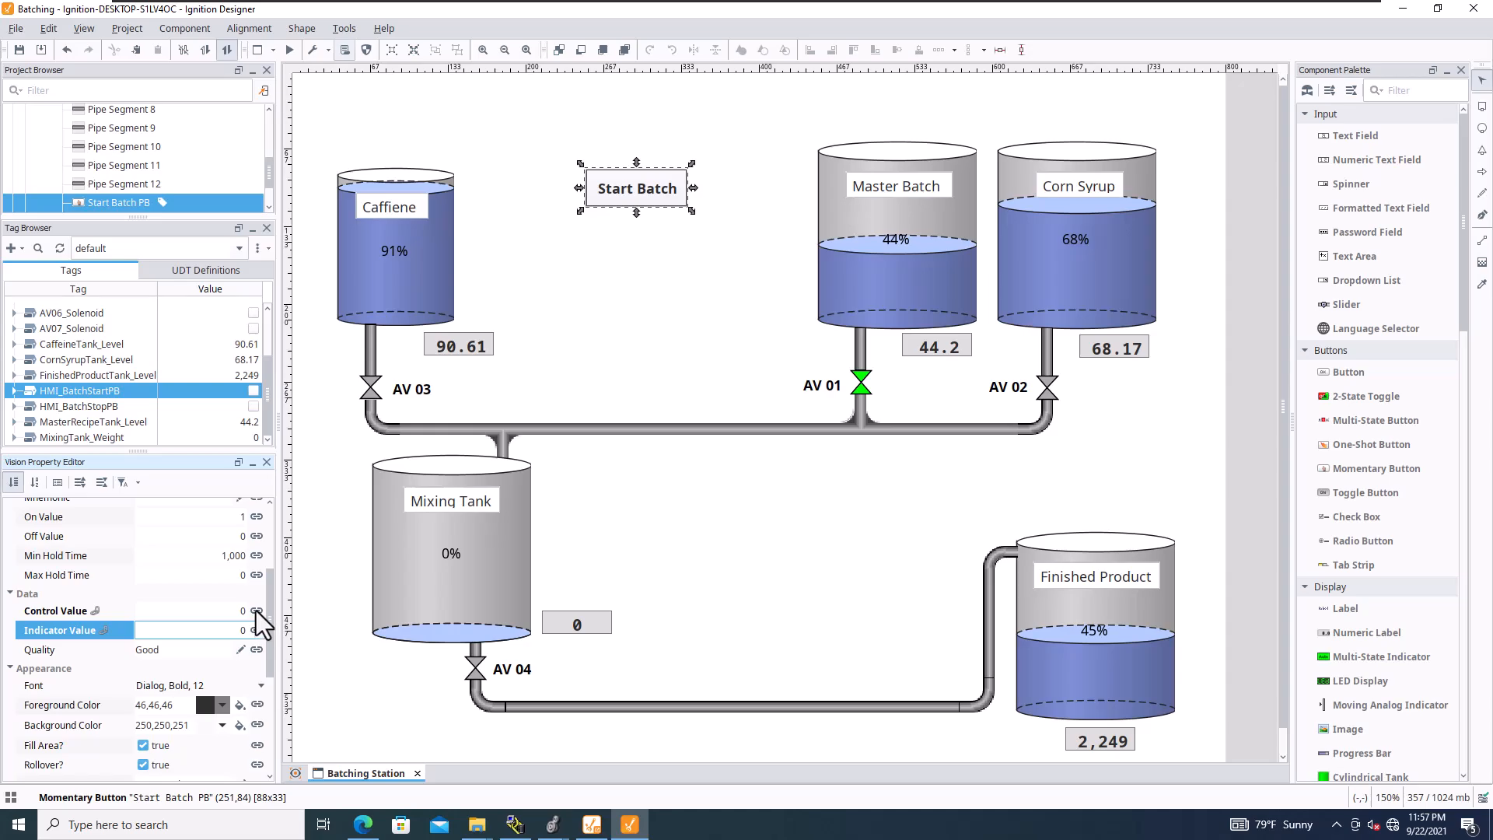
{"action": "left_click", "coordinate": [255, 610]}
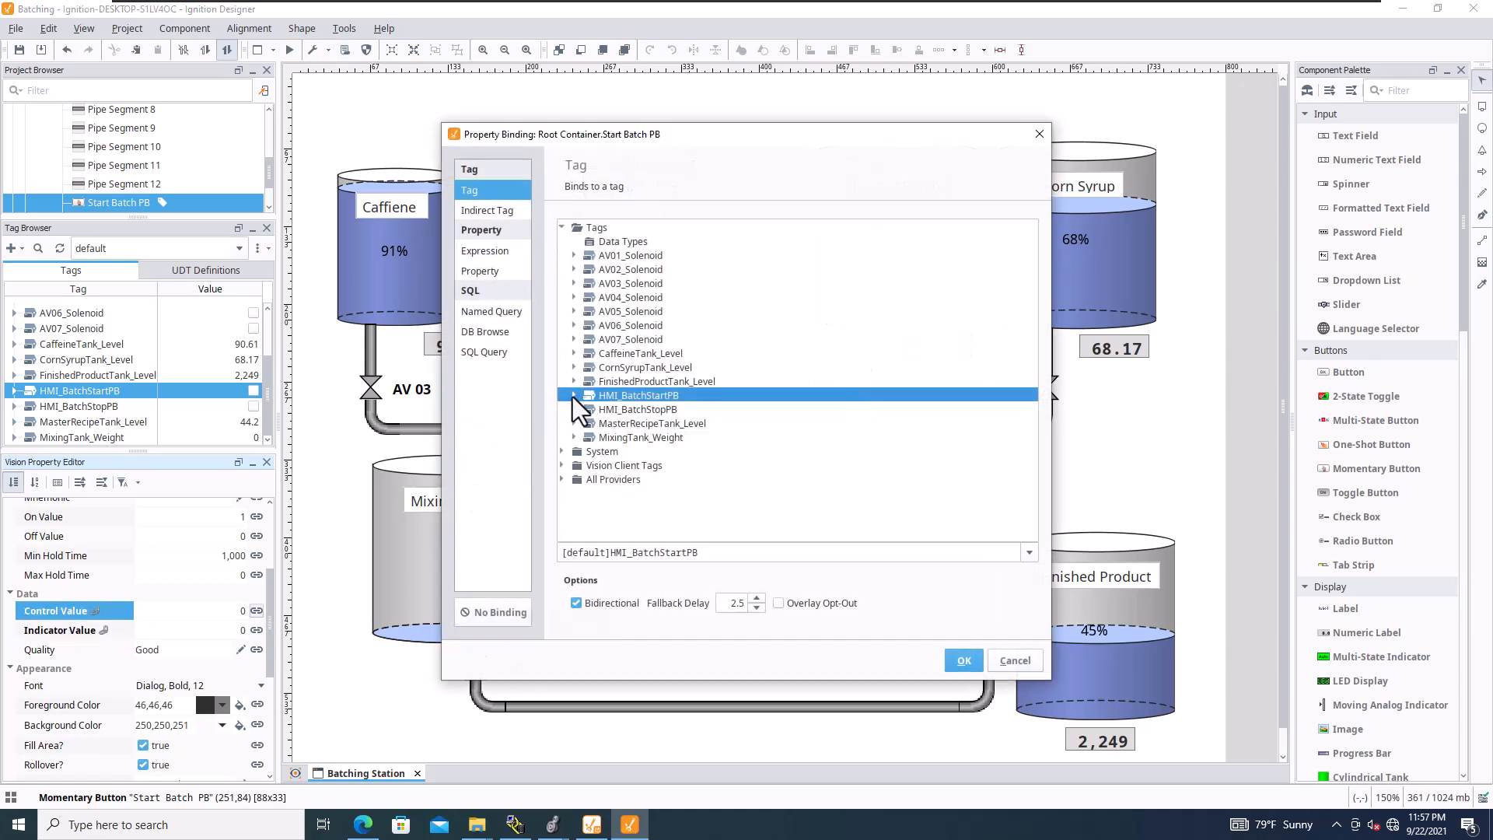
{"action": "left_click", "coordinate": [574, 394]}
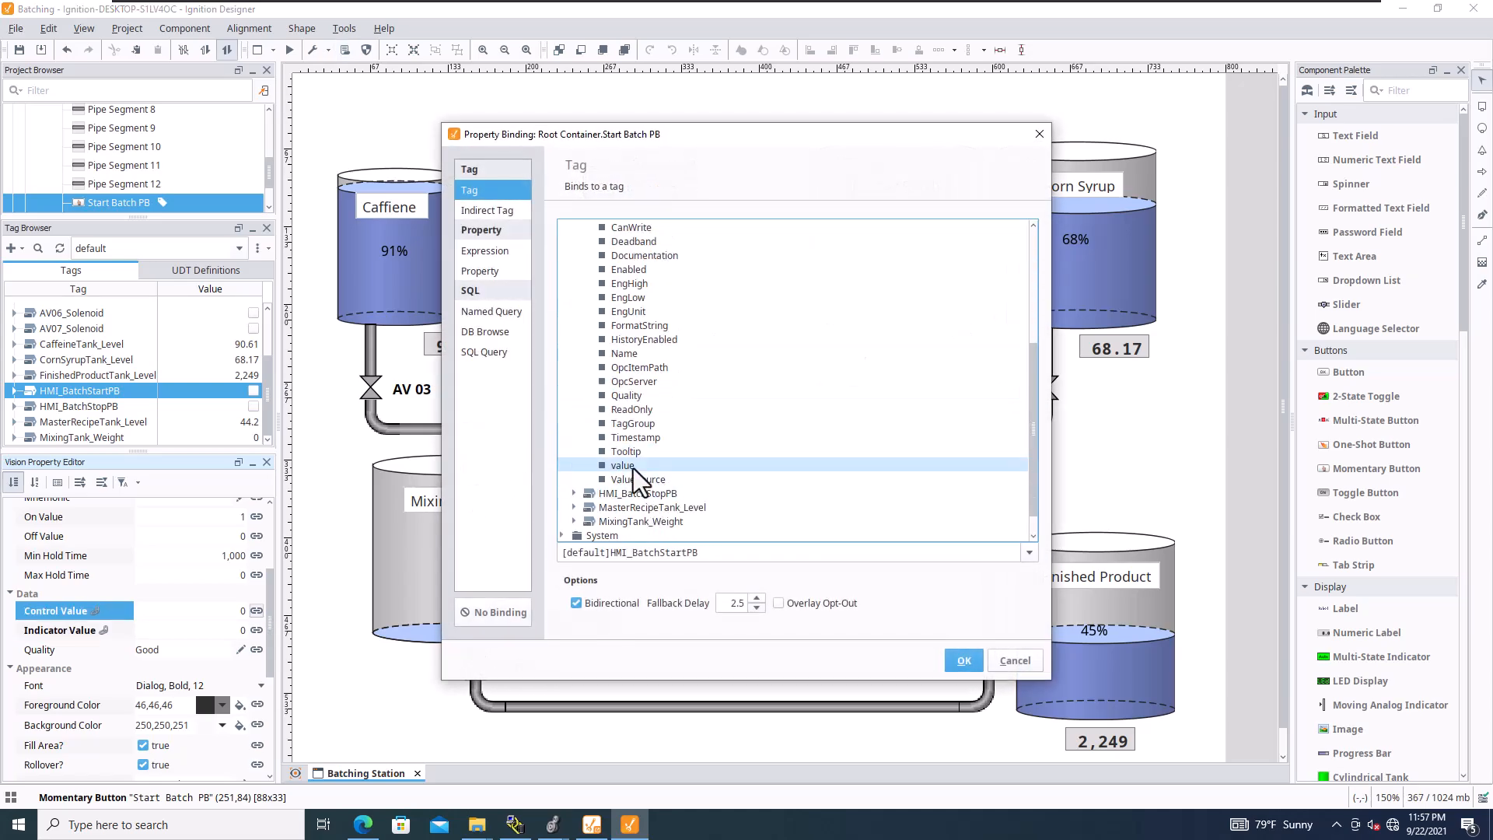
{"action": "left_click", "coordinate": [963, 660]}
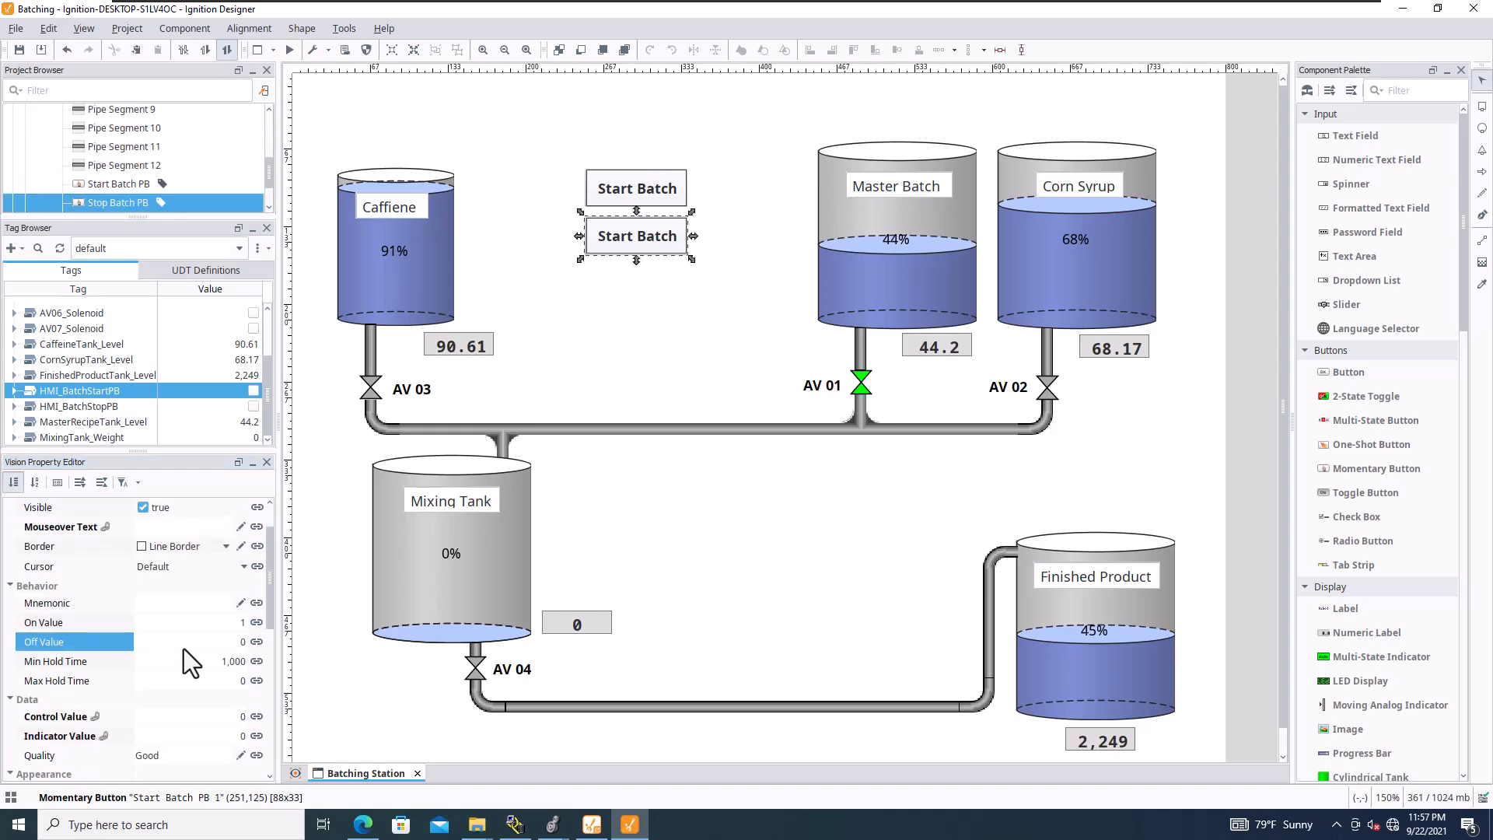
Caption the copied button Stop Batch and rebind its indicator and control values to HMI_BatchStopPB.value
{"action": "scroll", "scroll_direction": "down", "scroll_amount": 3}
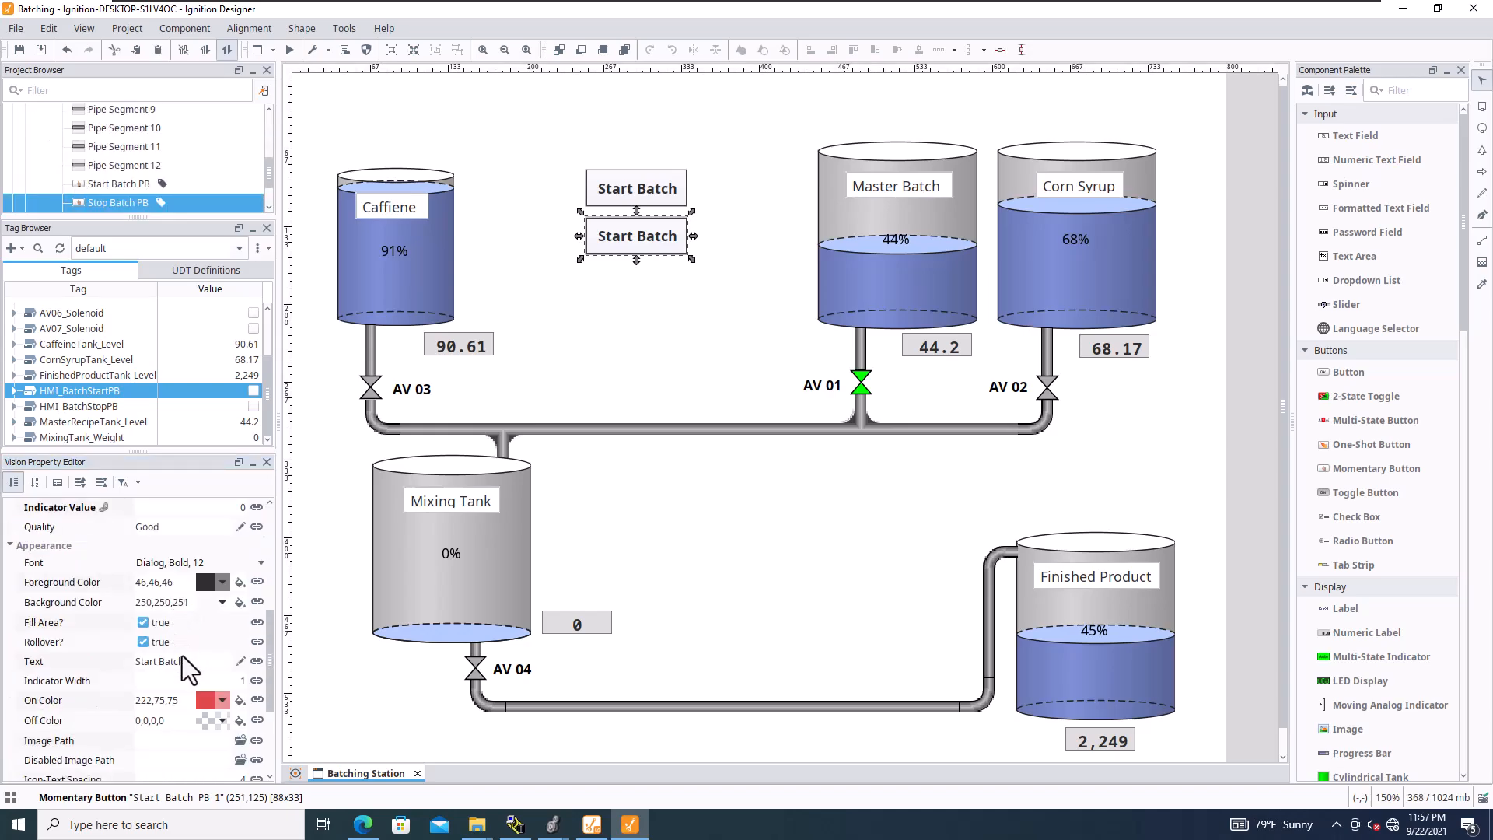
{"action": "left_click", "coordinate": [33, 605]}
{"action": "type", "text": "op"}
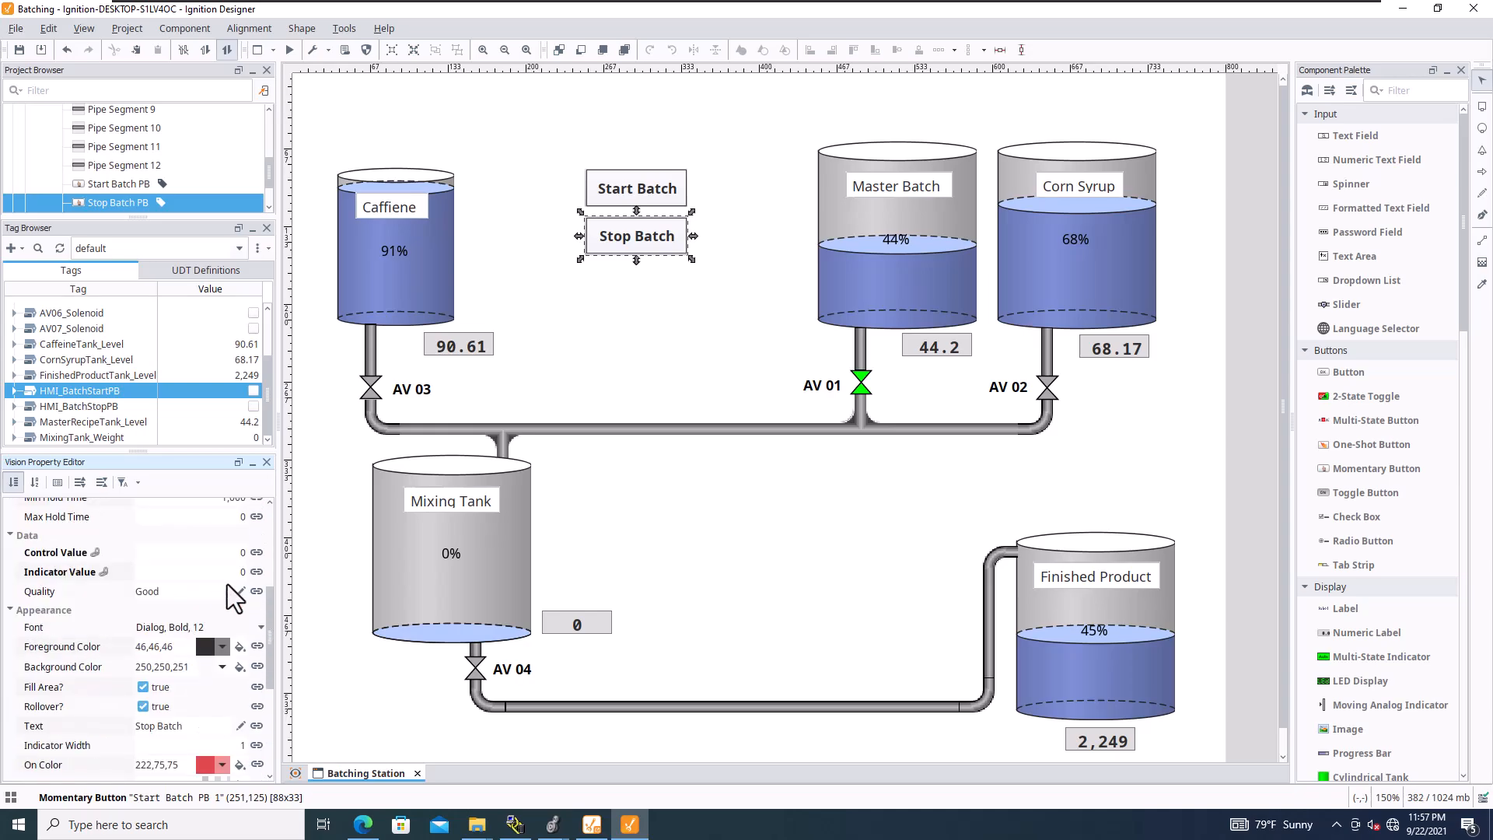
{"action": "left_click", "coordinate": [104, 571]}
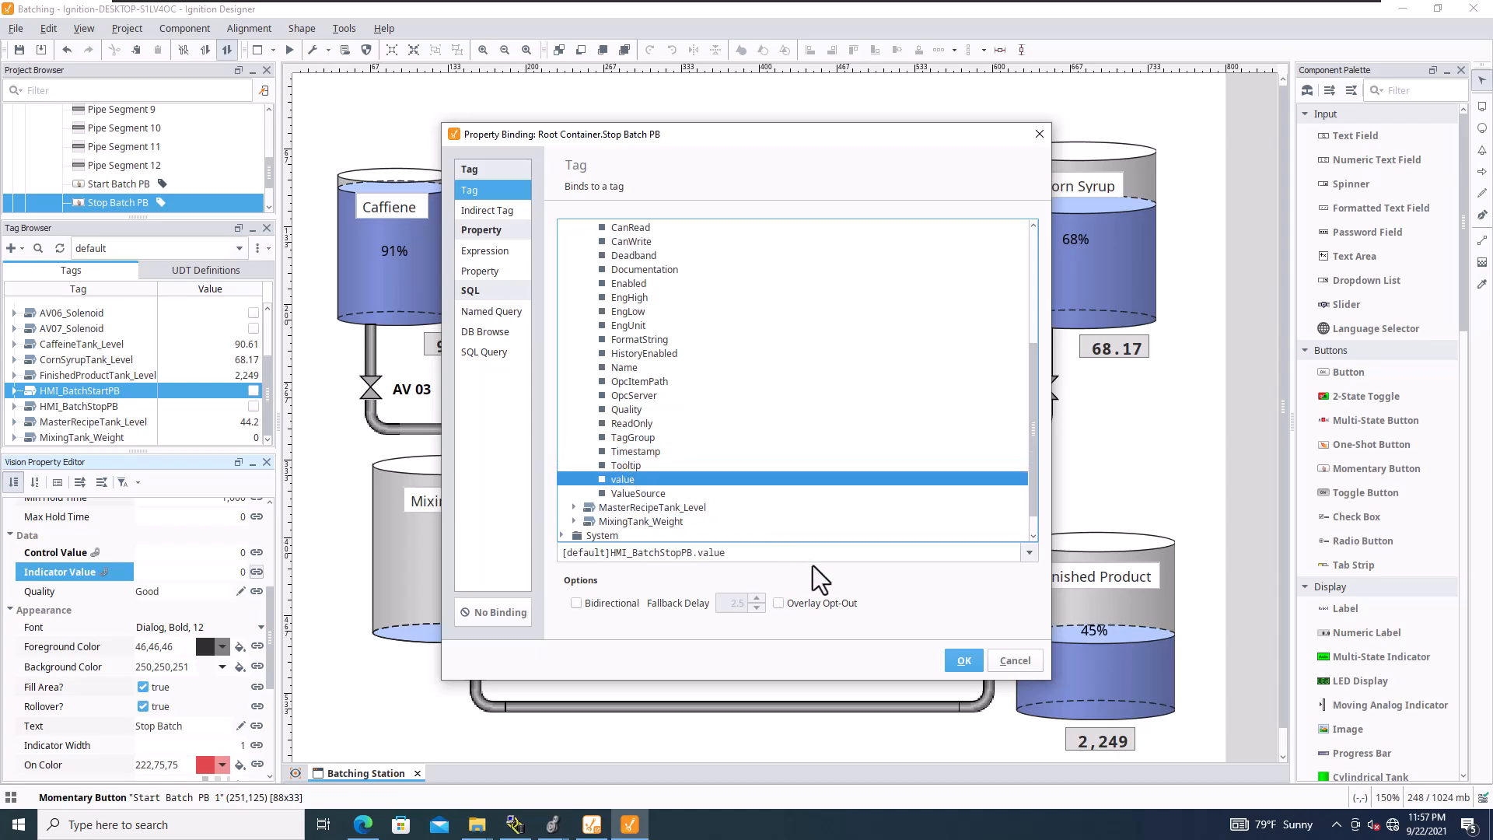
{"action": "left_click", "coordinate": [961, 660]}
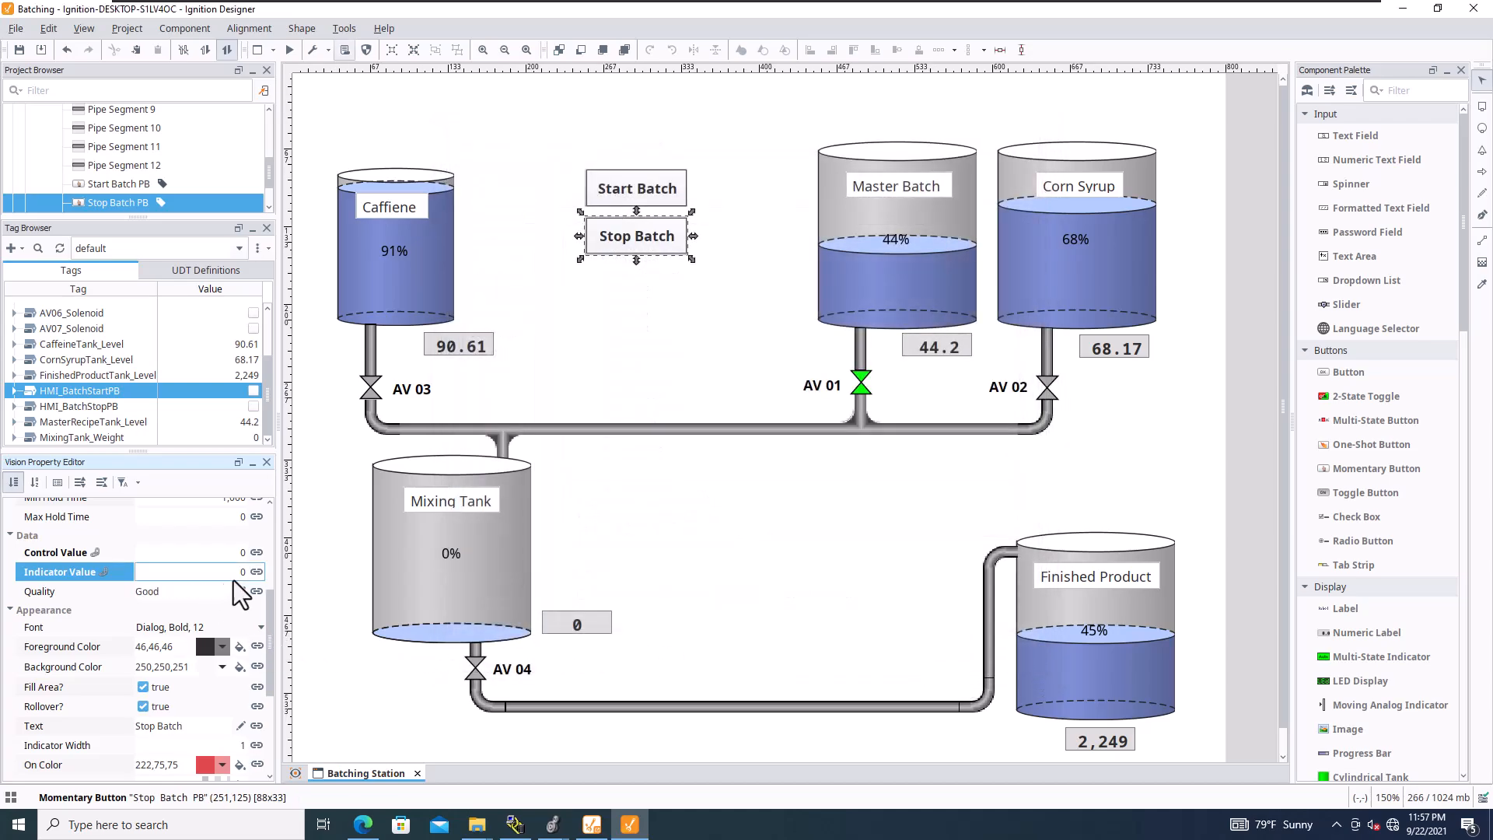
{"action": "left_click", "coordinate": [253, 572]}
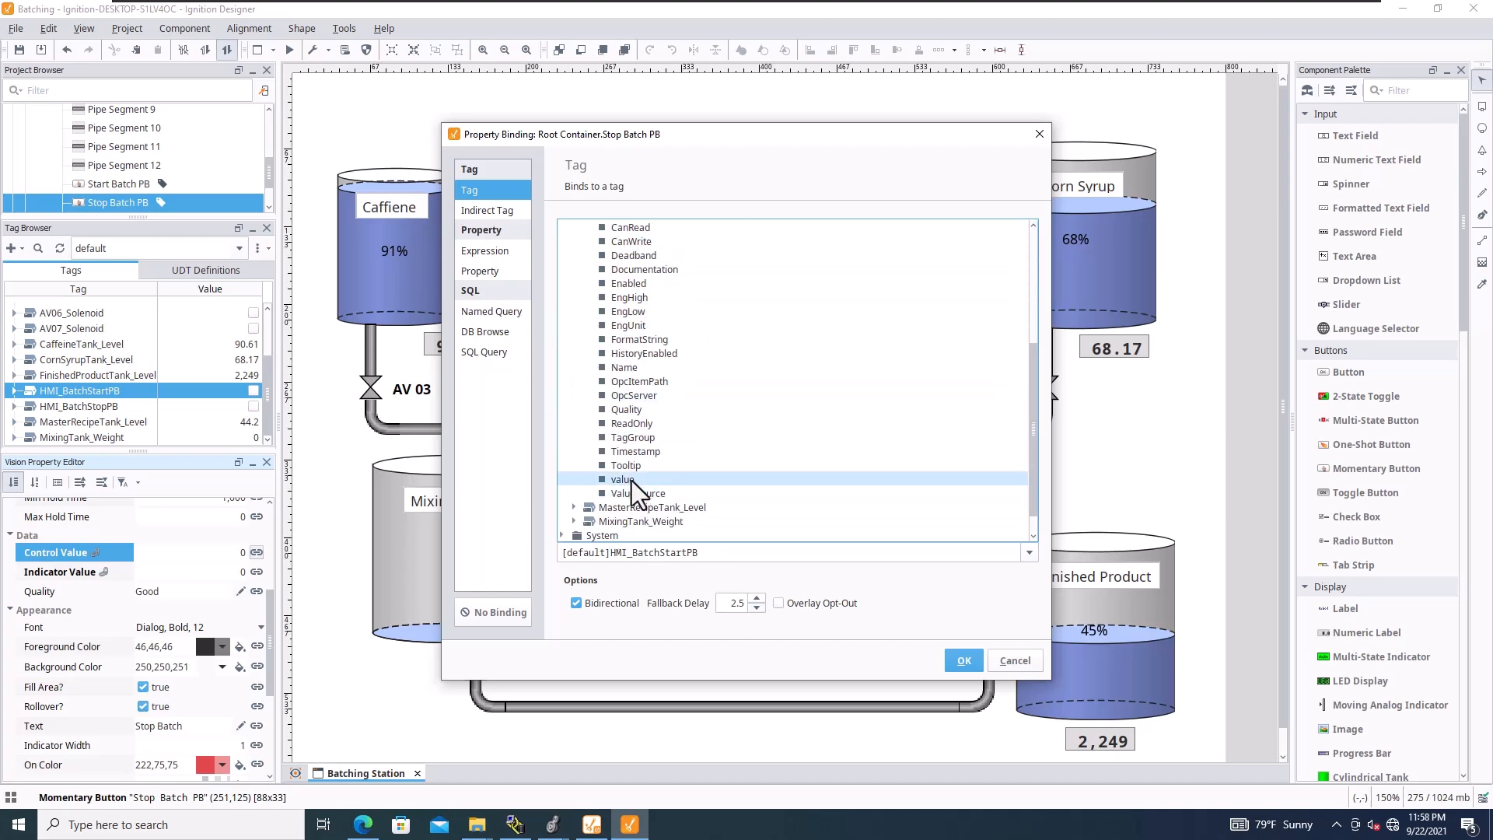
{"action": "left_click", "coordinate": [1013, 660]}
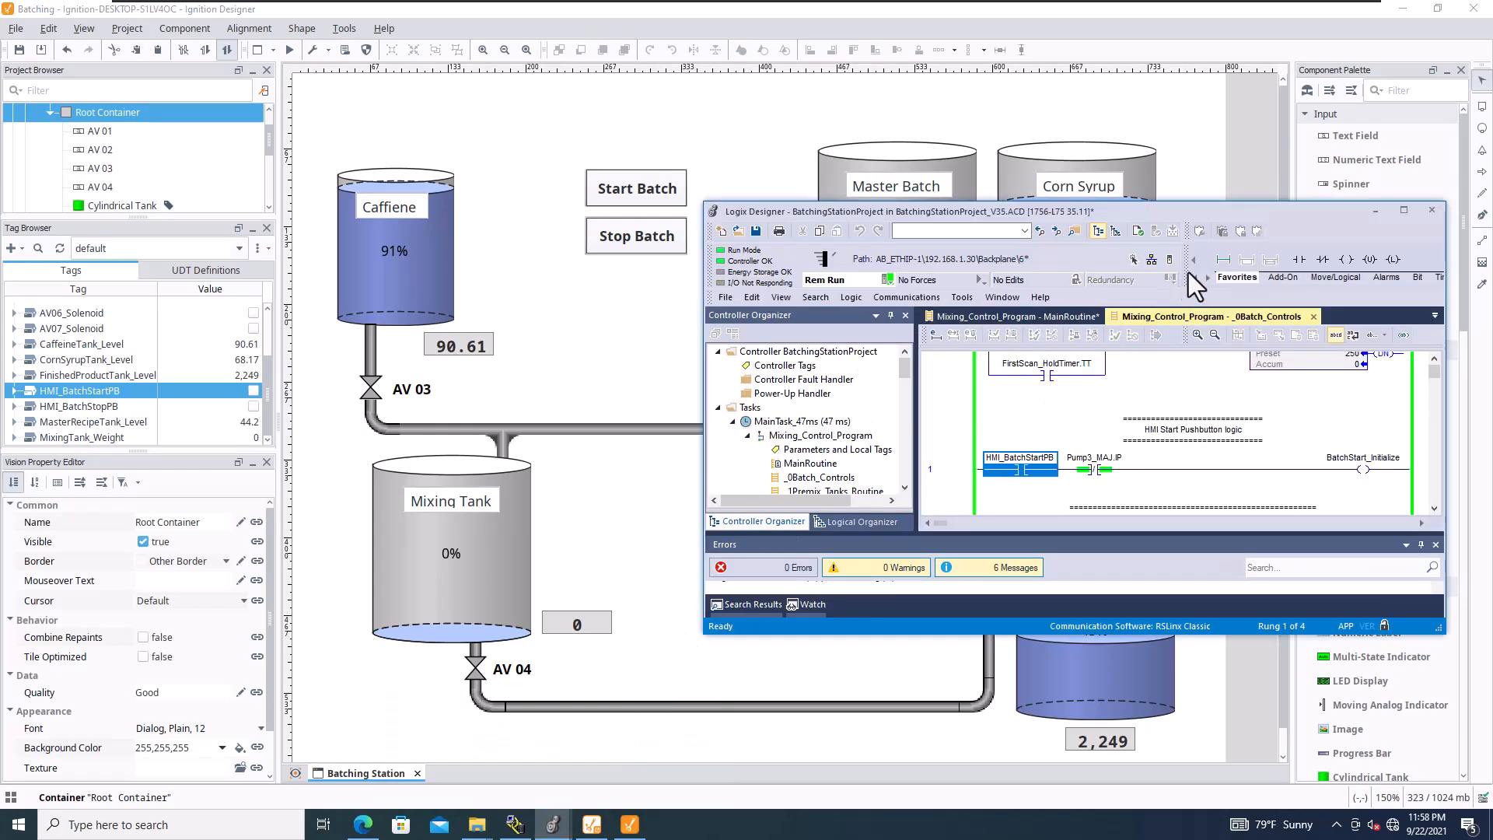
Review the _0Batch_Controls rungs in Logix Designer, then return to Ignition Designer
{"action": "left_click", "coordinate": [1402, 210]}
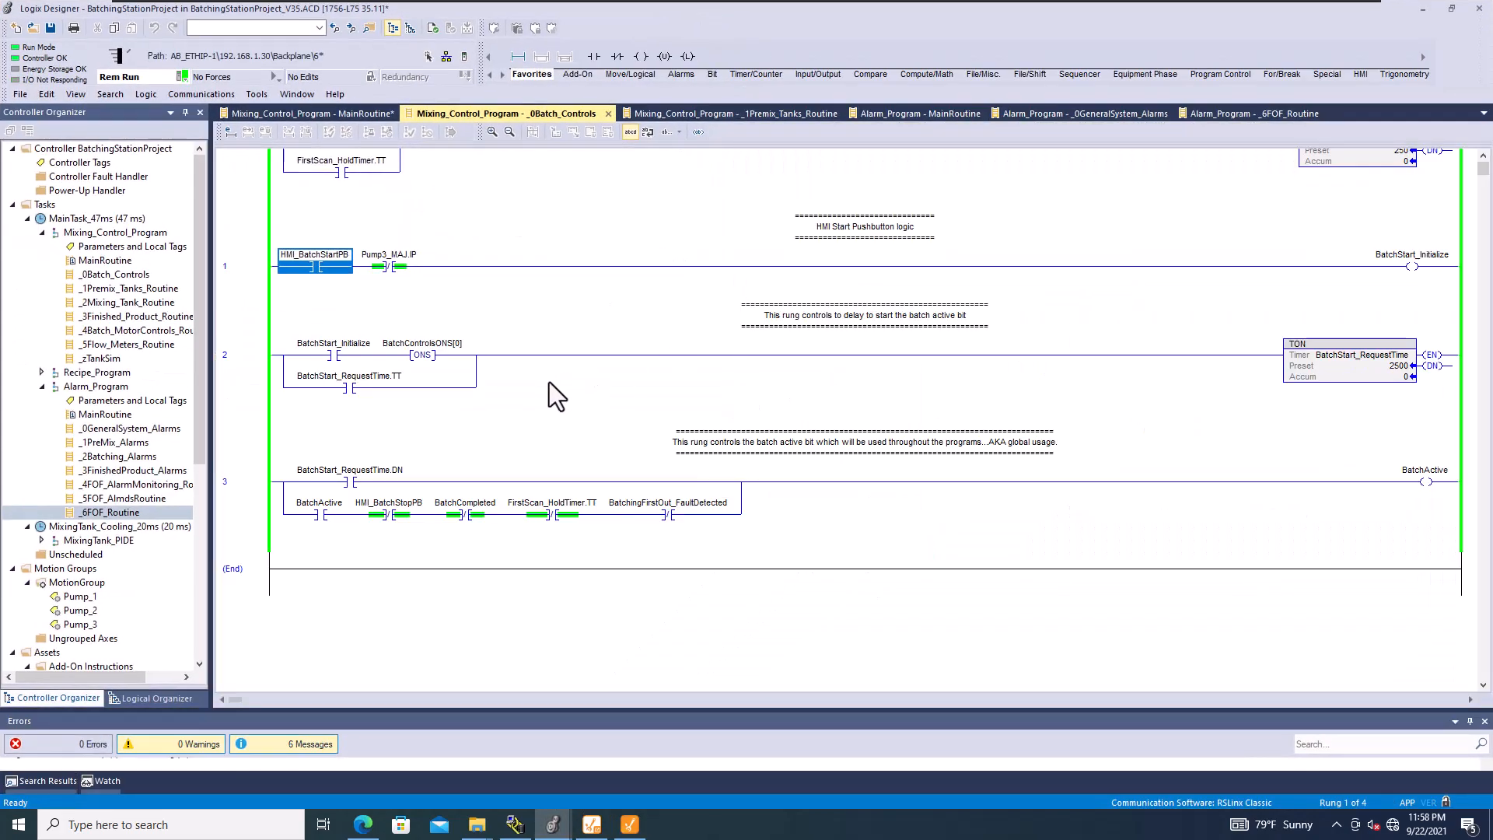
{"action": "left_click", "coordinate": [668, 515]}
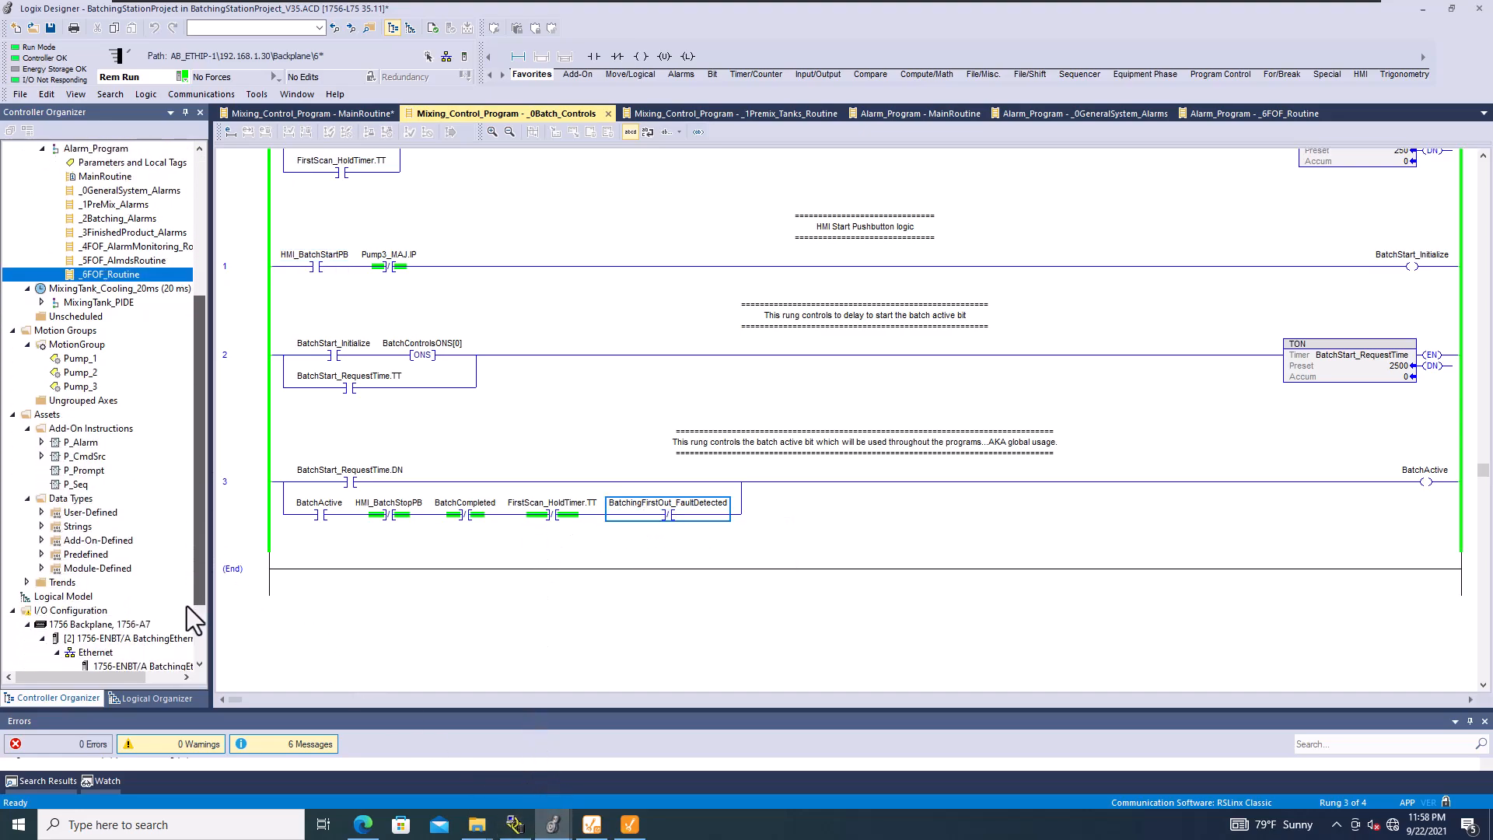
{"action": "scroll", "scroll_direction": "down", "scroll_amount": 3}
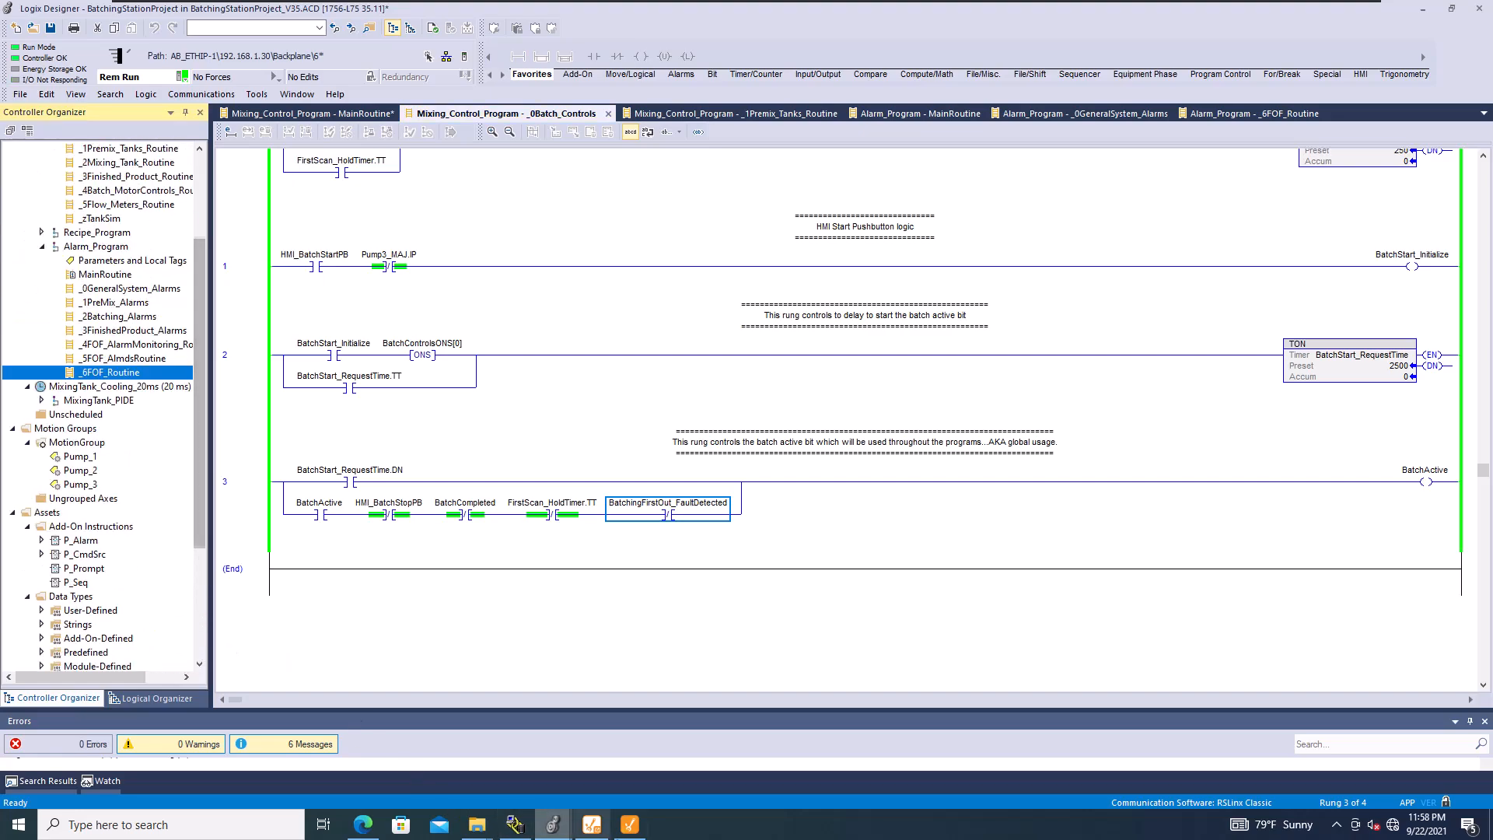
{"action": "left_click", "coordinate": [626, 824]}
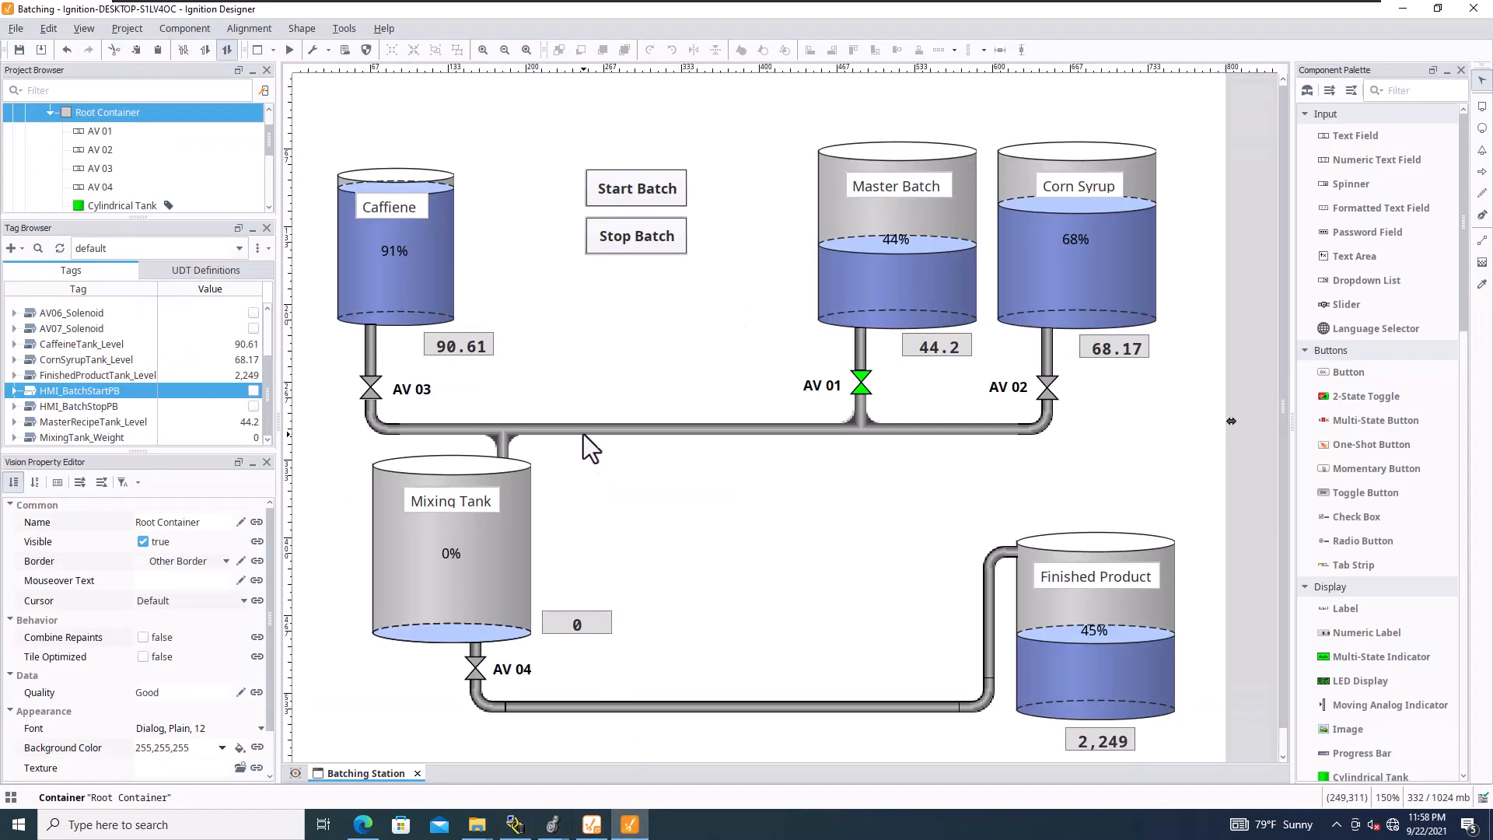
{"action": "mouse_move", "coordinate": [319, 131]}
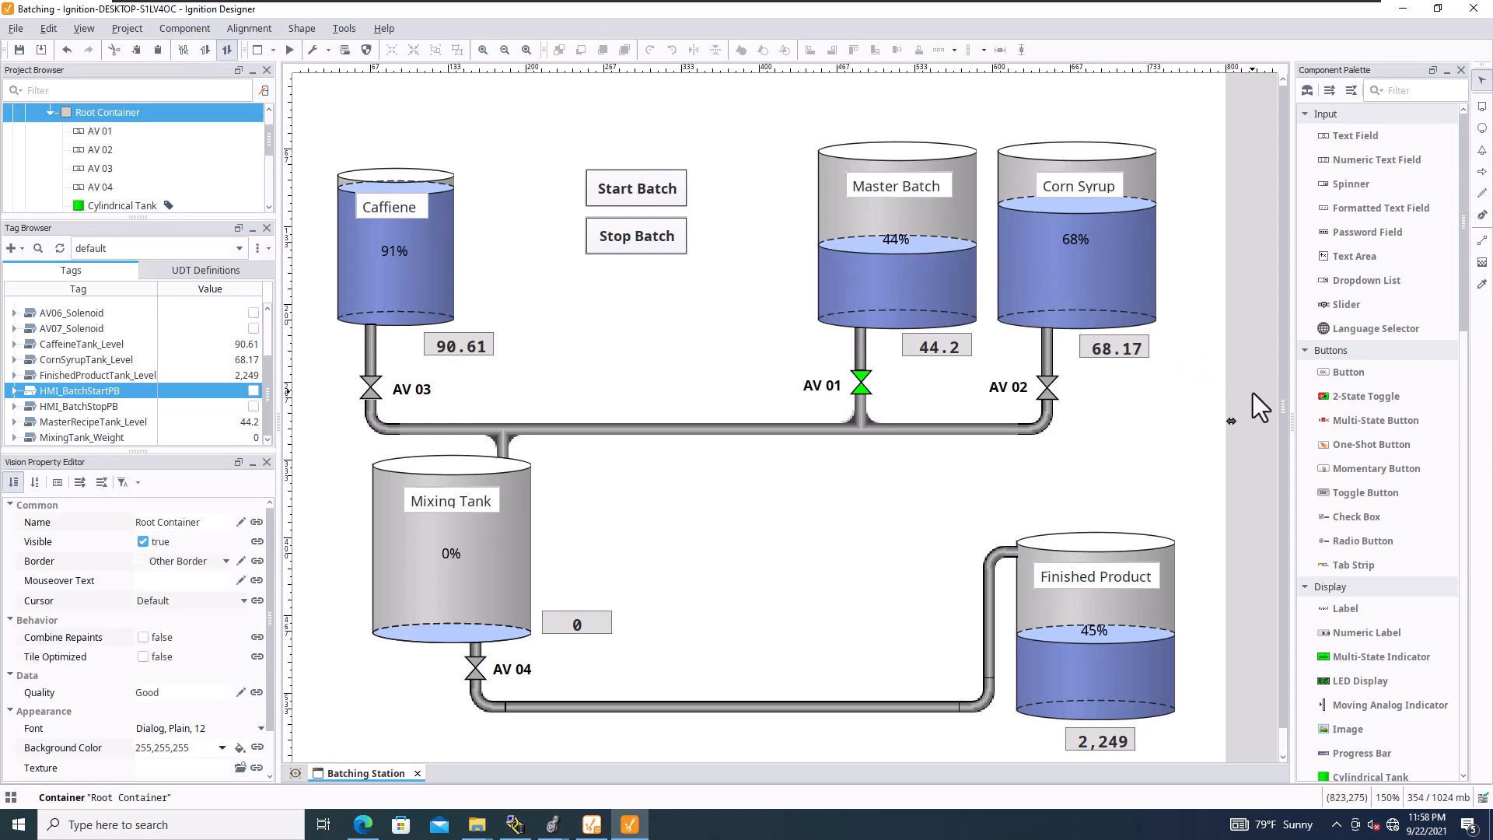
Duplicate Stop Batch PB and line the copy up beneath it as the Fault Reset button
{"action": "left_click", "coordinate": [635, 235]}
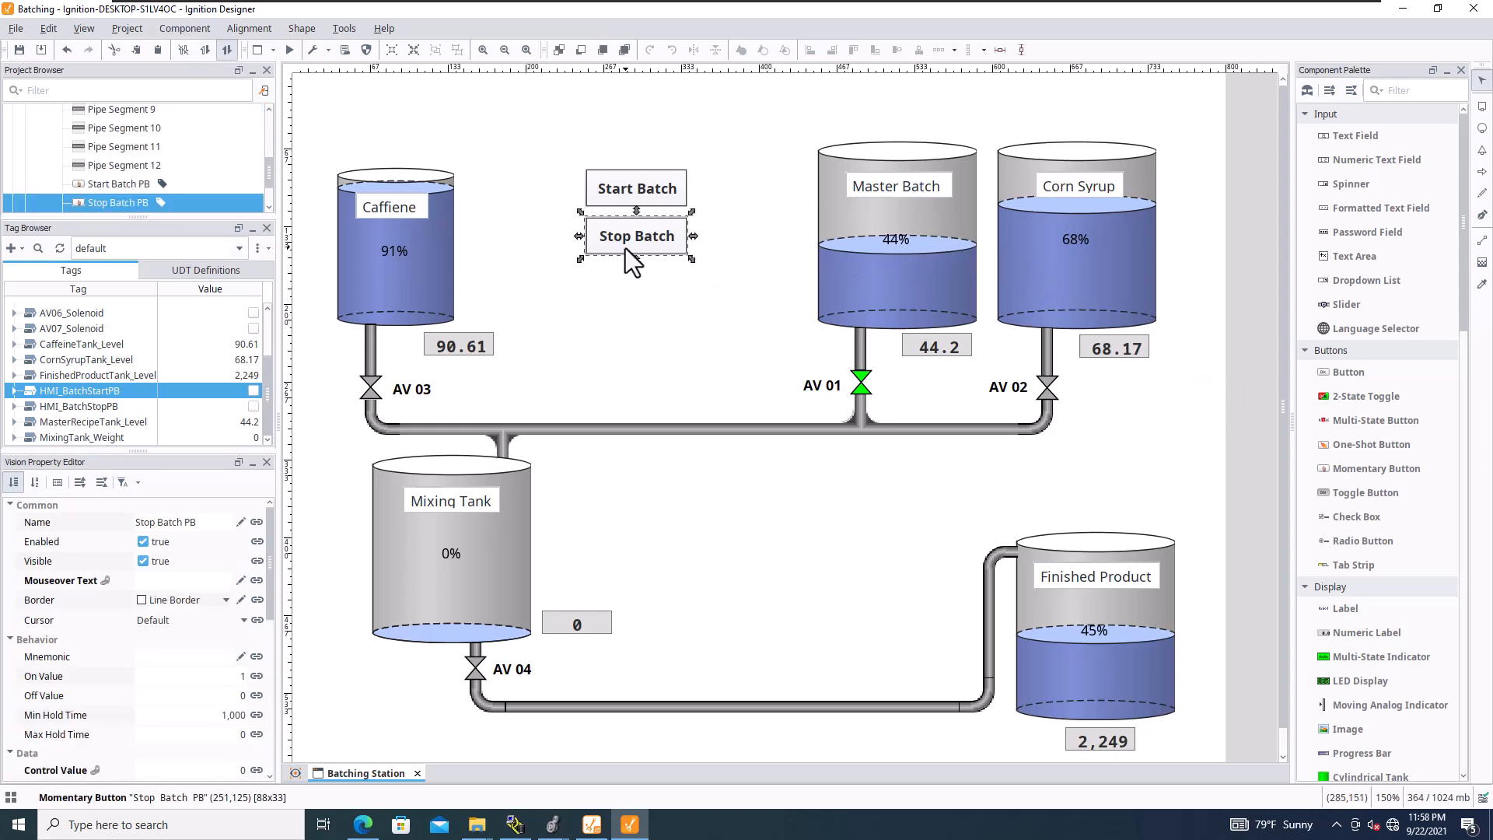
{"action": "left_click_drag", "start_coordinate": [636, 236], "coordinate": [668, 301]}
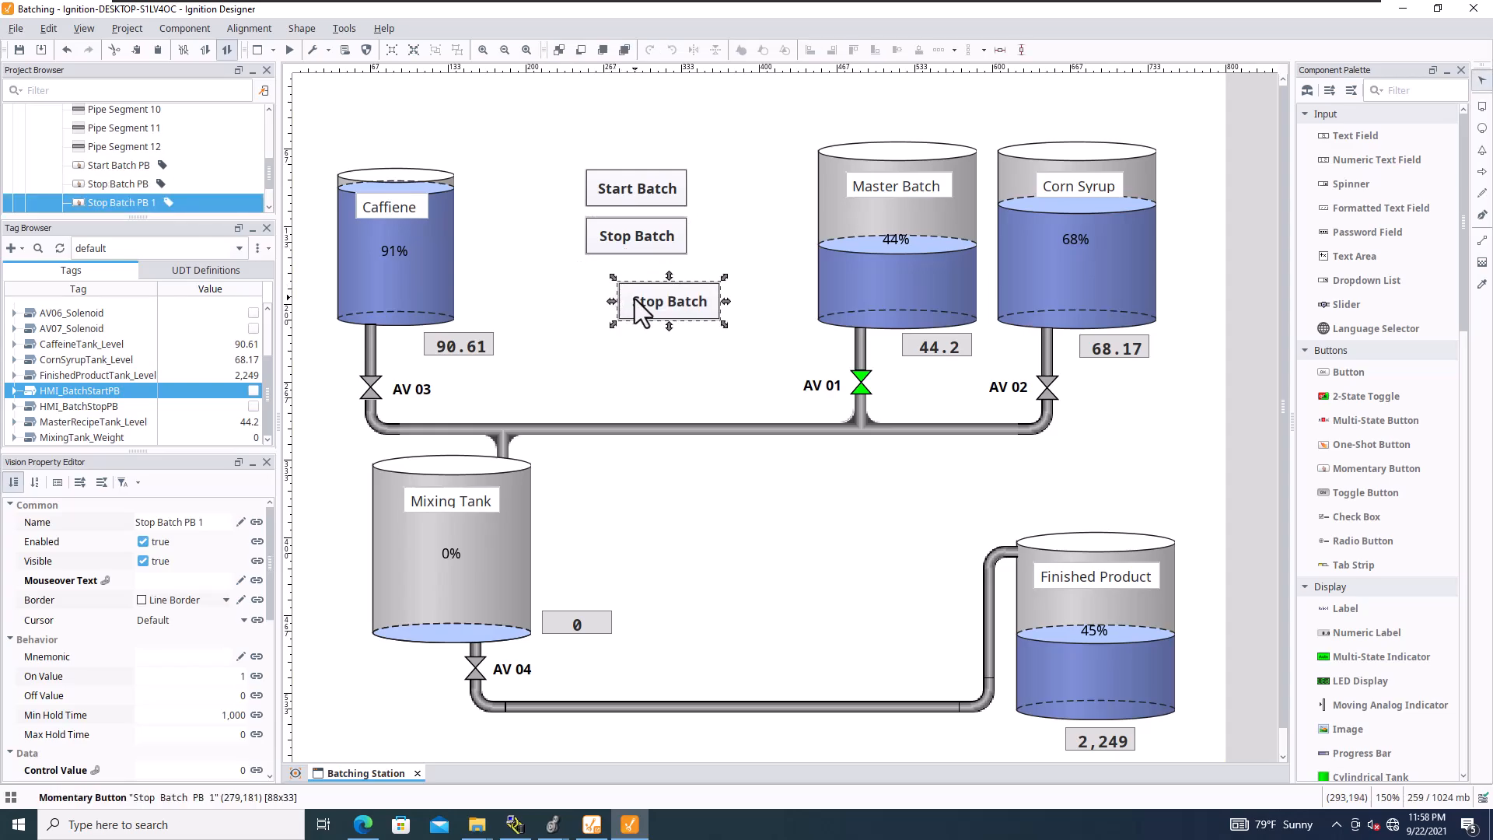
{"action": "left_click_drag", "start_coordinate": [668, 301], "coordinate": [636, 285]}
{"action": "type", "text": "Fault Reset"}
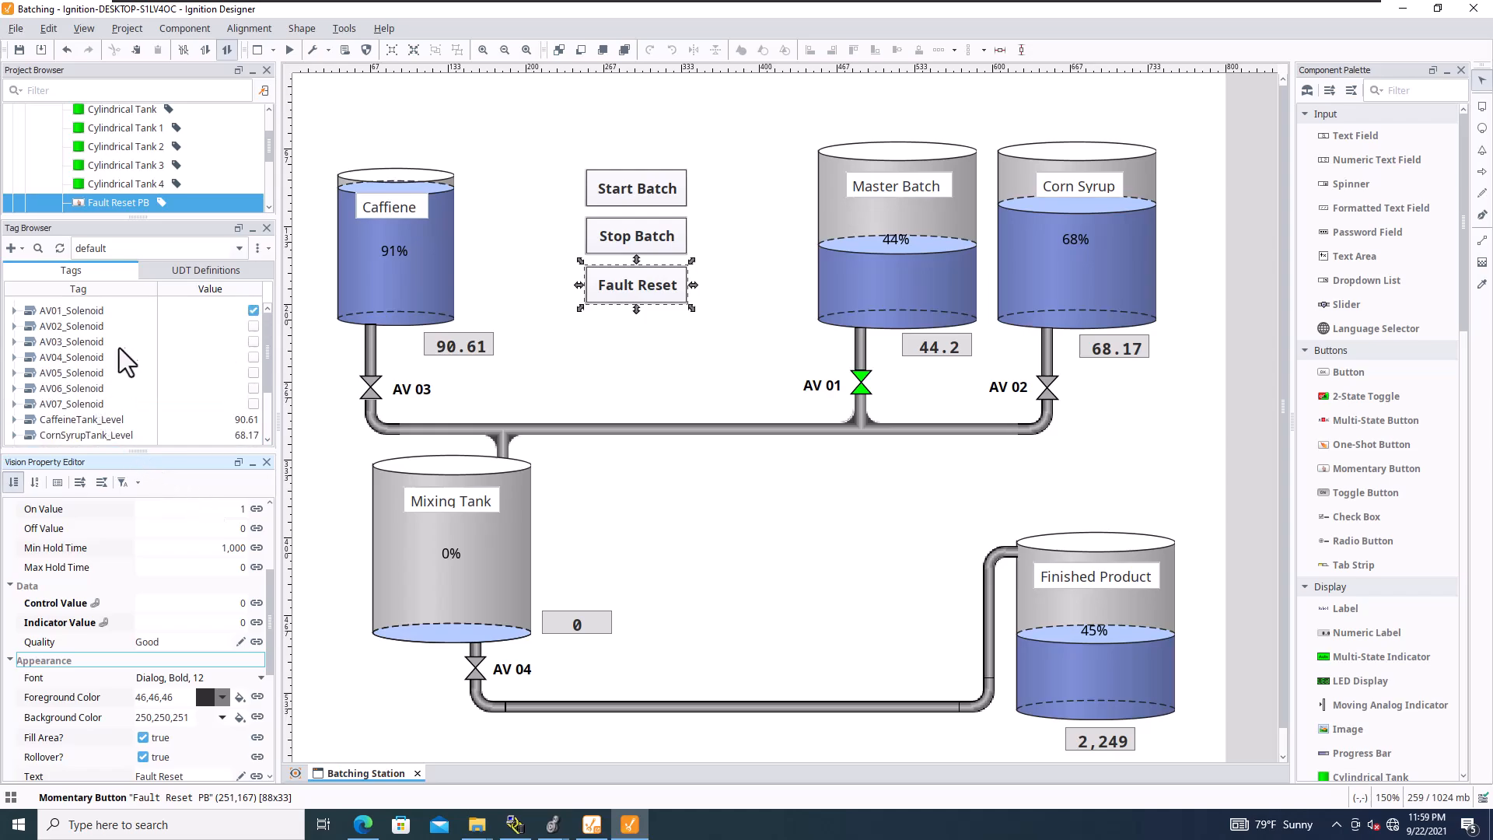
{"action": "mouse_move", "coordinate": [143, 528]}
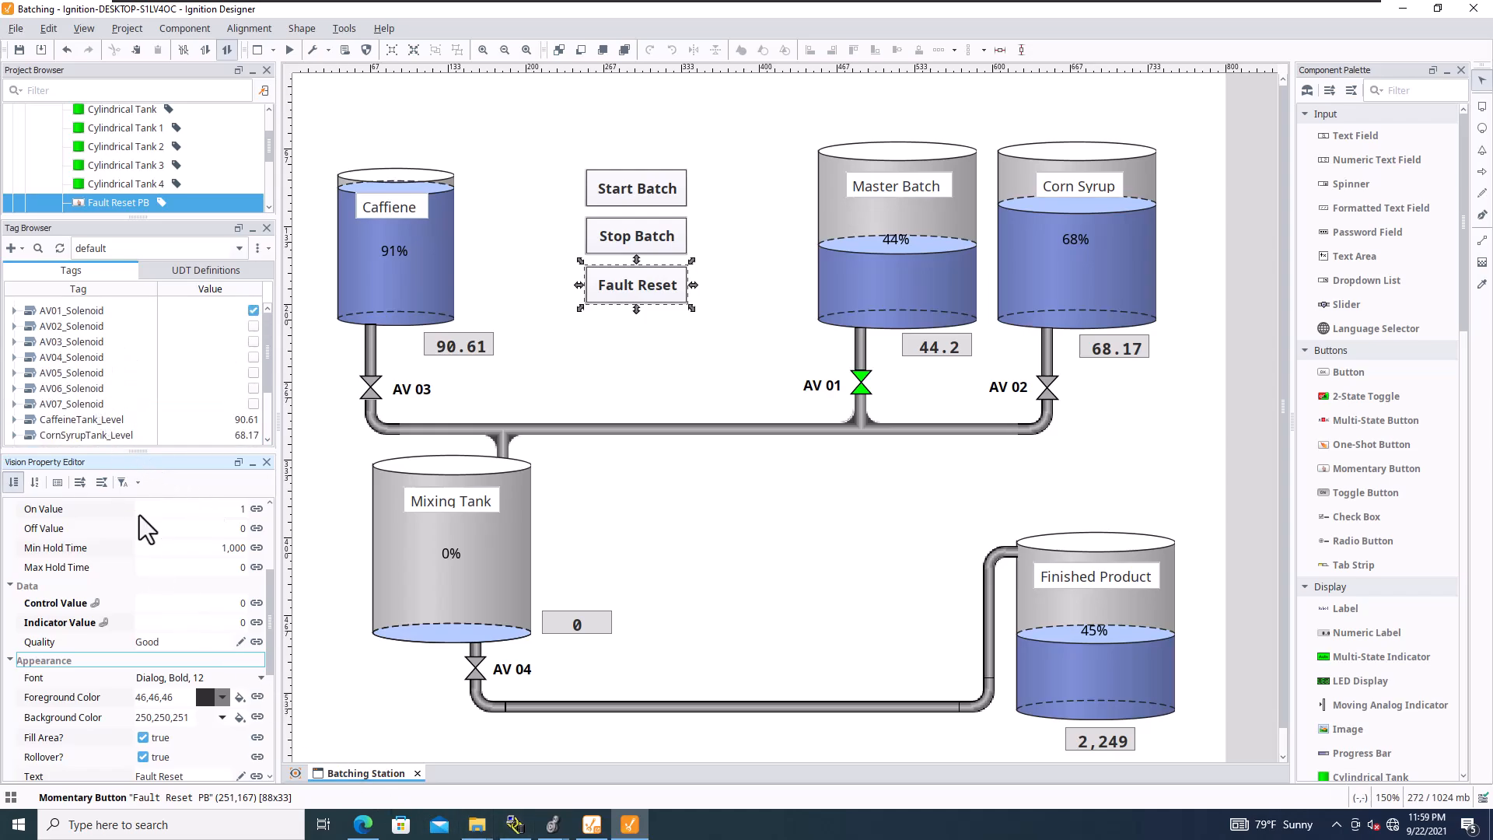
{"action": "left_click", "coordinate": [13, 247]}
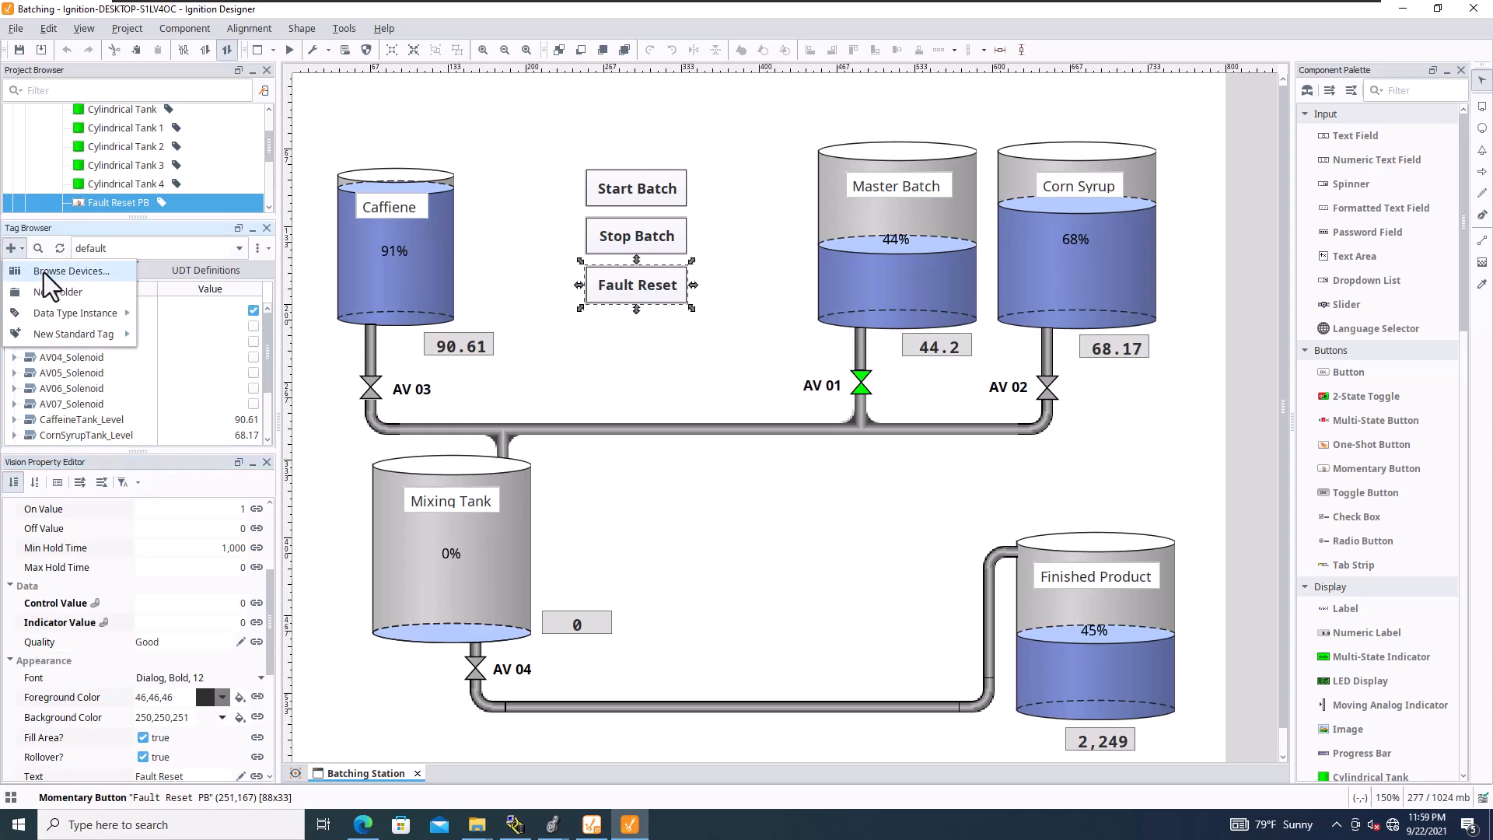
Browse the Batching Project device tags and stage HMI_MachineReset_PB for import
{"action": "left_click", "coordinate": [72, 270]}
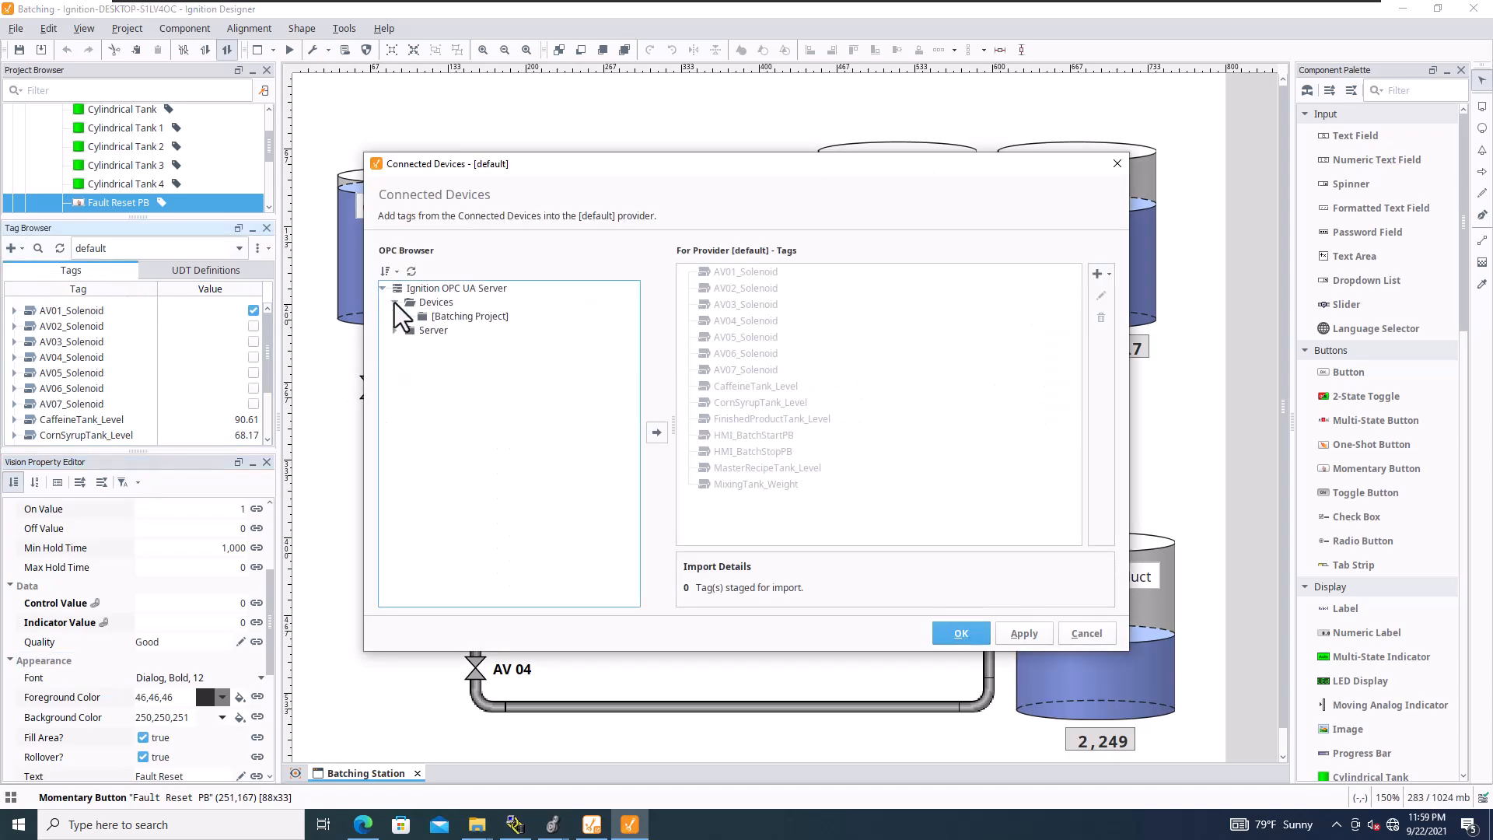
{"action": "left_click", "coordinate": [405, 316]}
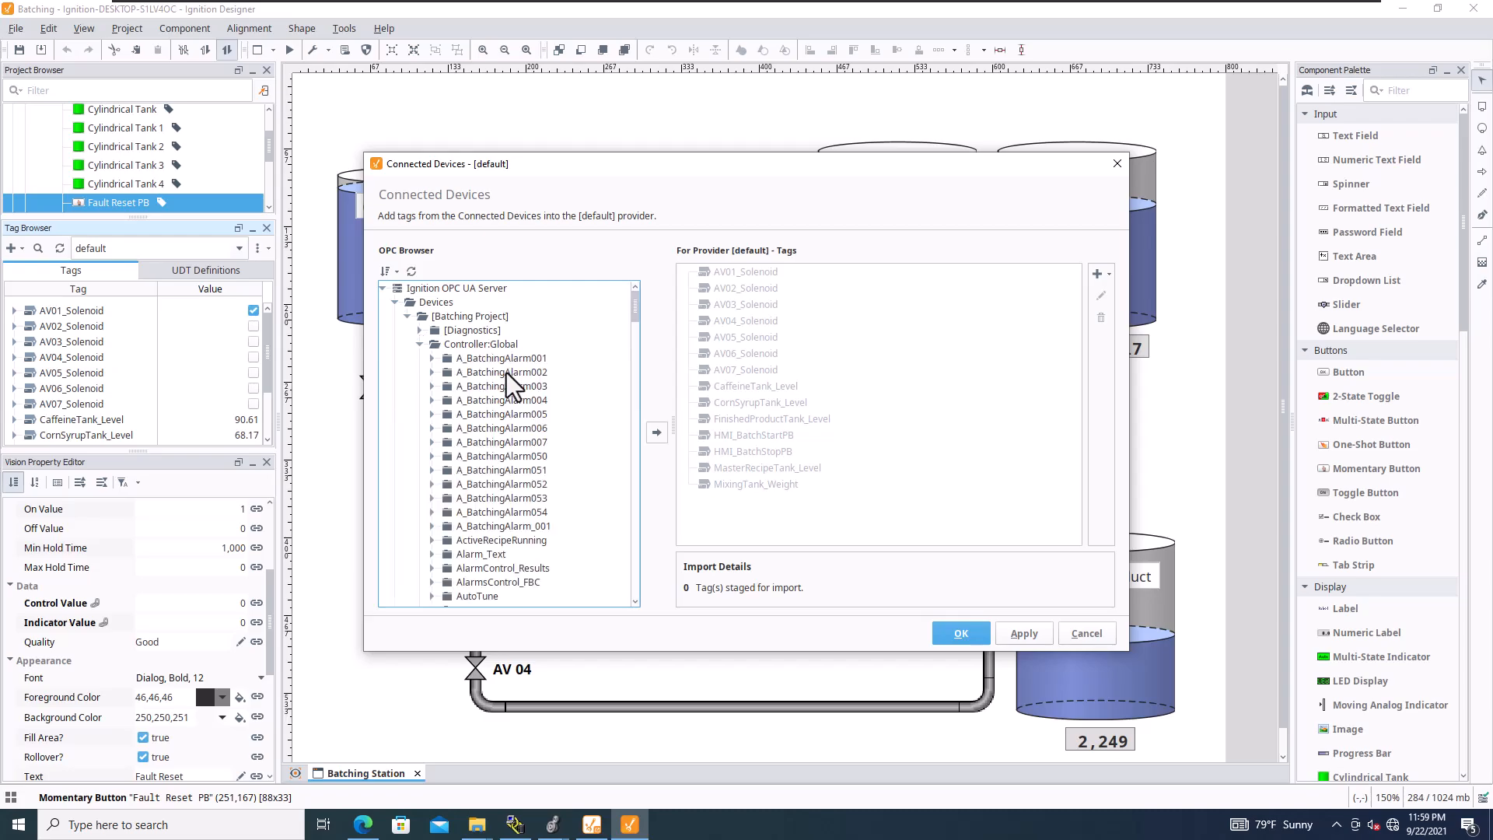
{"action": "scroll", "scroll_direction": "down", "scroll_amount": 3}
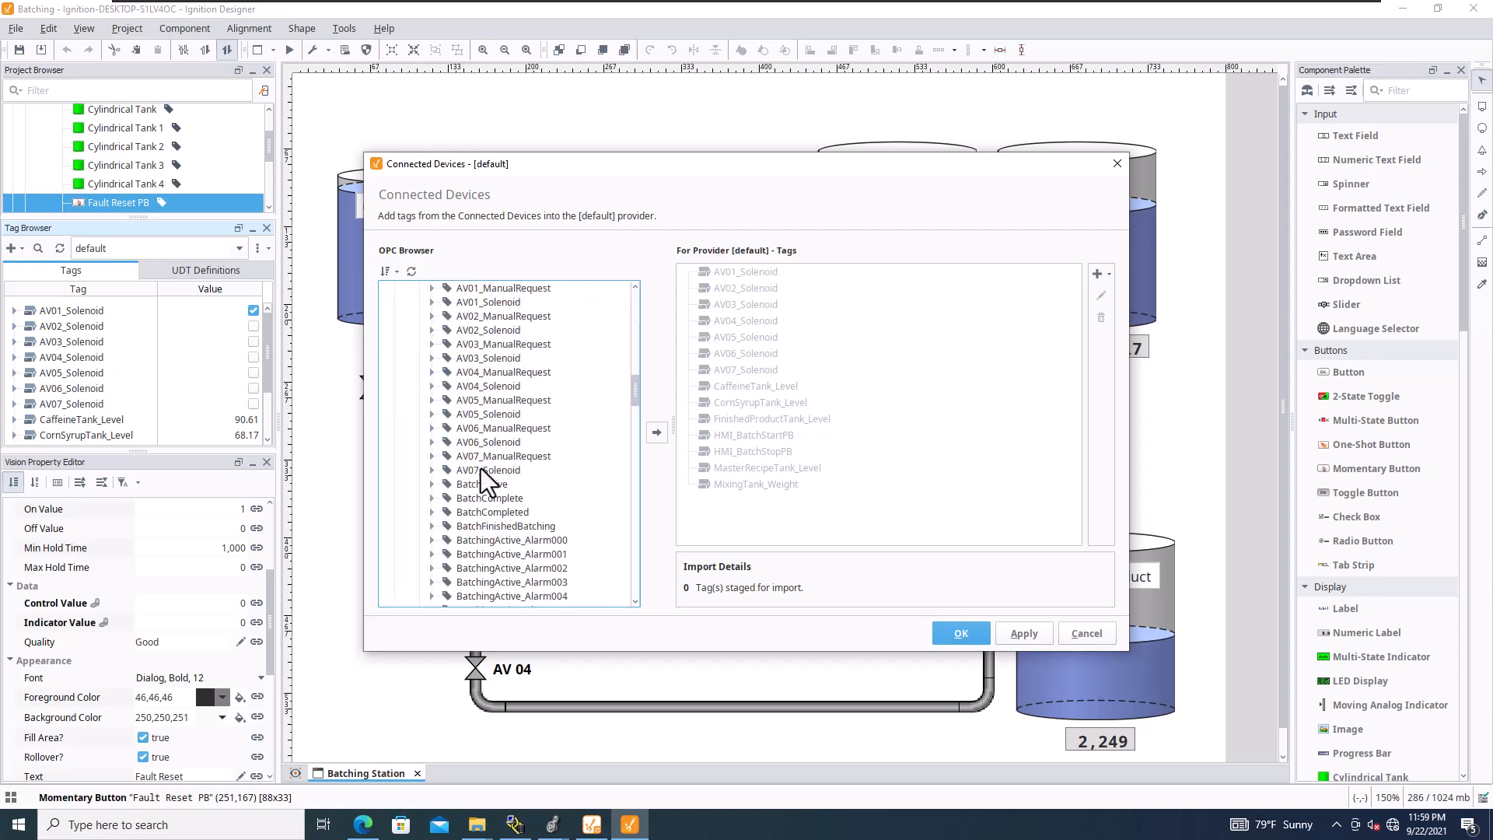
{"action": "scroll", "scroll_direction": "down", "scroll_amount": 3}
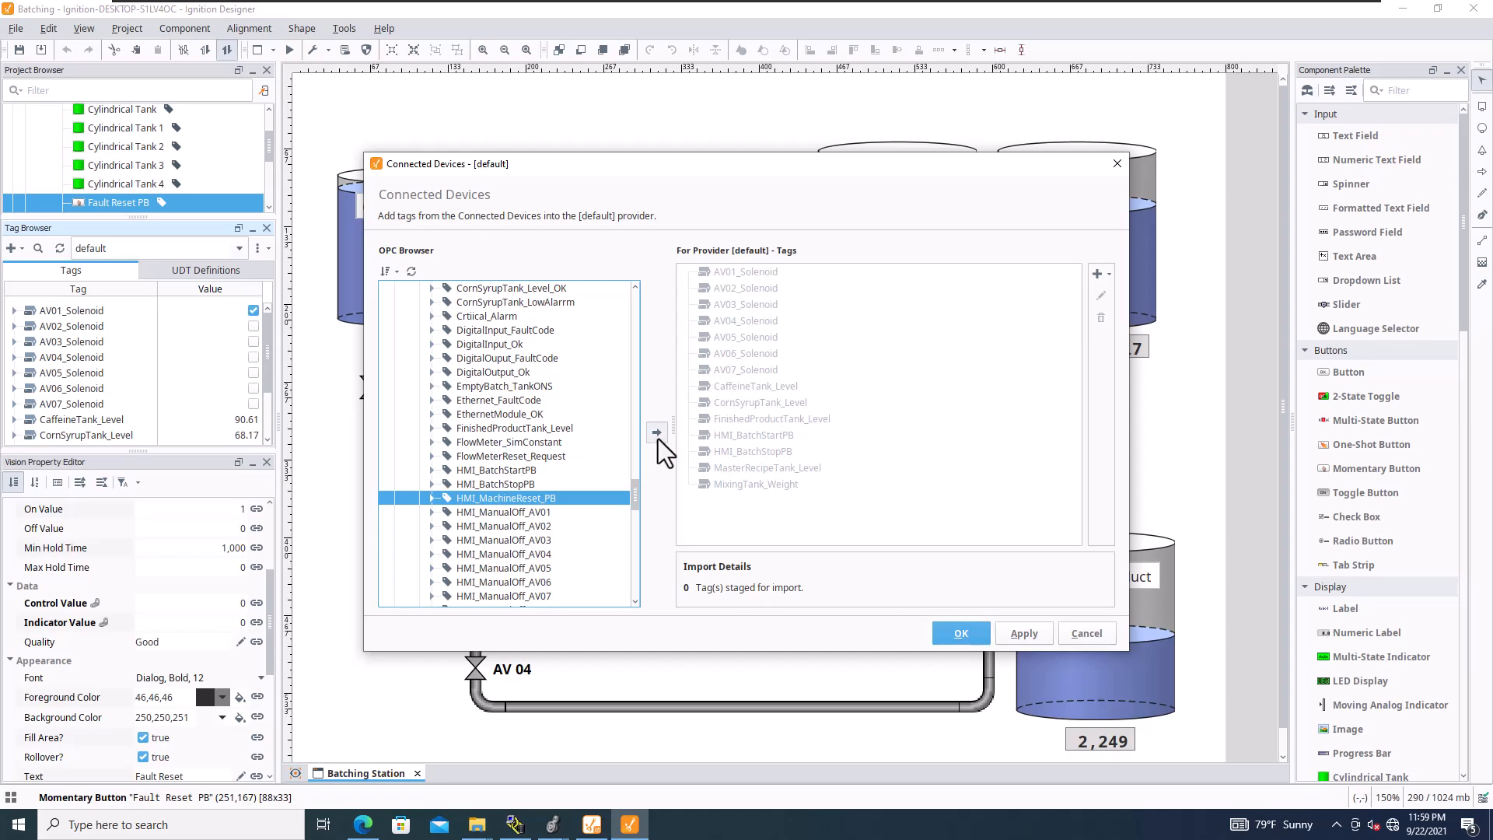
{"action": "left_click", "coordinate": [654, 434]}
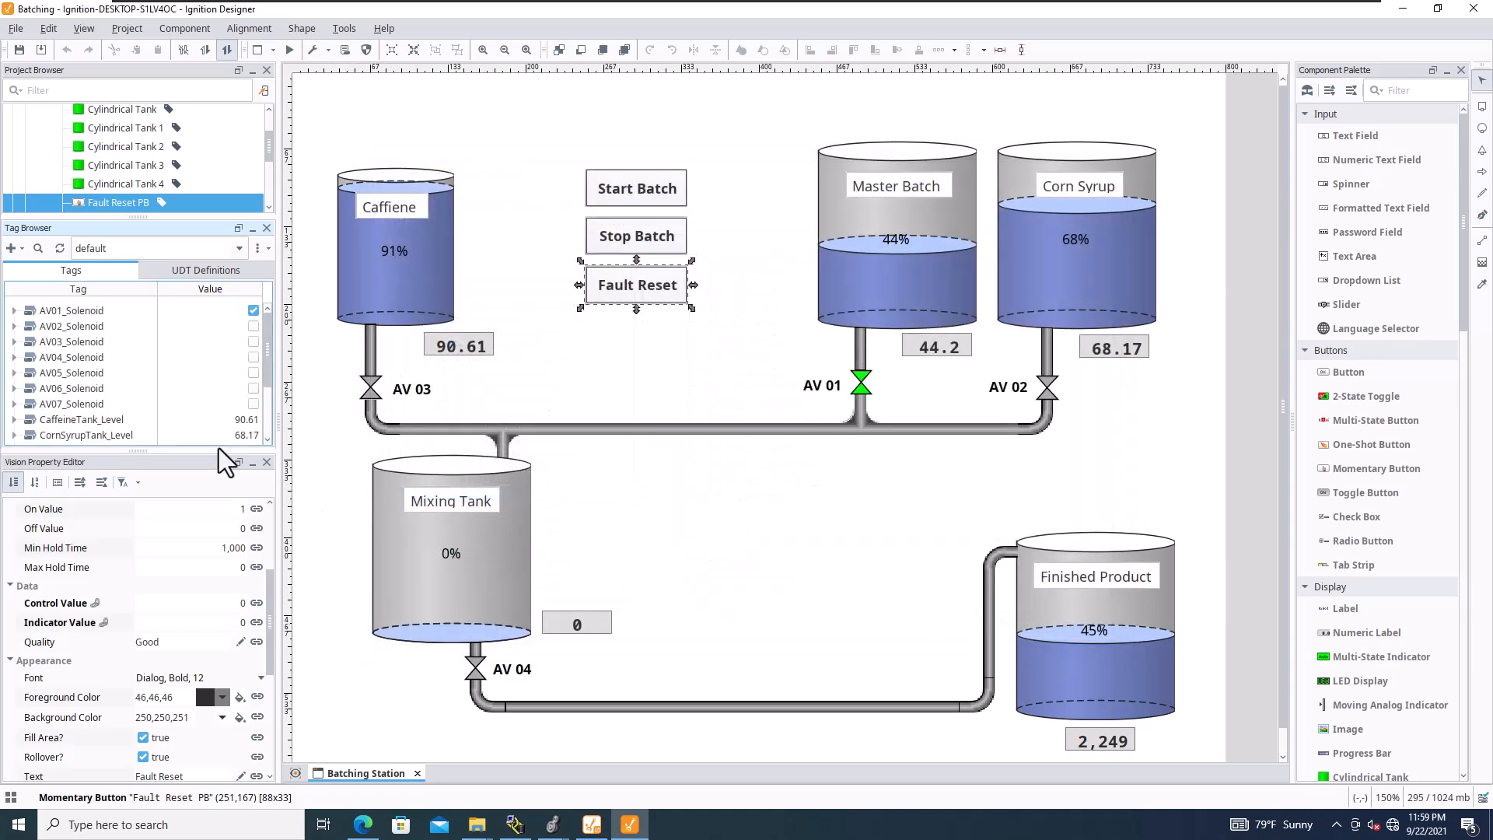
{"action": "mouse_move", "coordinate": [148, 490]}
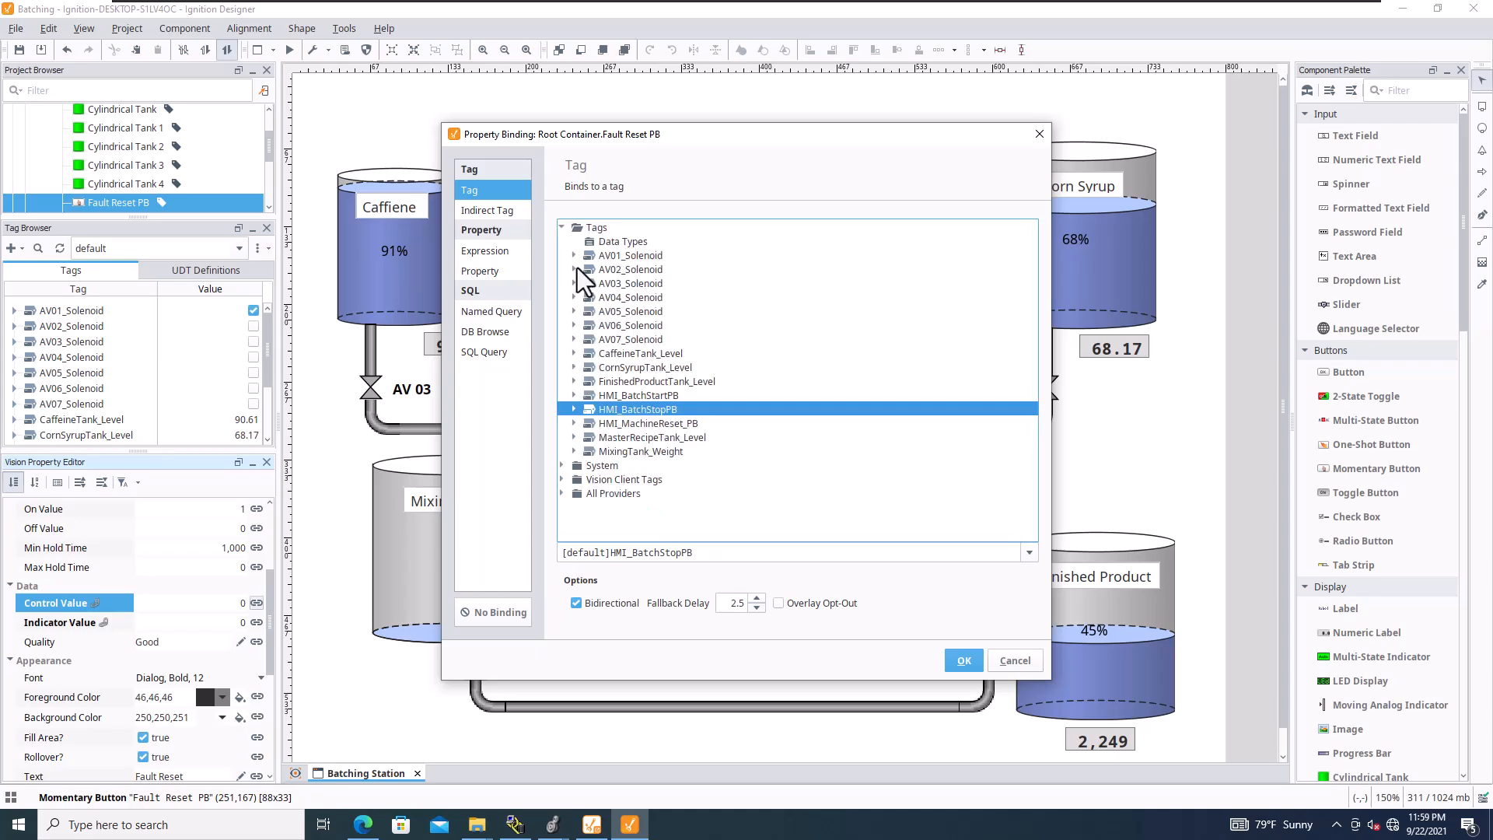
Bind Fault Reset PB's control and indicator values to HMI_MachineReset_PB.value
{"action": "left_click", "coordinate": [574, 423]}
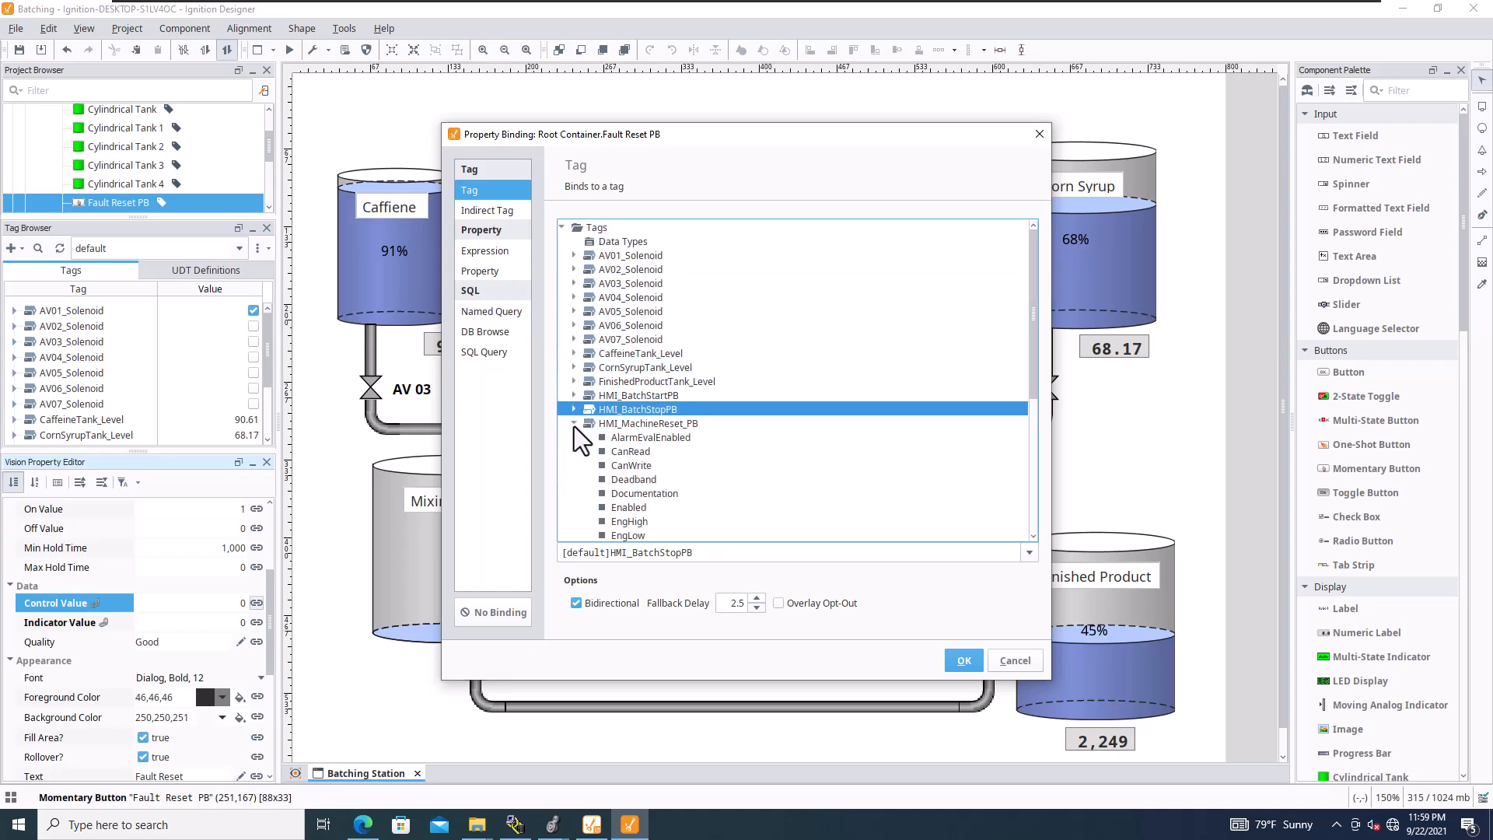
{"action": "left_click", "coordinate": [622, 451]}
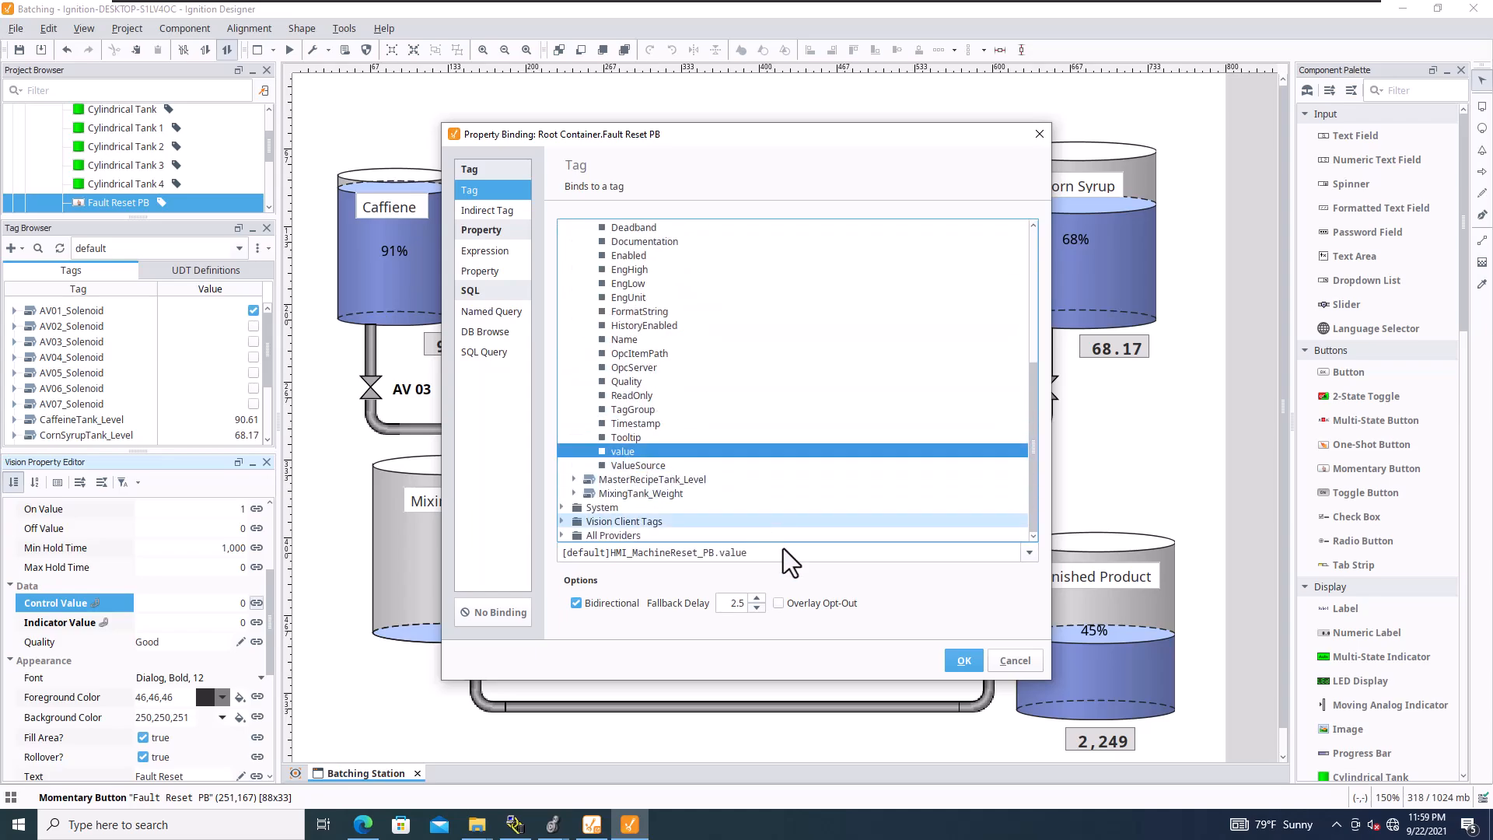
{"action": "left_click", "coordinate": [962, 659]}
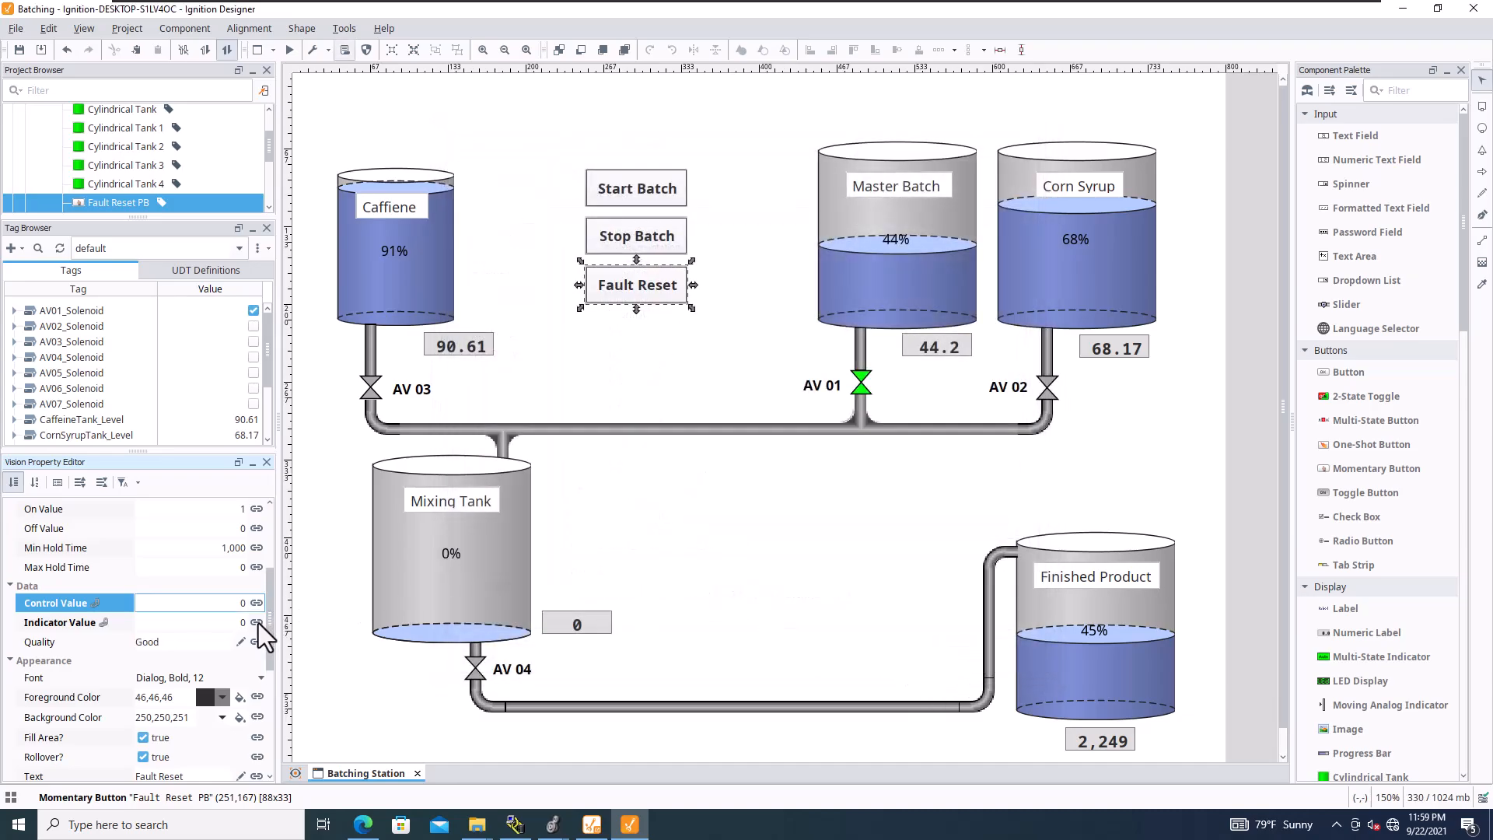
{"action": "left_click", "coordinate": [255, 622]}
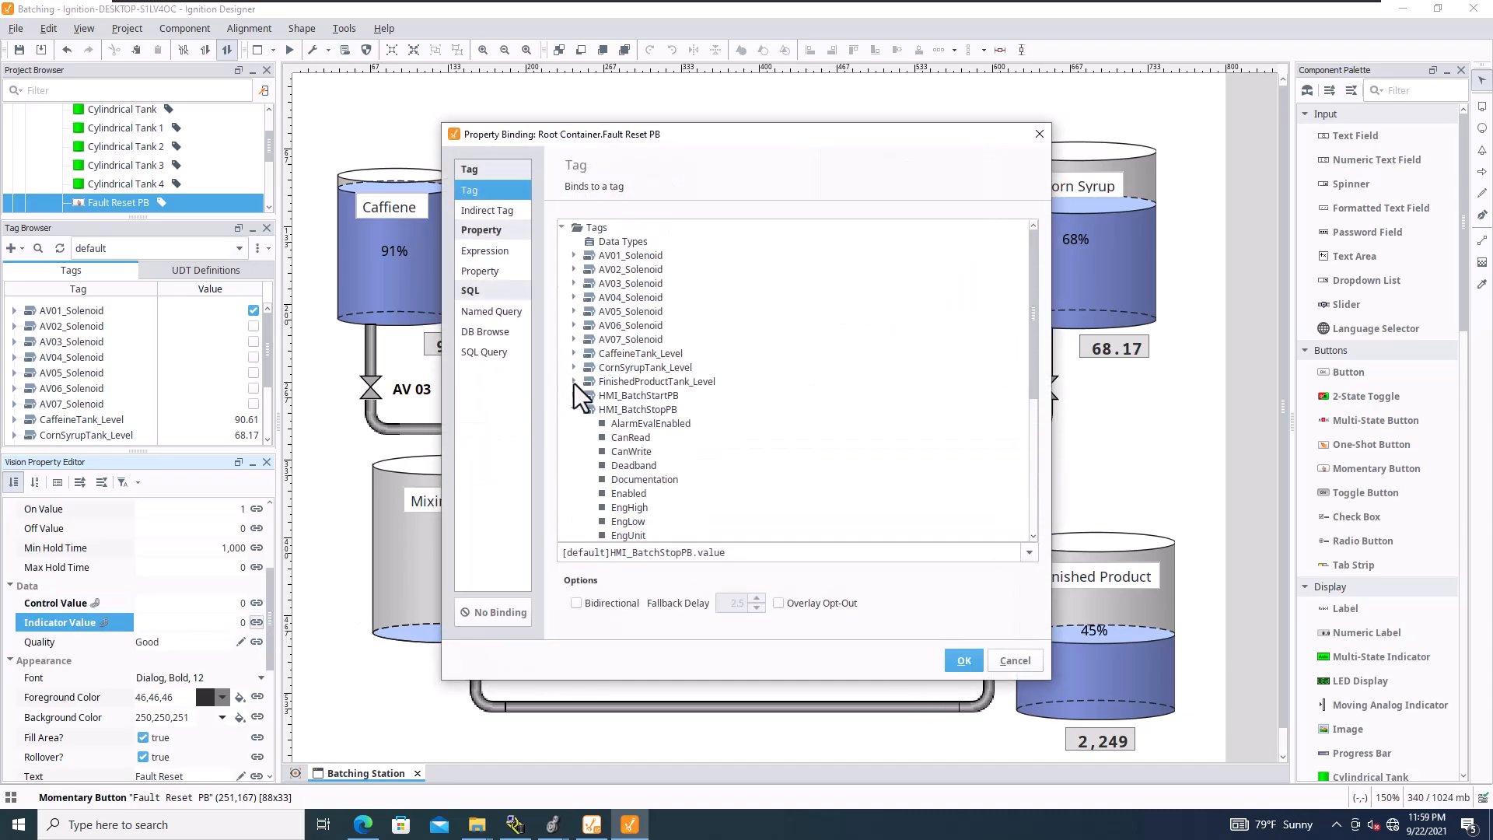
{"action": "left_click", "coordinate": [637, 409]}
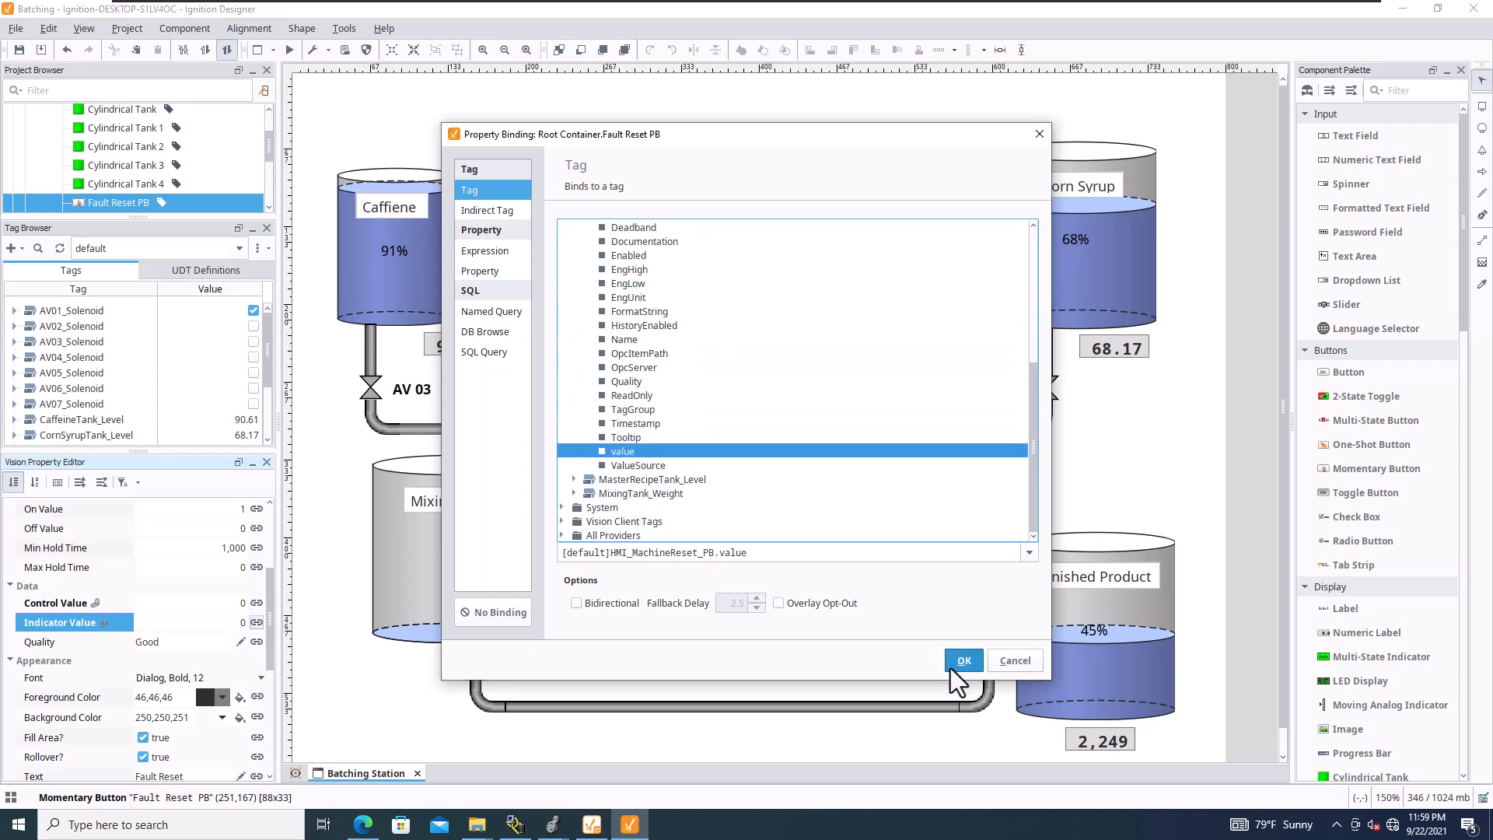
{"action": "left_click", "coordinate": [963, 659]}
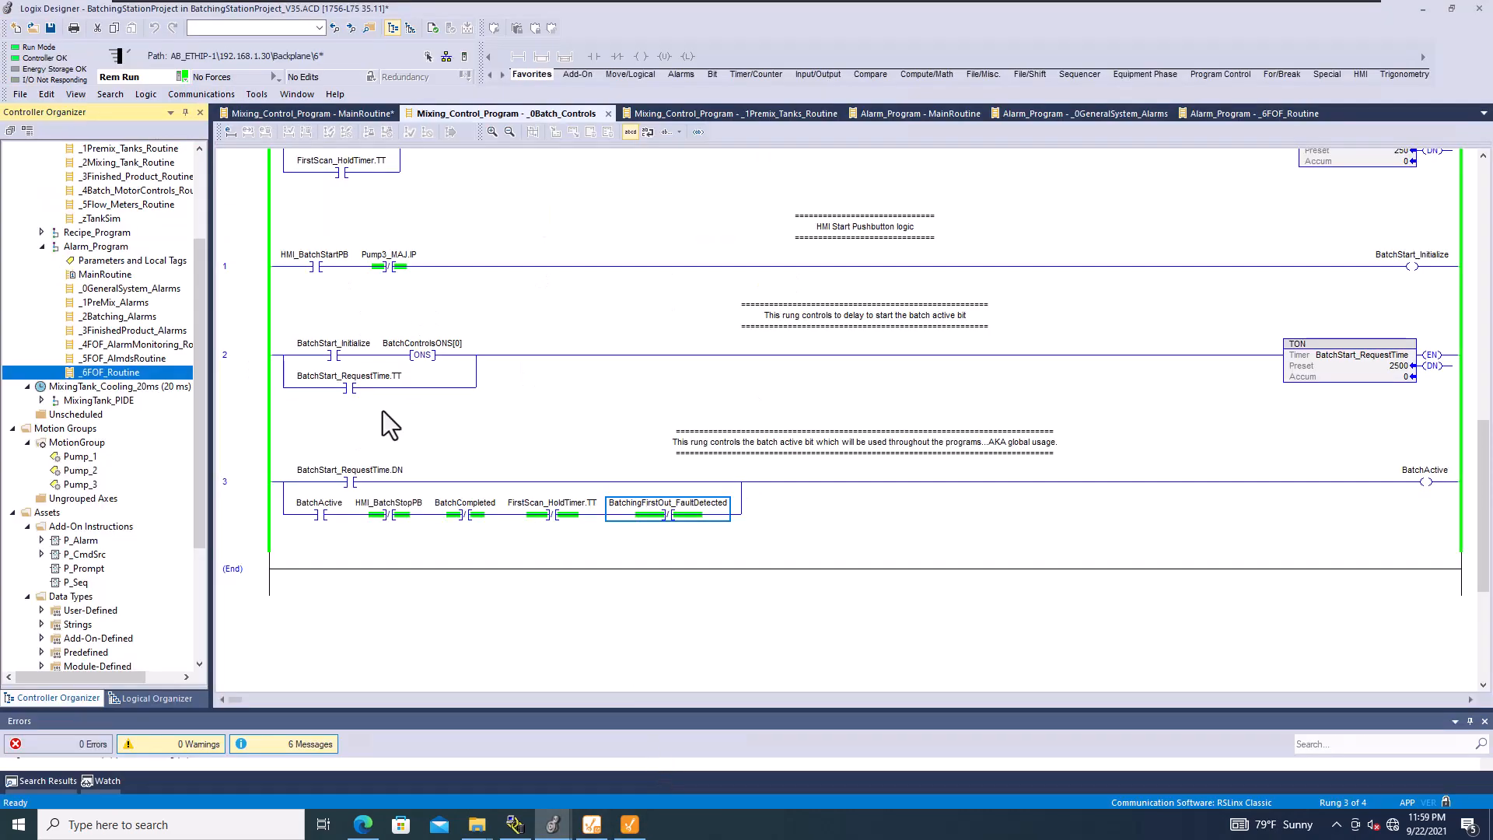
Inspect the BatchActive rung and HMI_BatchStartPB contact, start the batch from the HMI, and return to the logic
{"action": "left_click", "coordinate": [667, 514]}
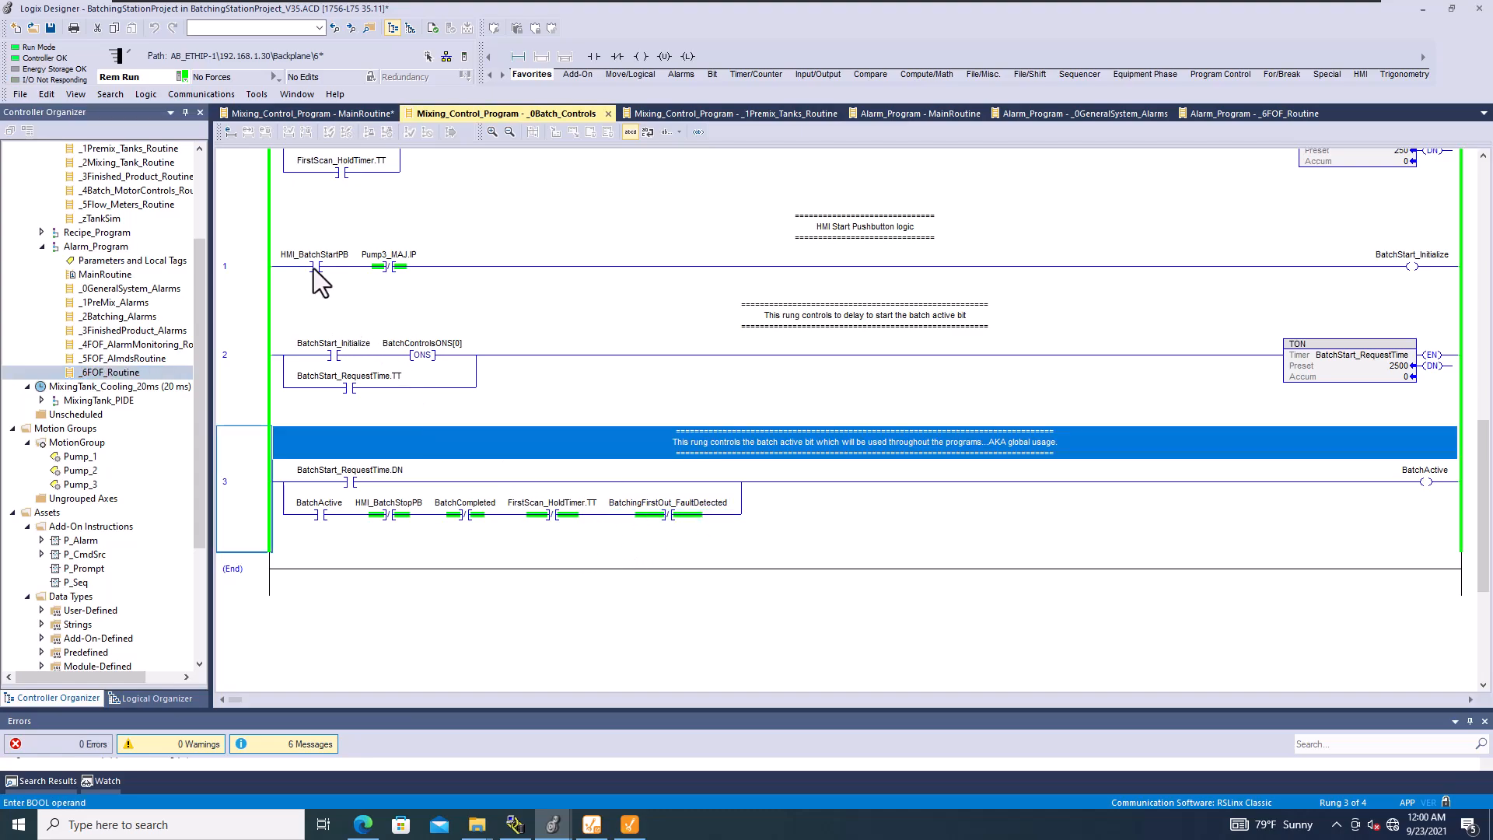
{"action": "left_click", "coordinate": [314, 266]}
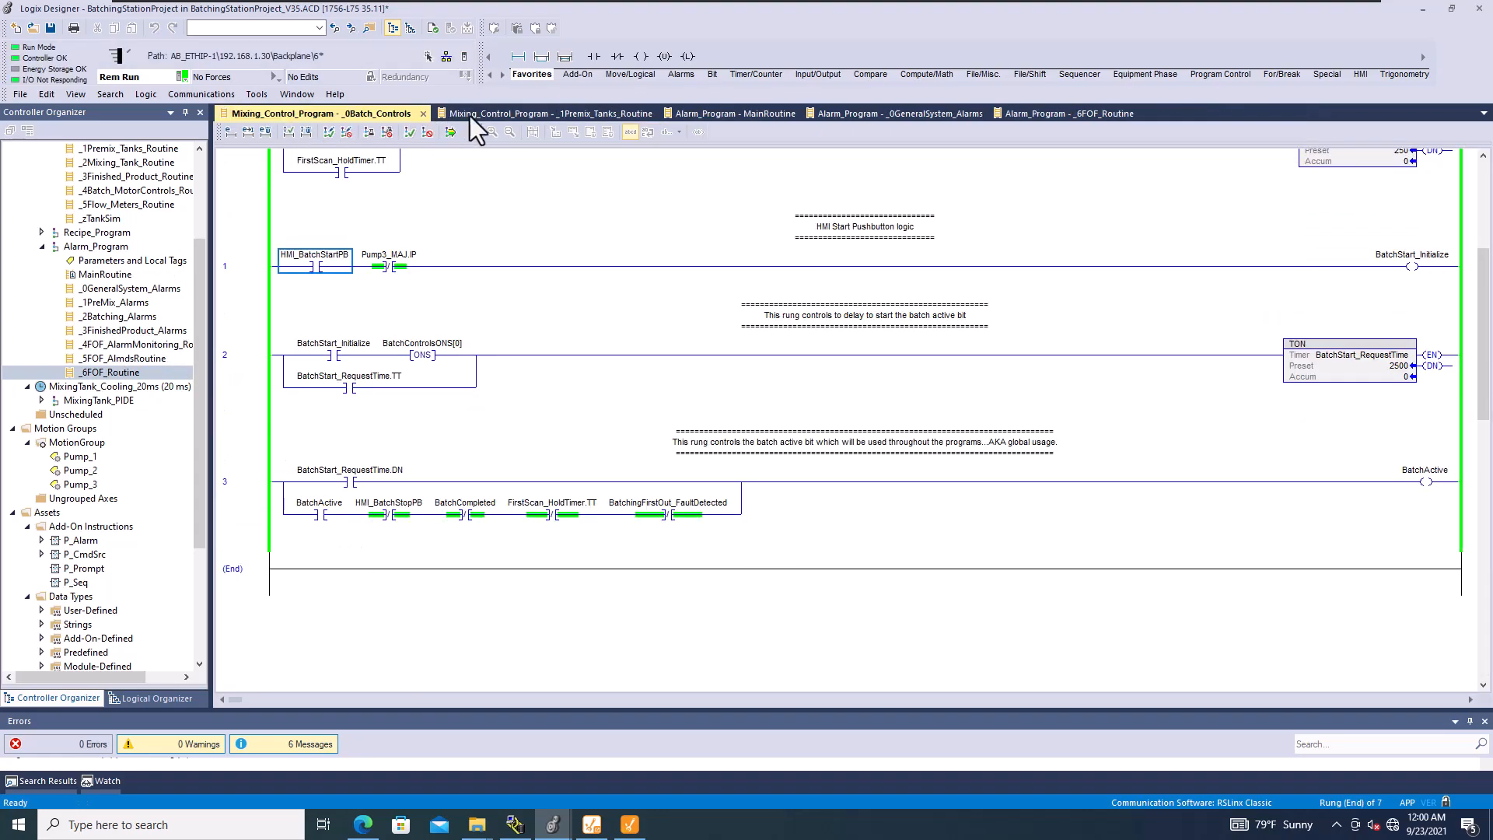
{"action": "right_click", "coordinate": [315, 487]}
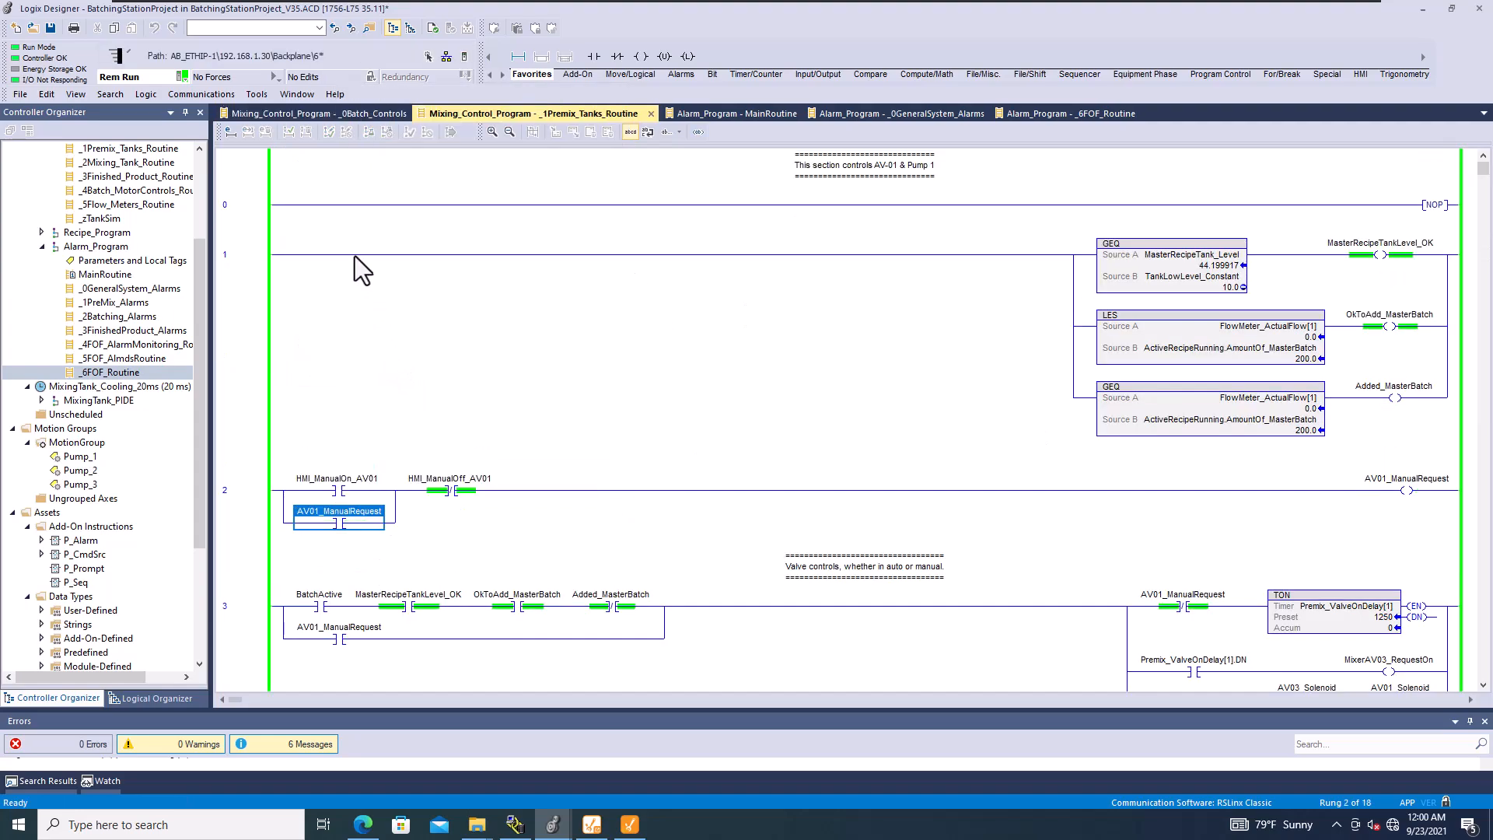
{"action": "left_click", "coordinate": [323, 114]}
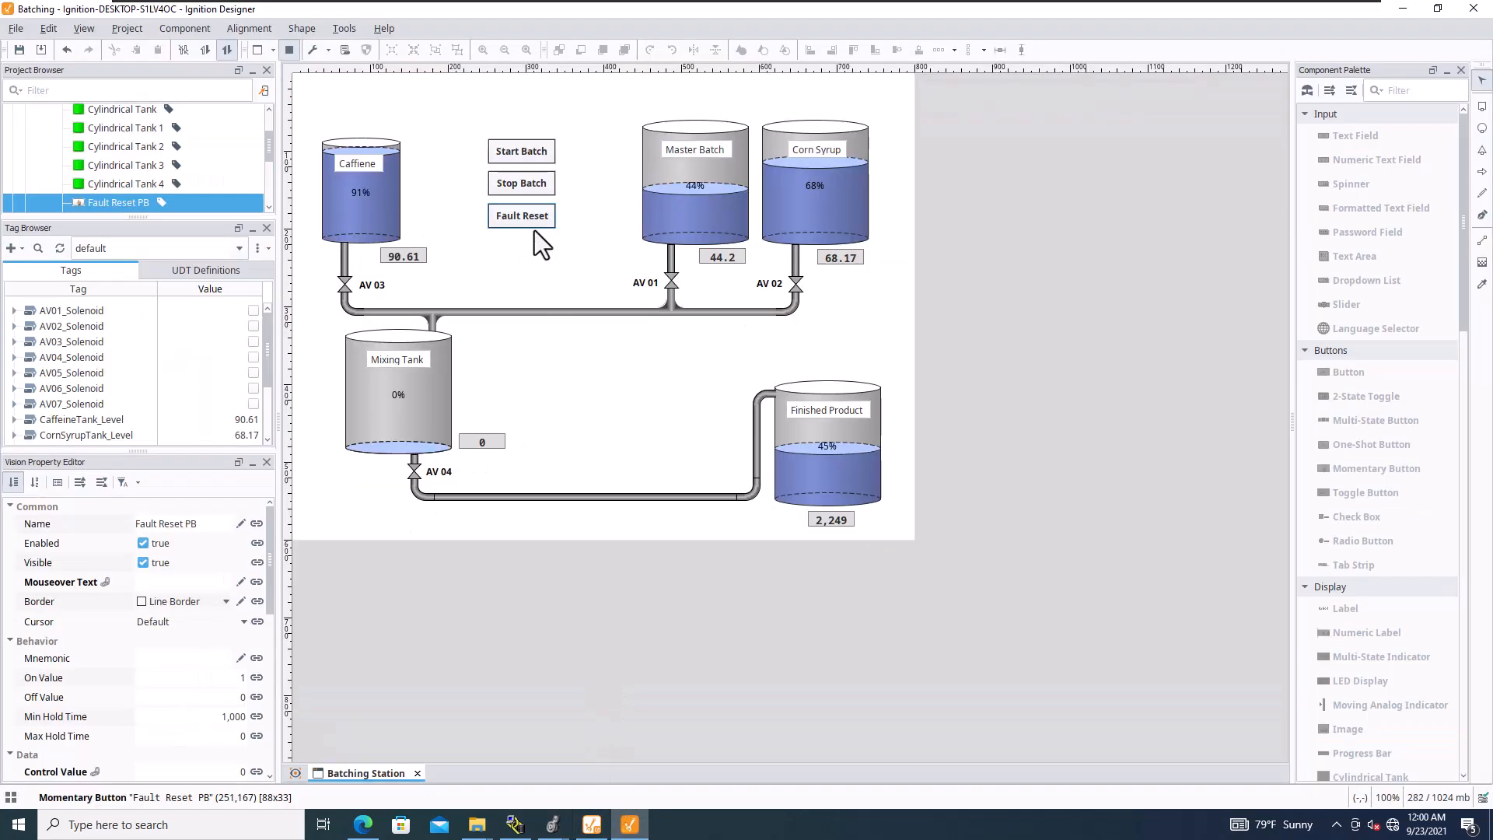
{"action": "mouse_move", "coordinate": [522, 286]}
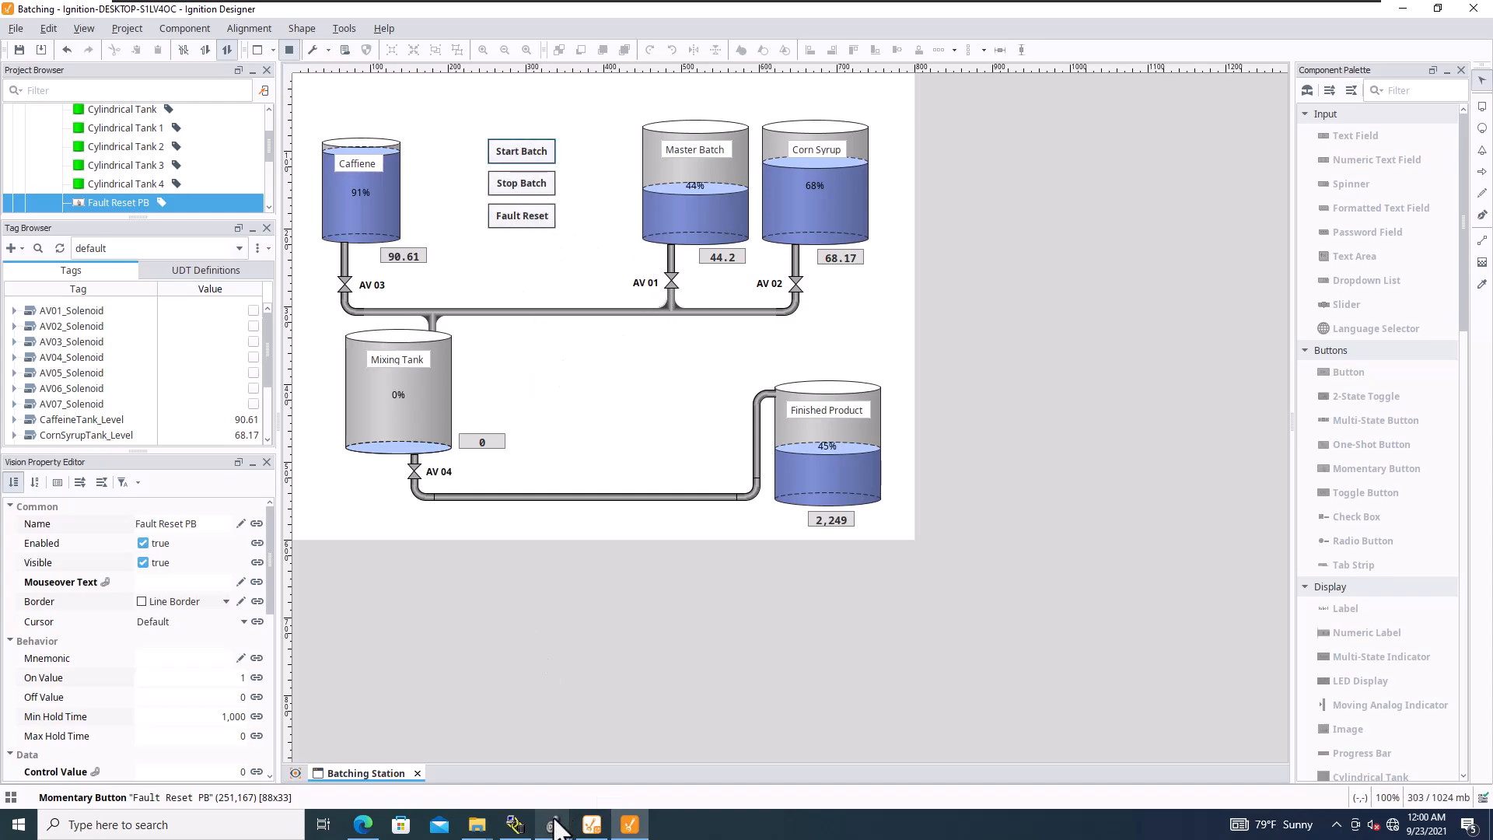
{"action": "left_click", "coordinate": [551, 824]}
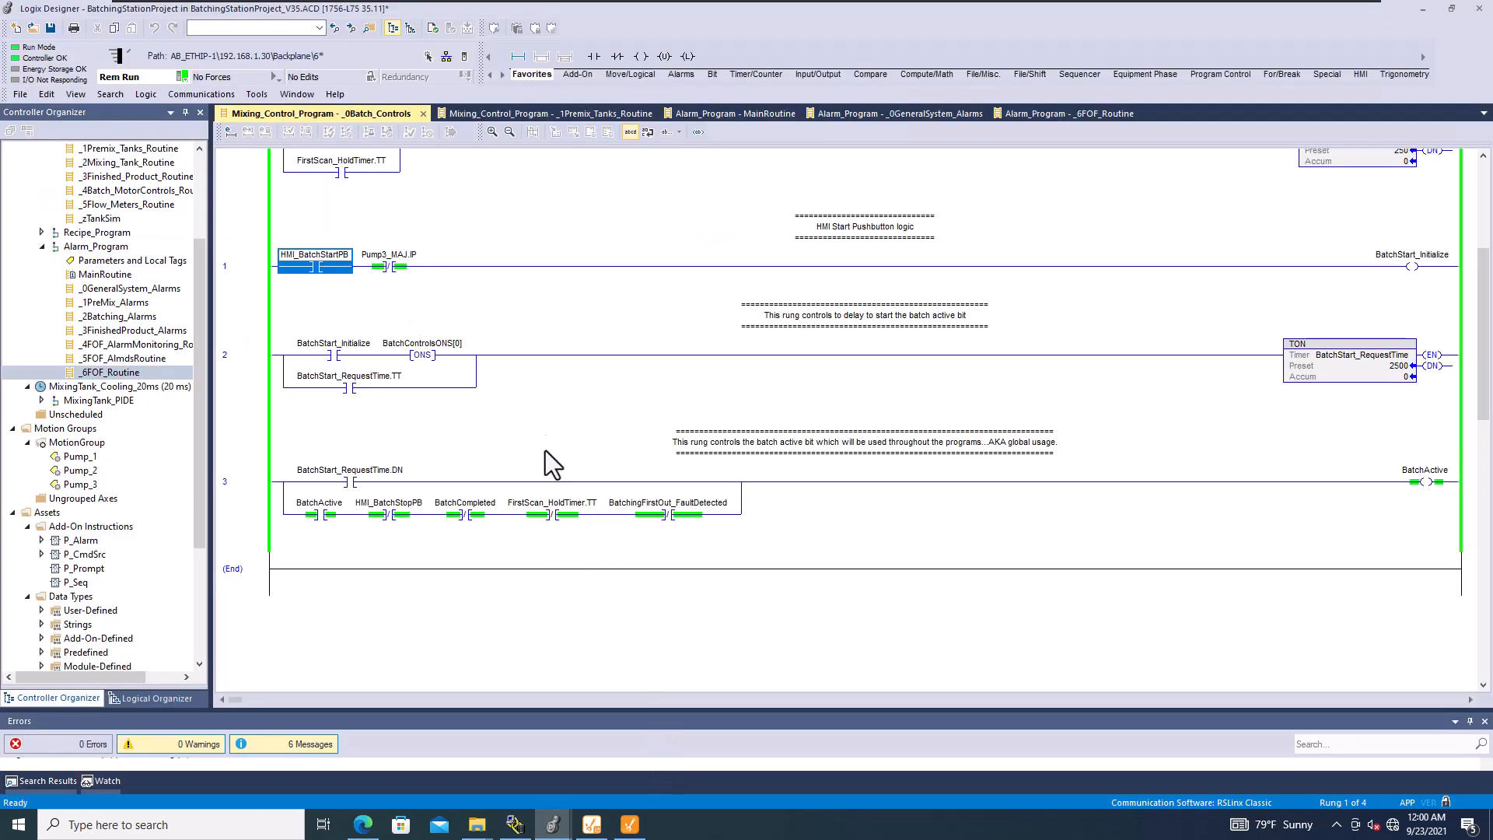
{"action": "mouse_move", "coordinate": [803, 381]}
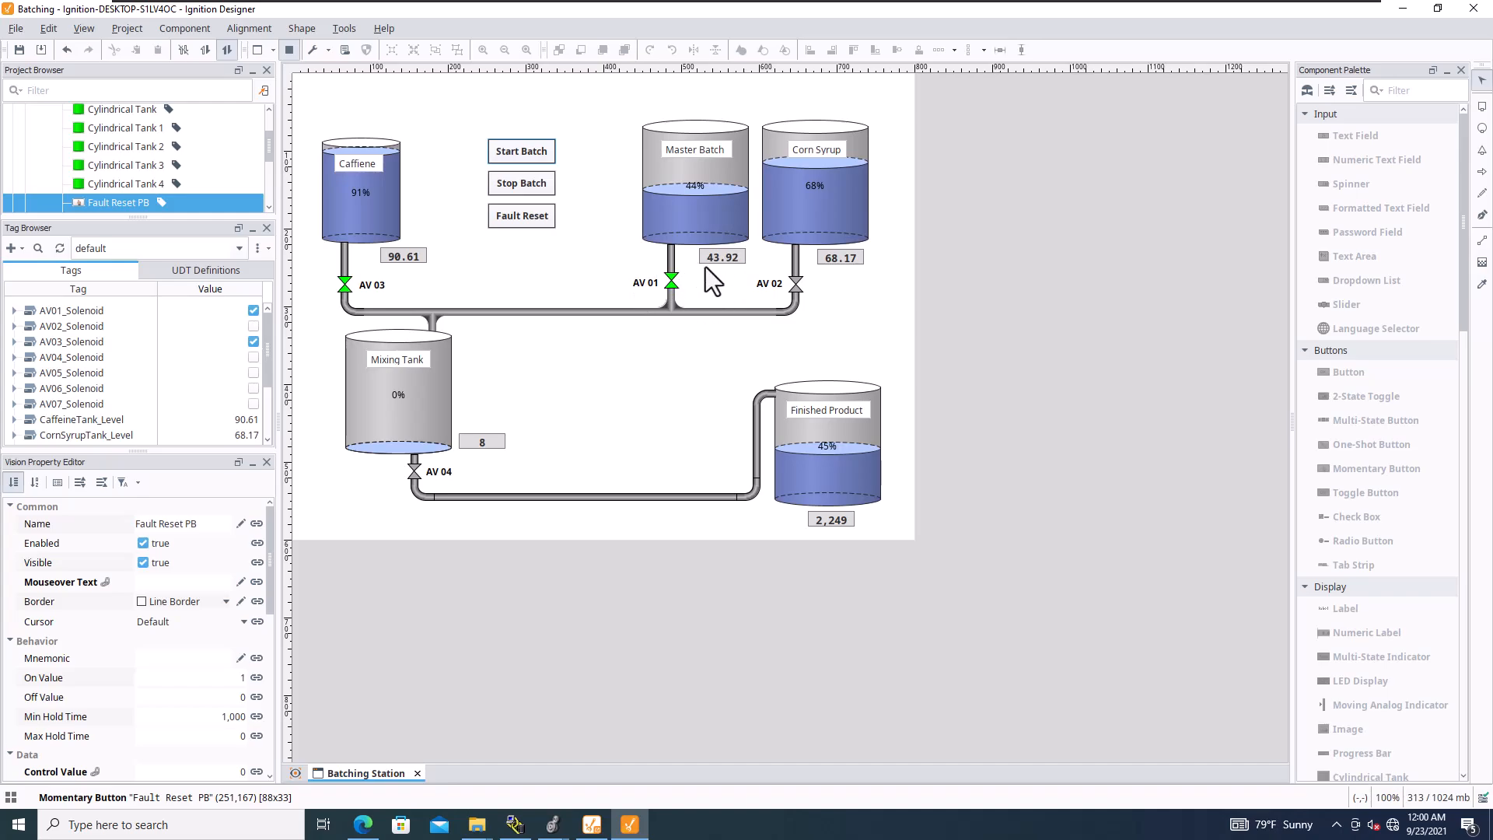
{"action": "mouse_move", "coordinate": [314, 109]}
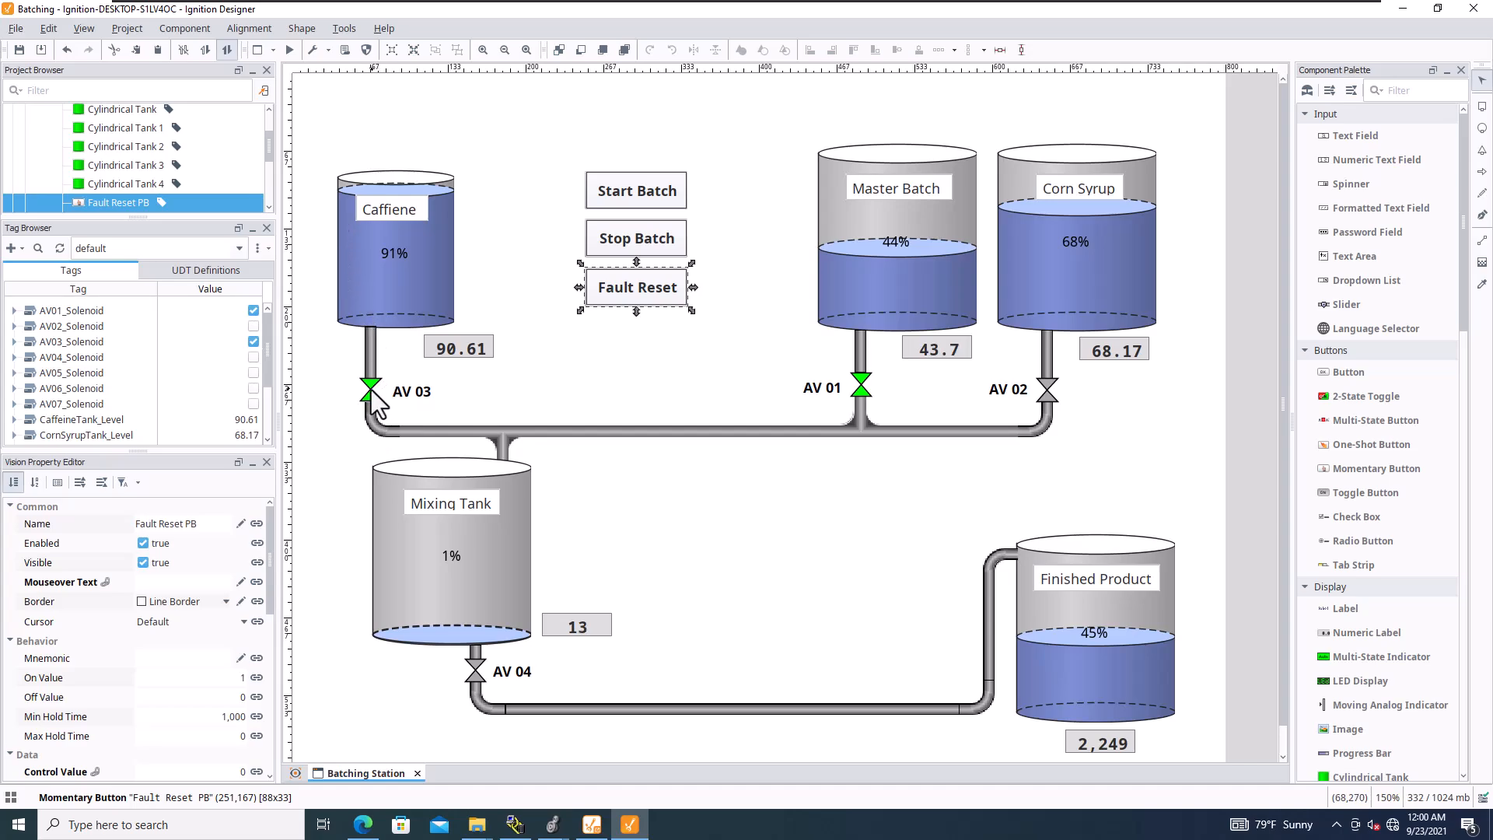
Leave live preview so the Batching Station window returns to design mode
{"action": "left_click", "coordinate": [371, 391]}
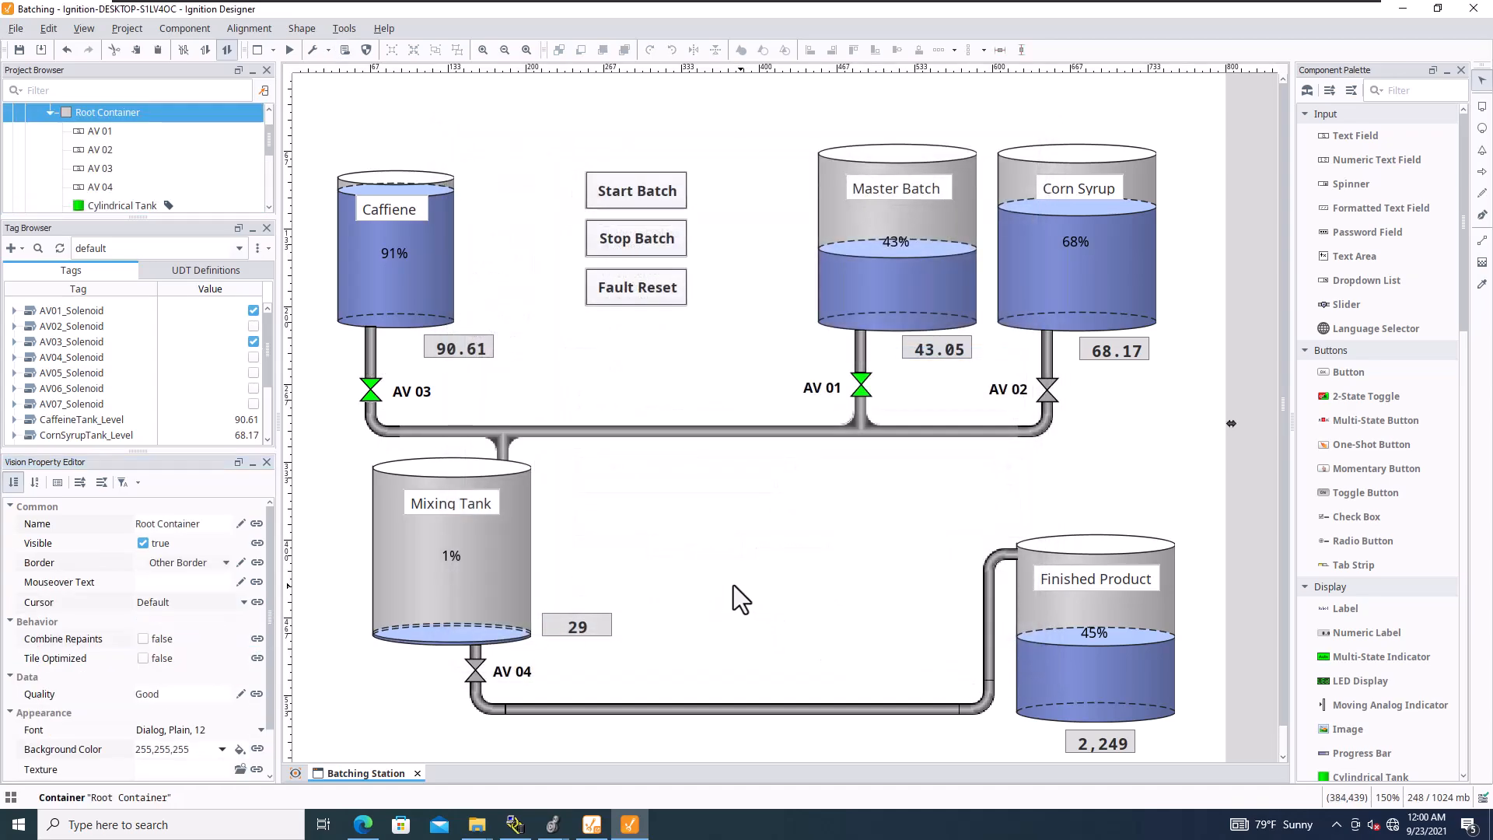
{"action": "mouse_move", "coordinate": [448, 547]}
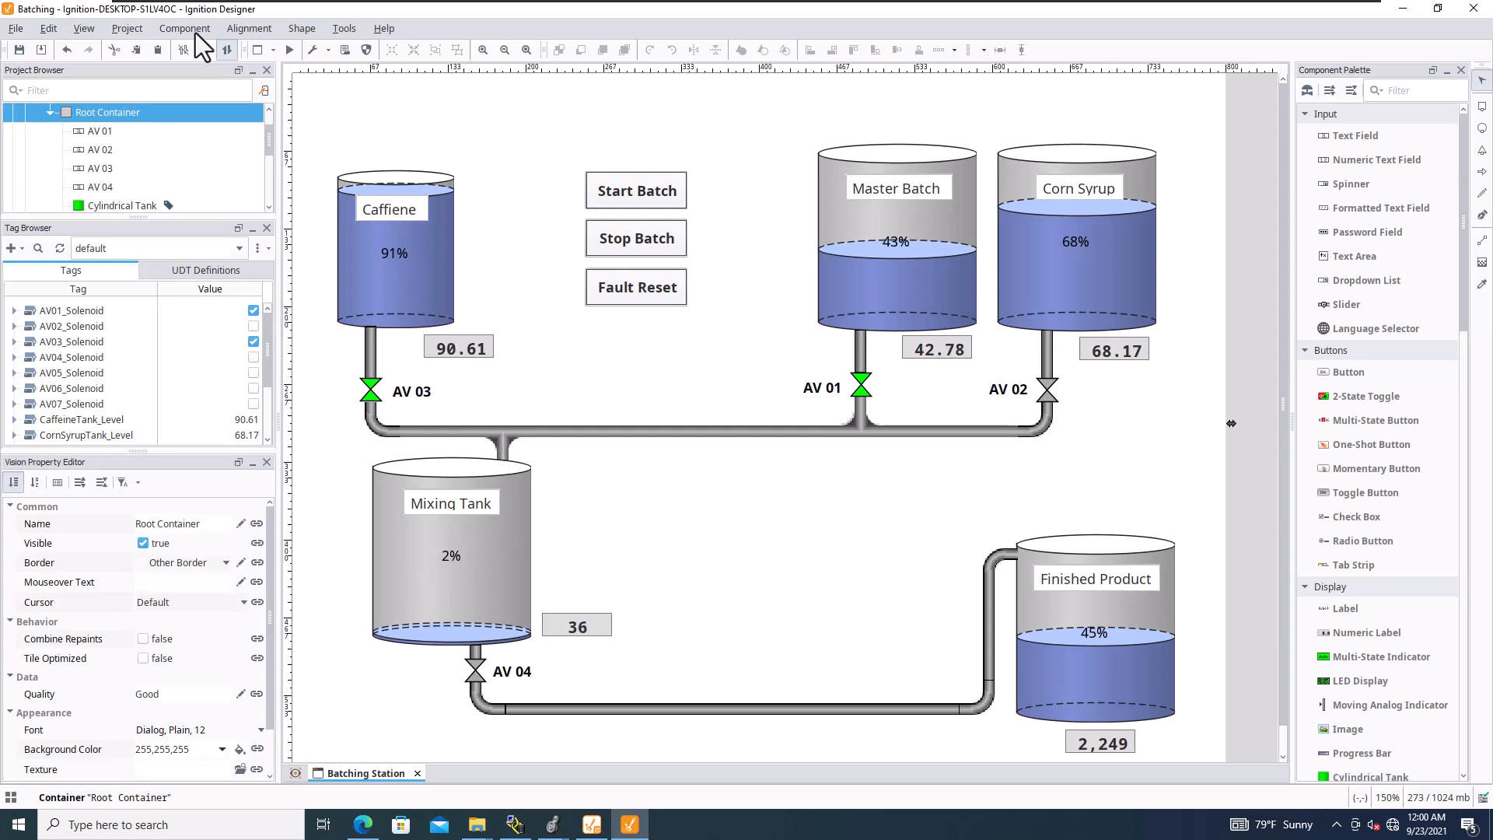
{"action": "left_click", "coordinate": [503, 50]}
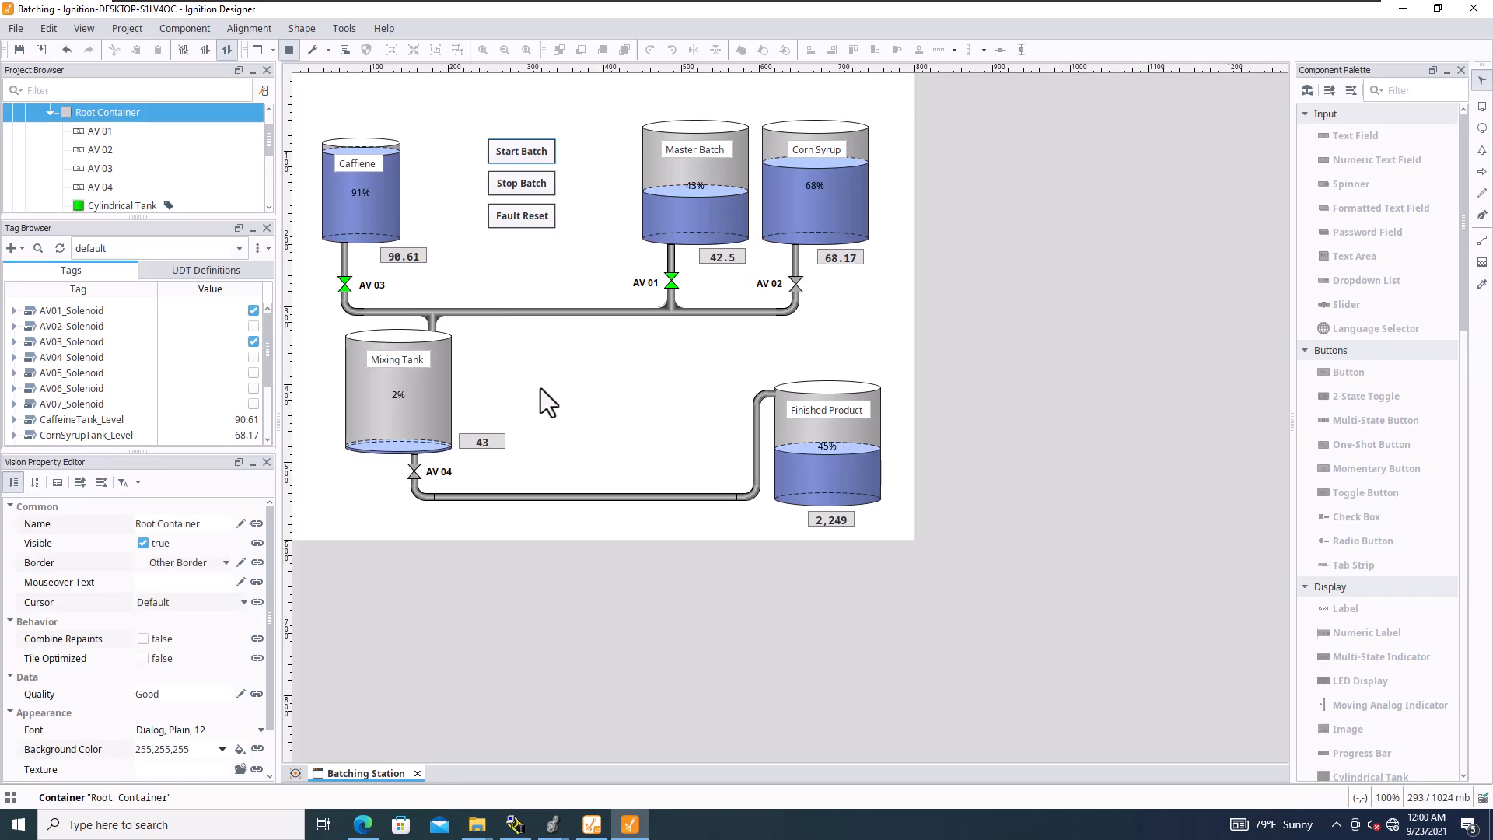
{"action": "mouse_move", "coordinate": [624, 354]}
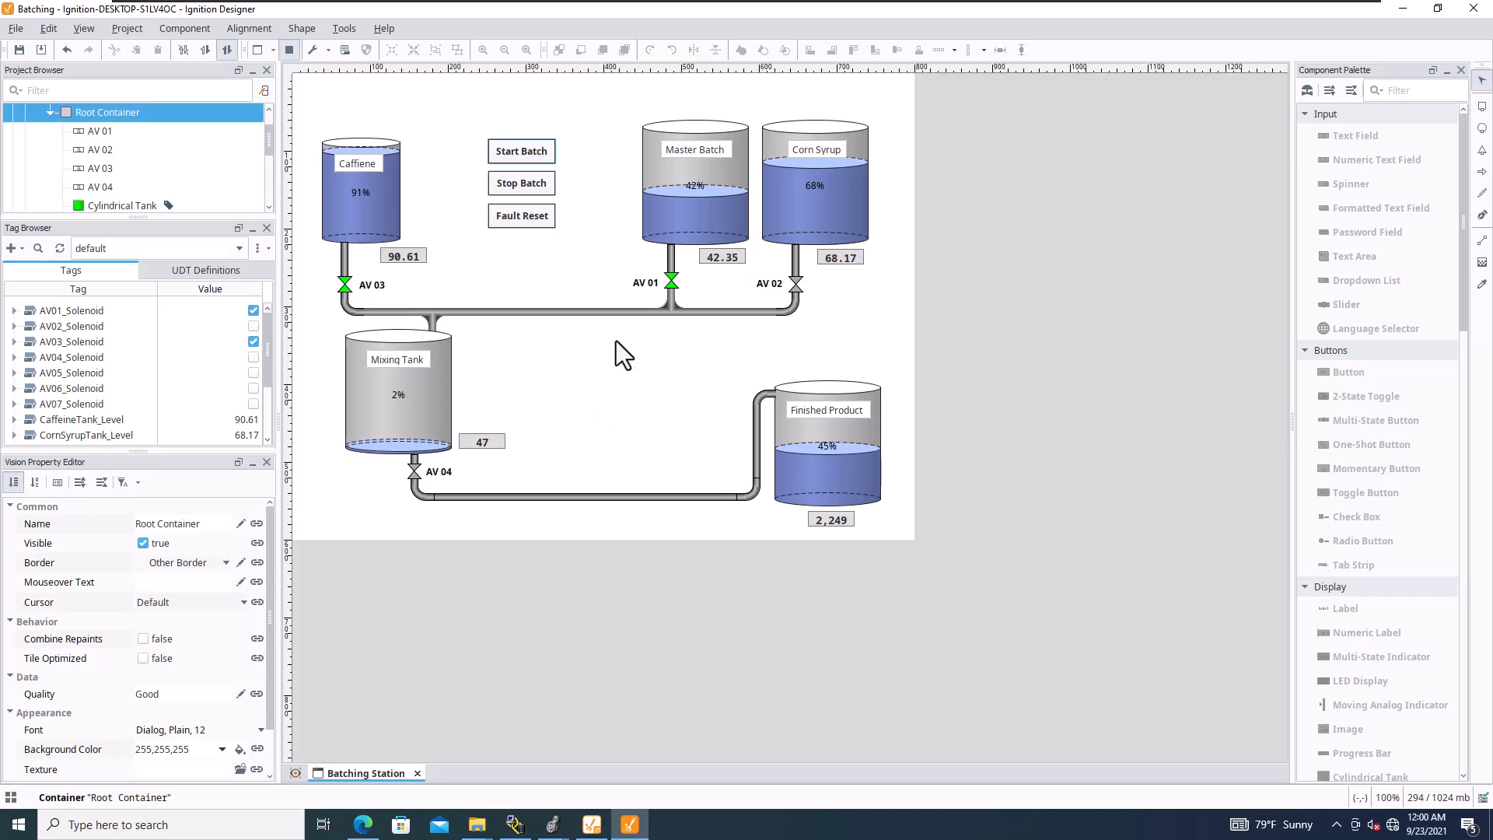
{"action": "mouse_move", "coordinate": [510, 353]}
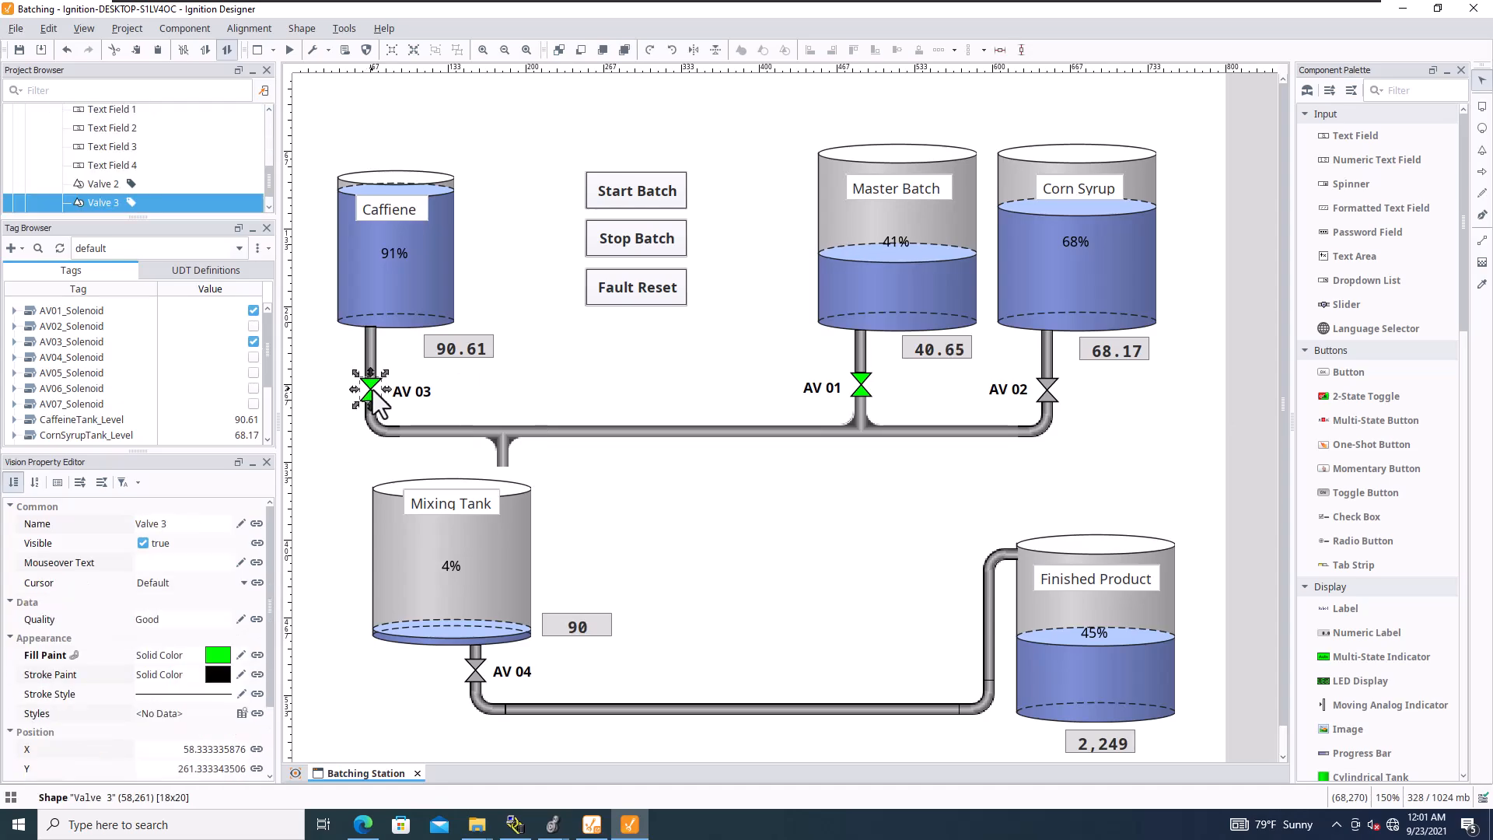
Move valve AV 03 and its label to the junction above the Mixing Tank, and label the Caffeine valve AV 04
{"action": "left_click_drag", "start_coordinate": [367, 390], "coordinate": [502, 476]}
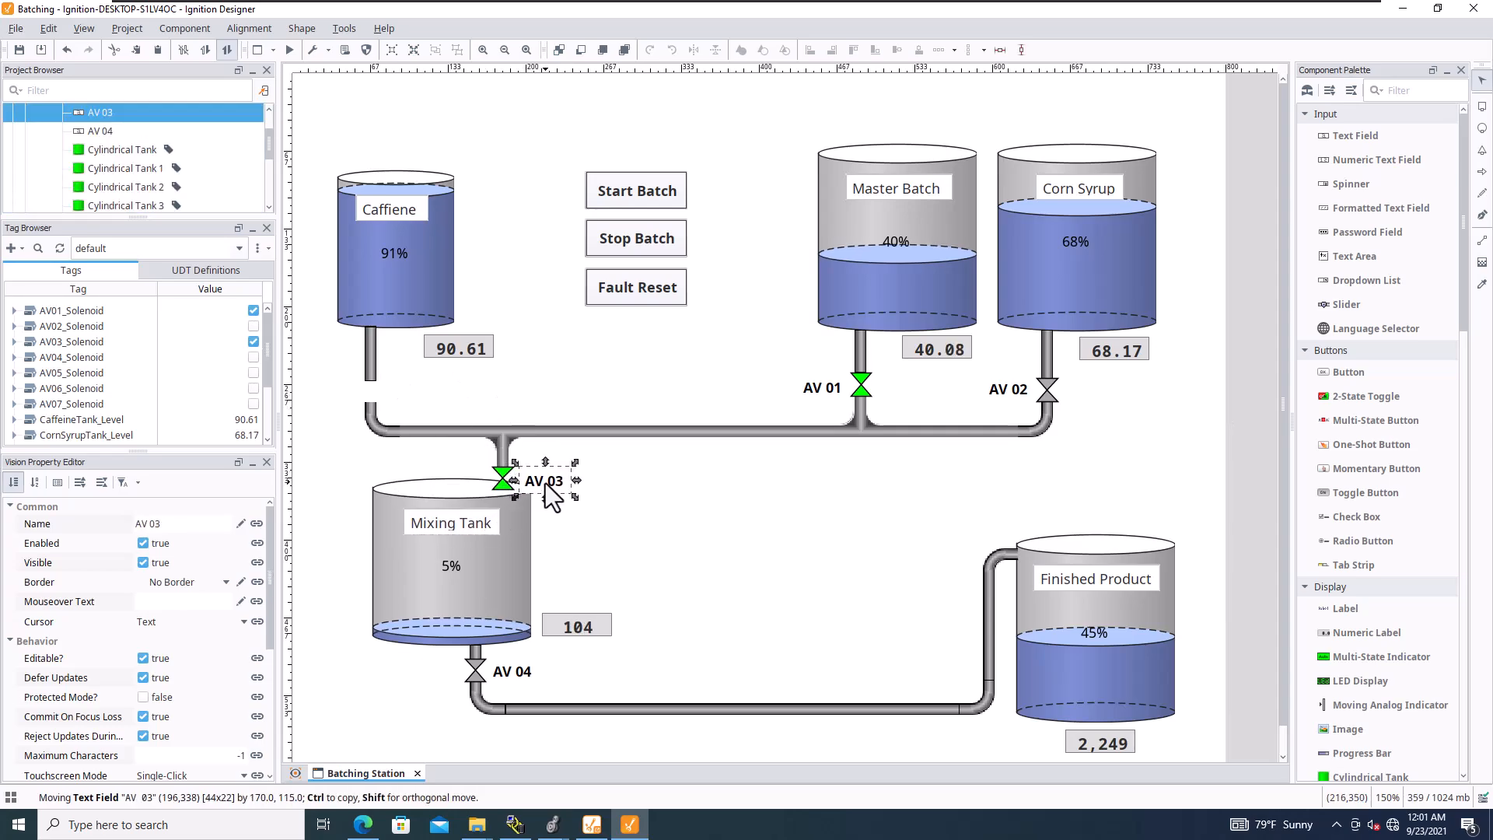
{"action": "left_click_drag", "start_coordinate": [547, 485], "coordinate": [547, 480]}
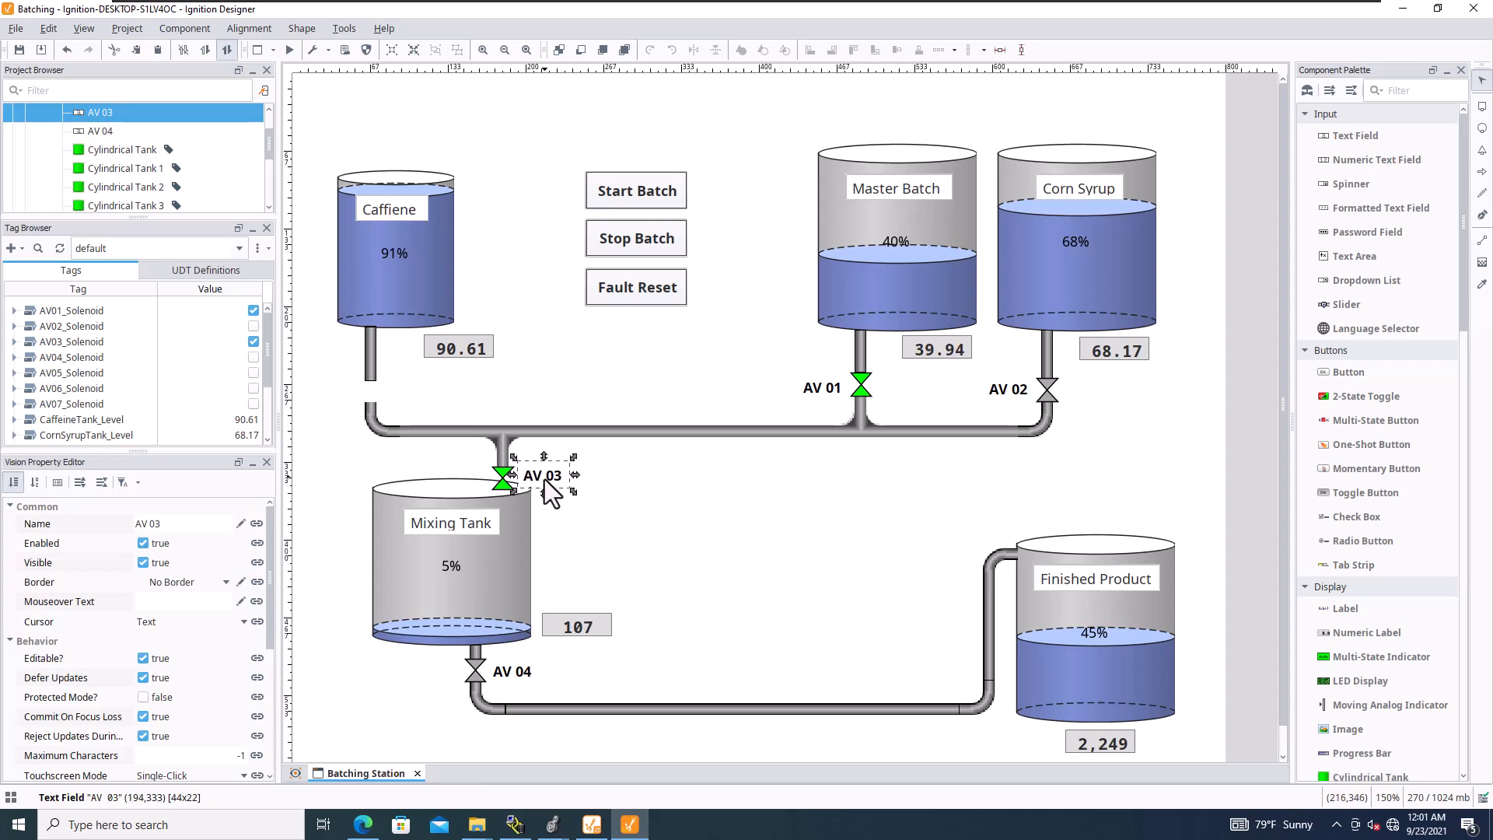
{"action": "left_click_drag", "start_coordinate": [546, 480], "coordinate": [547, 470]}
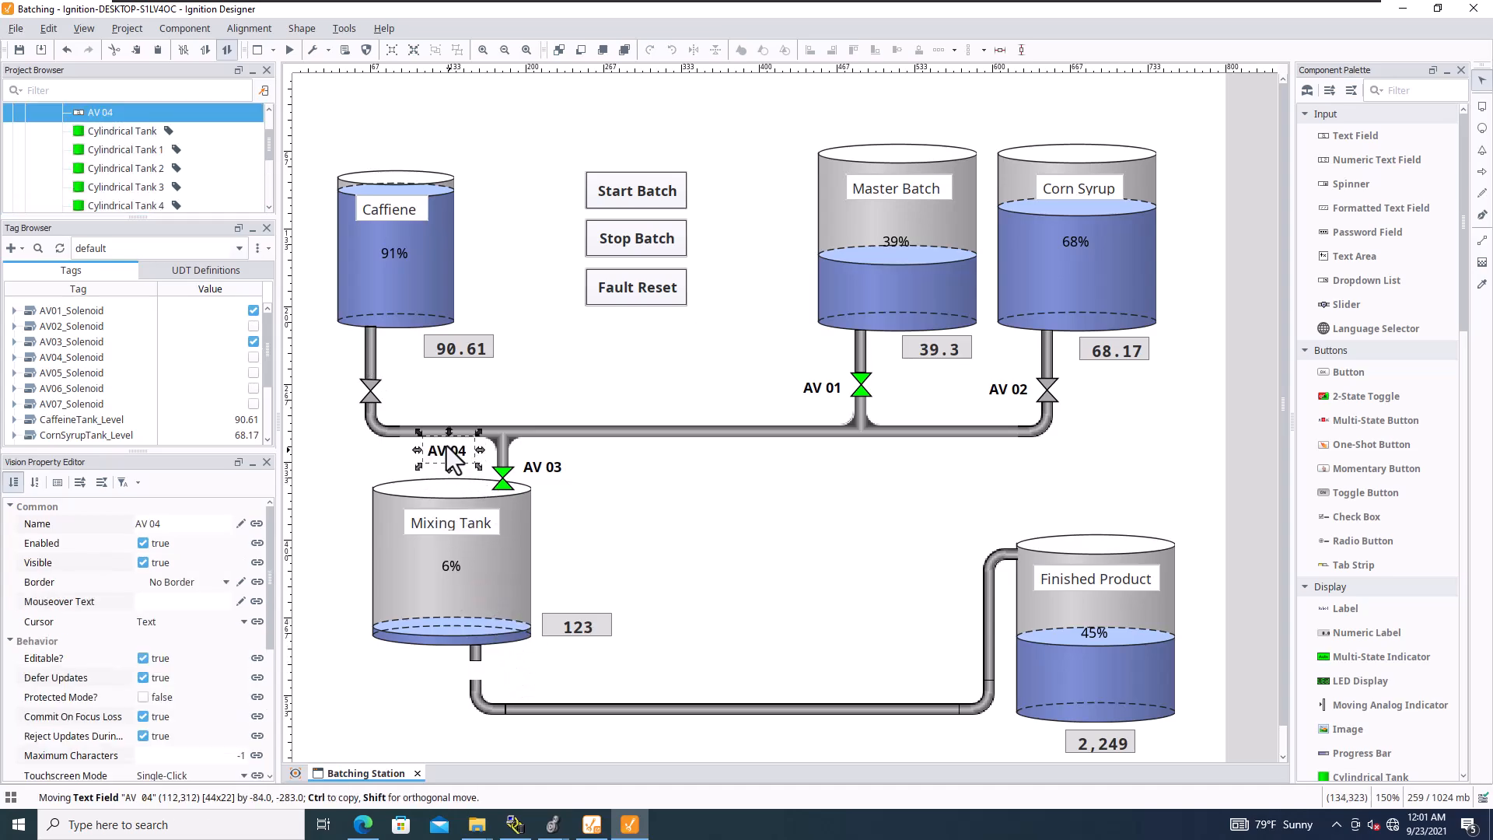
{"action": "left_click_drag", "start_coordinate": [448, 448], "coordinate": [411, 392]}
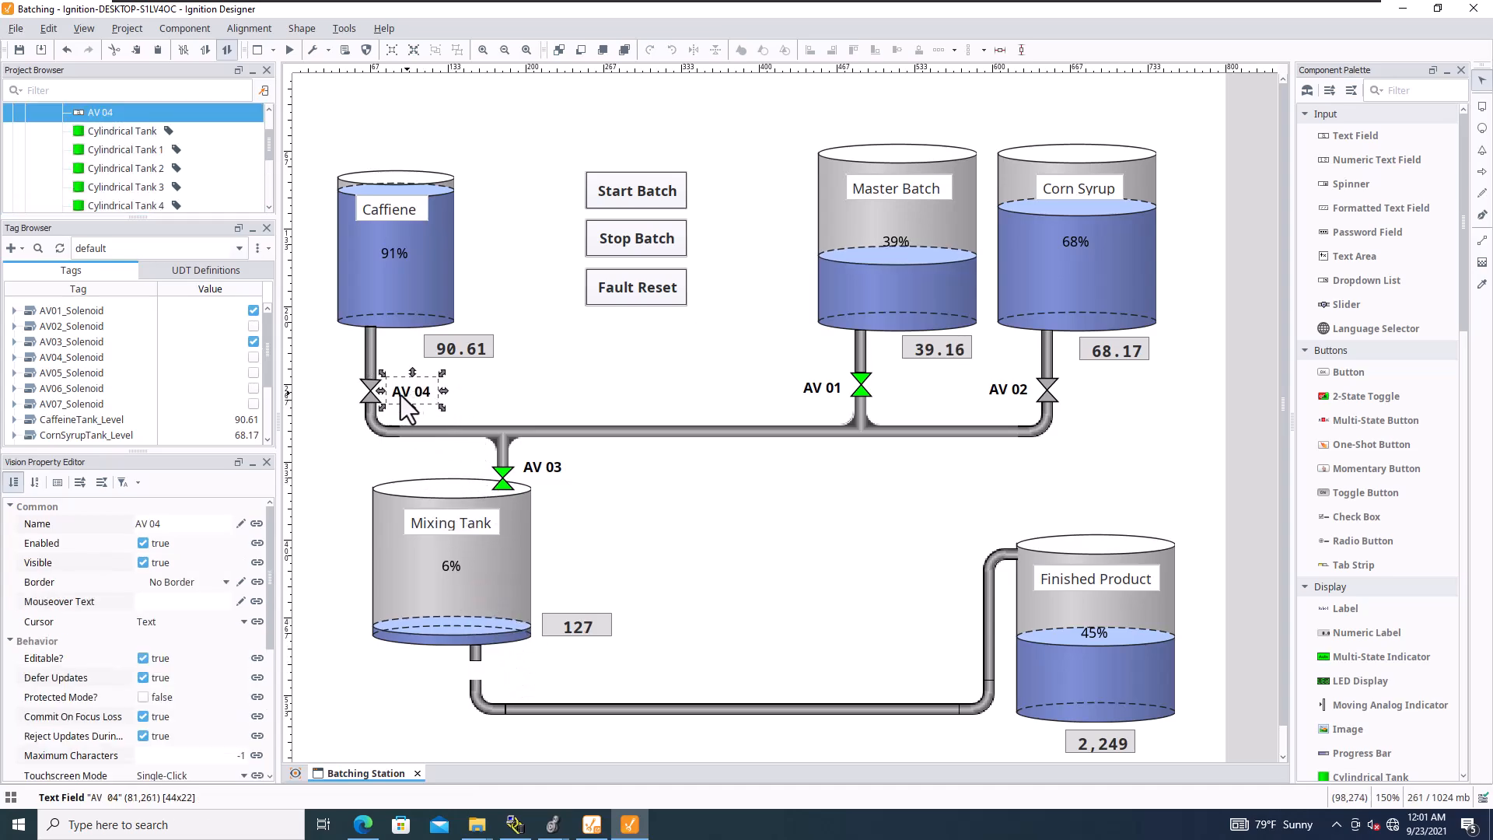
Copy the Caffeine outlet valve and place a fifth valve on the Mixing Tank outlet
{"action": "left_click", "coordinate": [367, 391]}
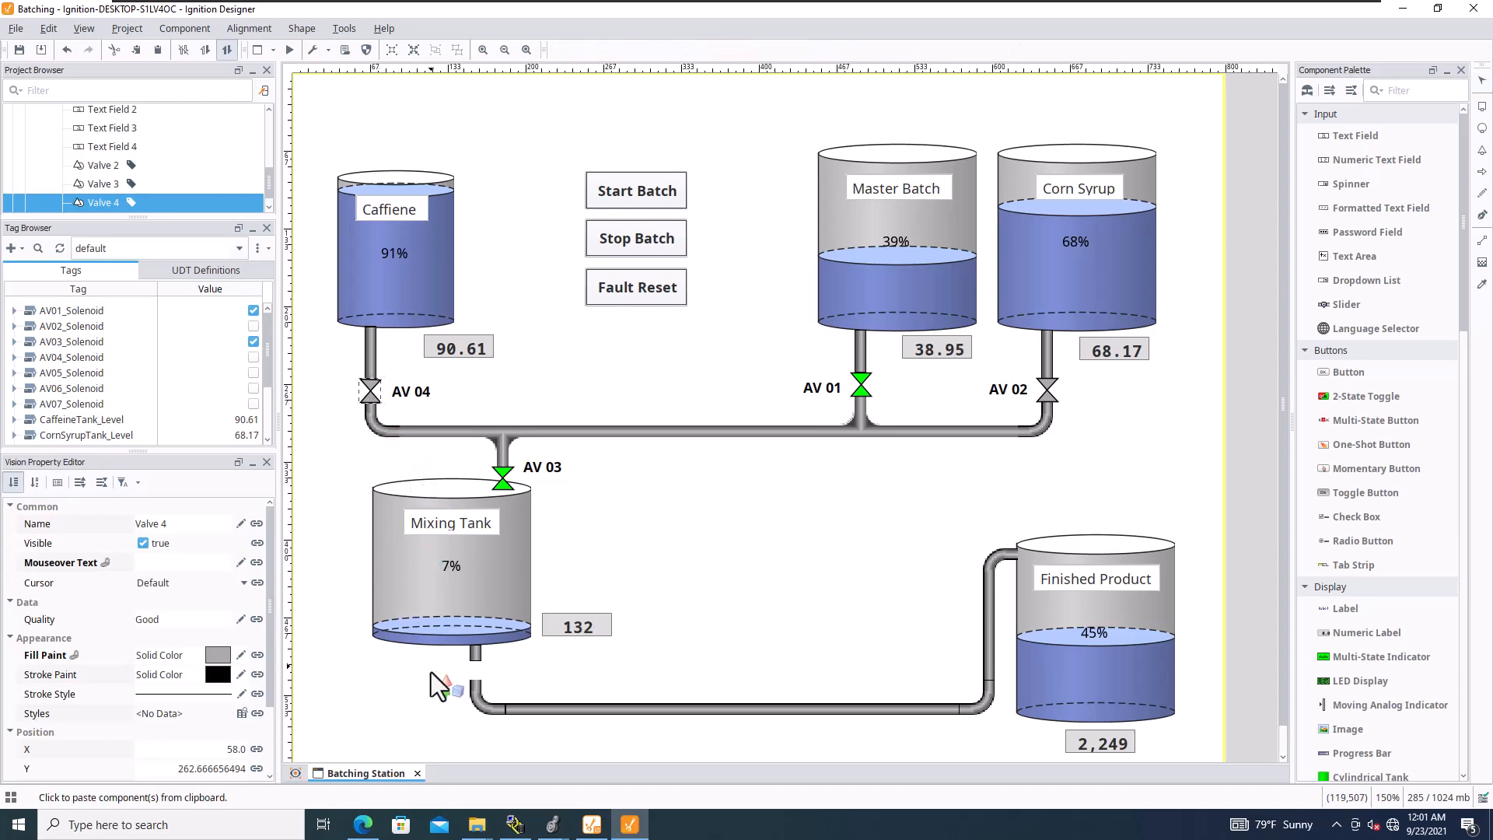
{"action": "left_click_drag", "start_coordinate": [448, 689], "coordinate": [476, 678]}
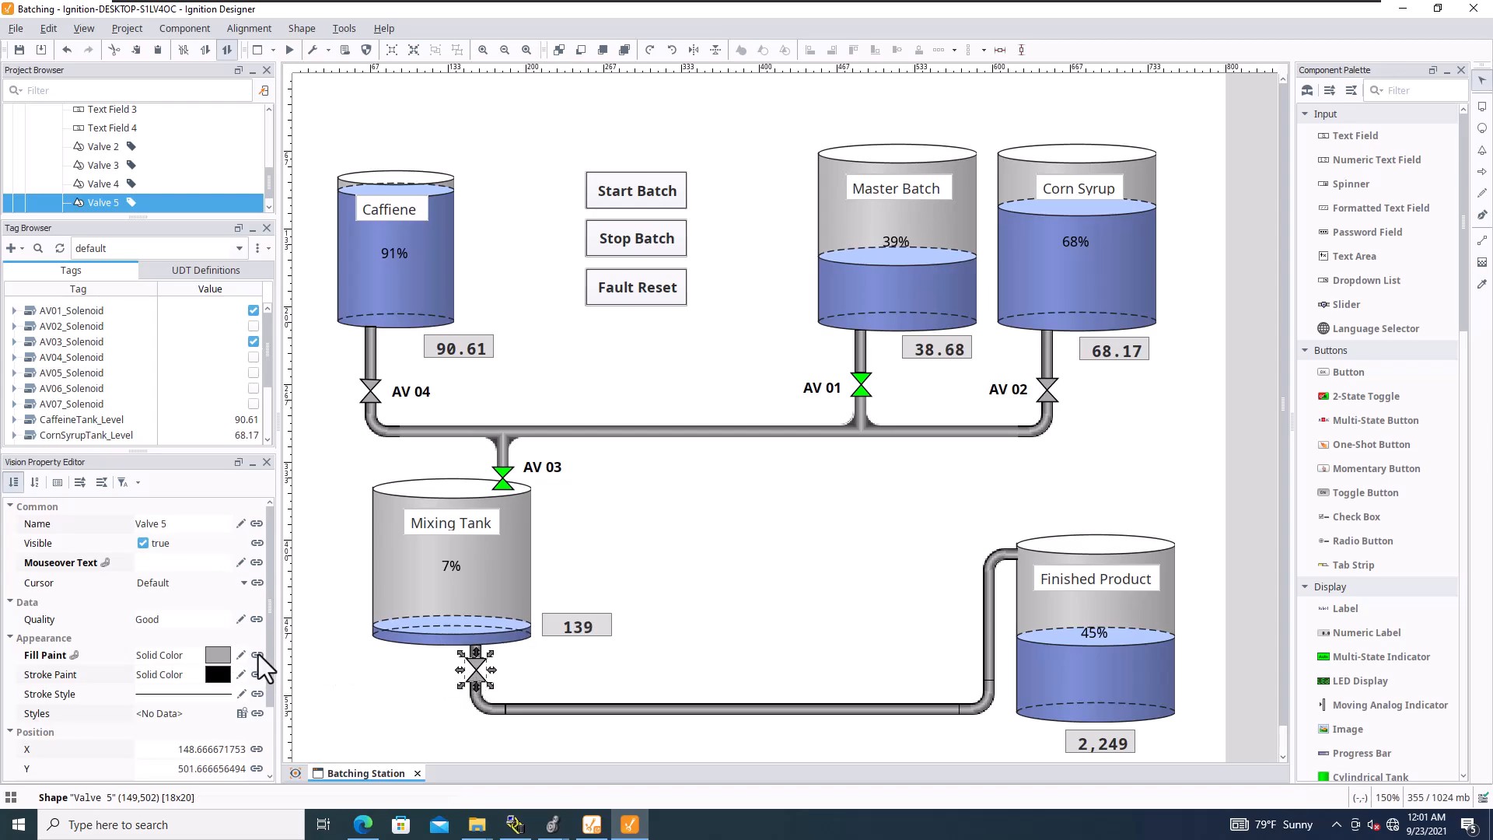
{"action": "left_click", "coordinate": [257, 655]}
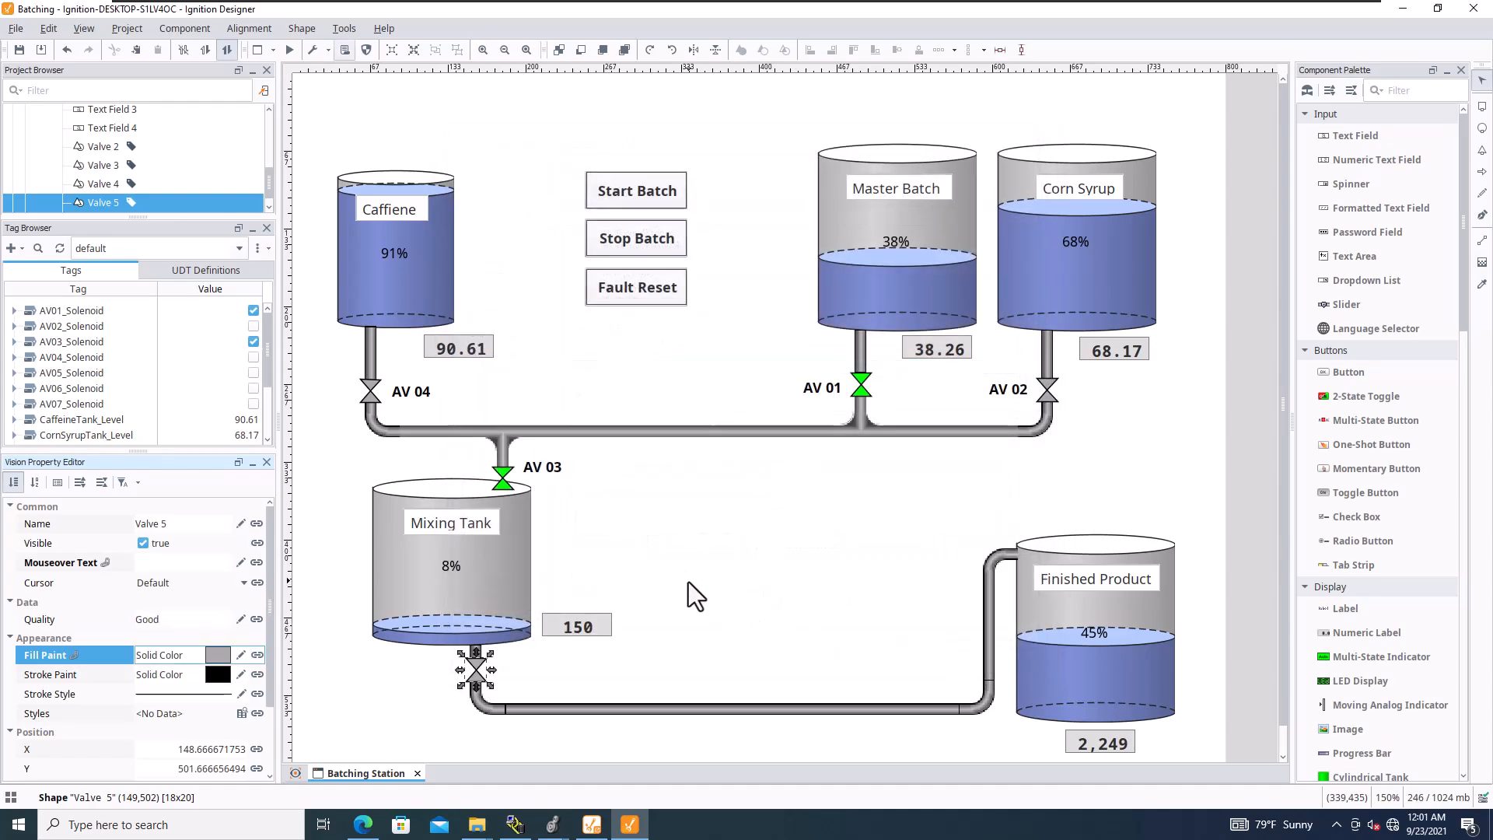
{"action": "left_click", "coordinate": [579, 533]}
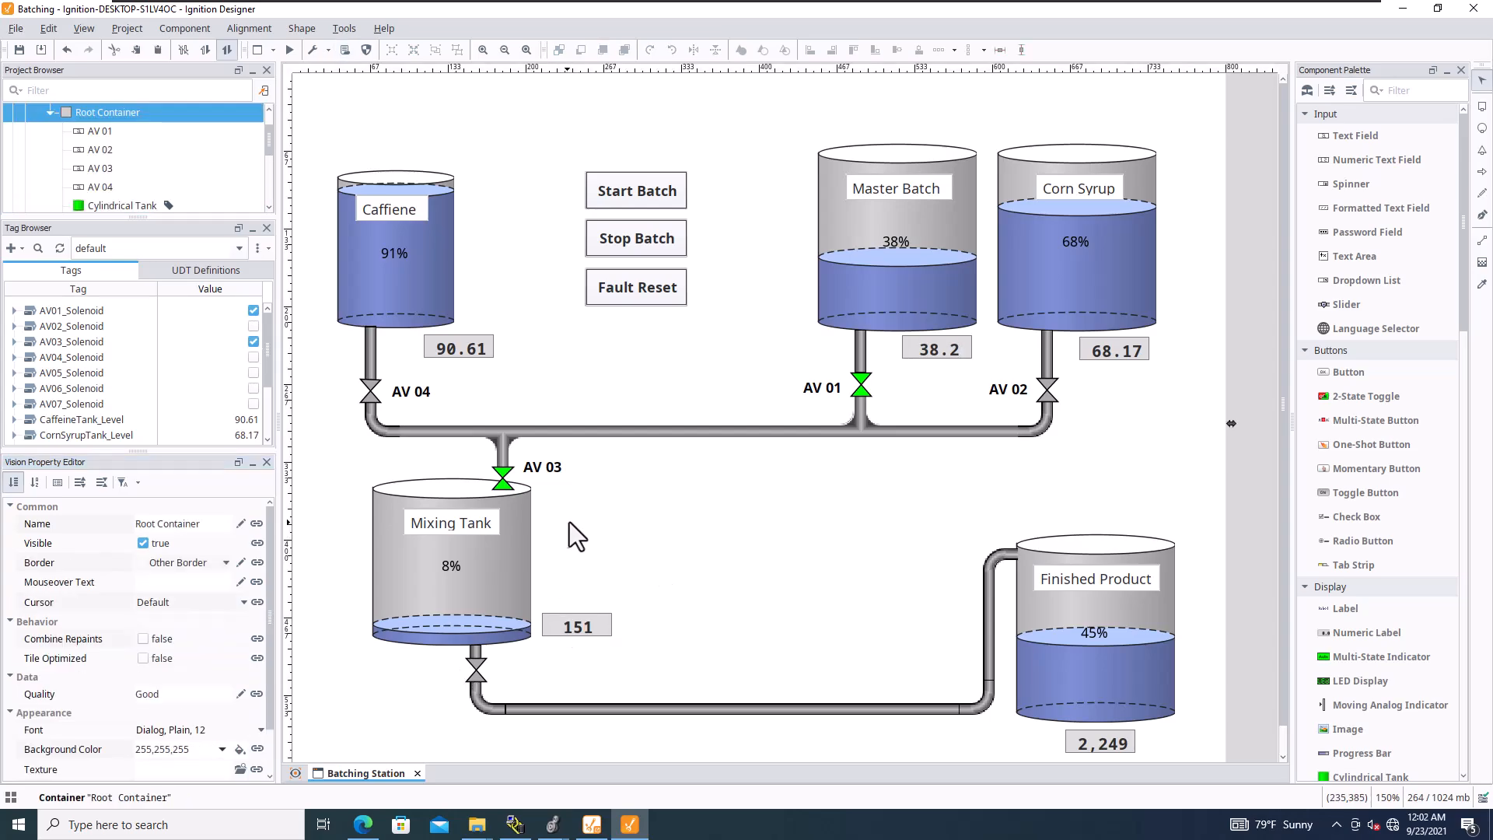
Add an AV 05 label at the Mixing Tank outlet valve with matching border style, then run the screen live
{"action": "left_click", "coordinate": [544, 449]}
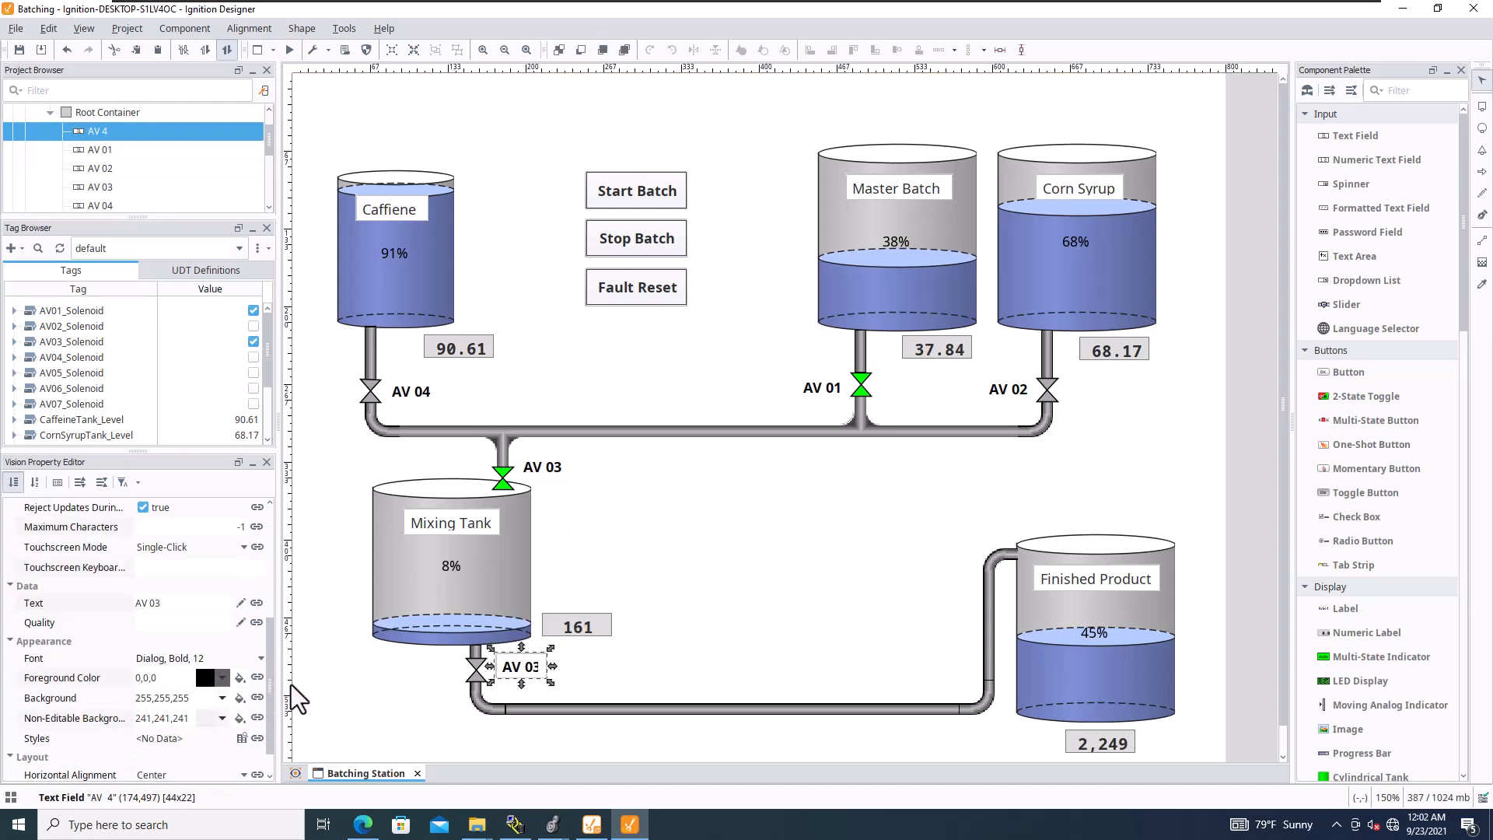
{"action": "left_click", "coordinate": [225, 564]}
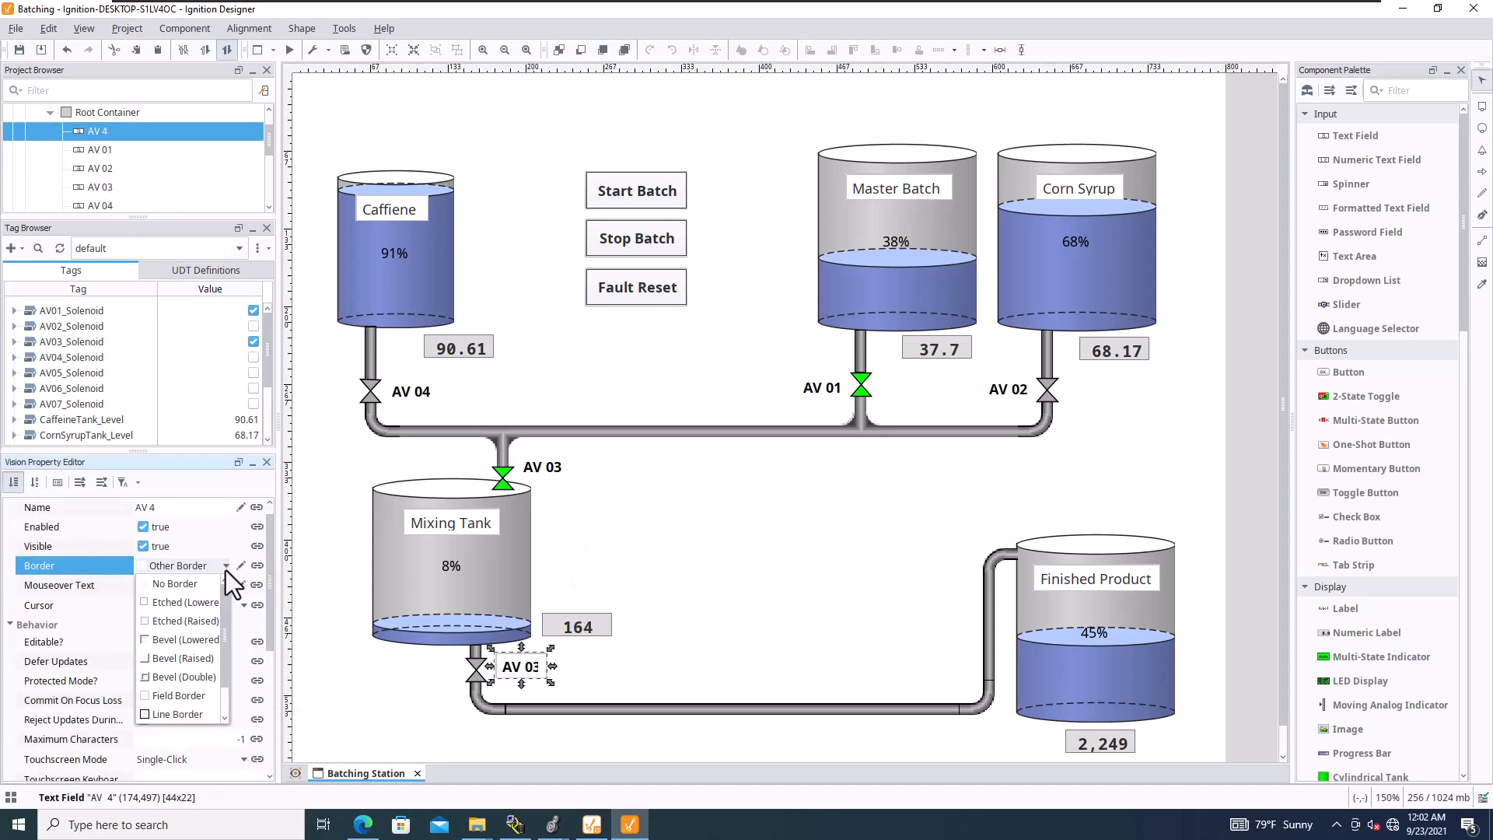
{"action": "left_click", "coordinate": [175, 584]}
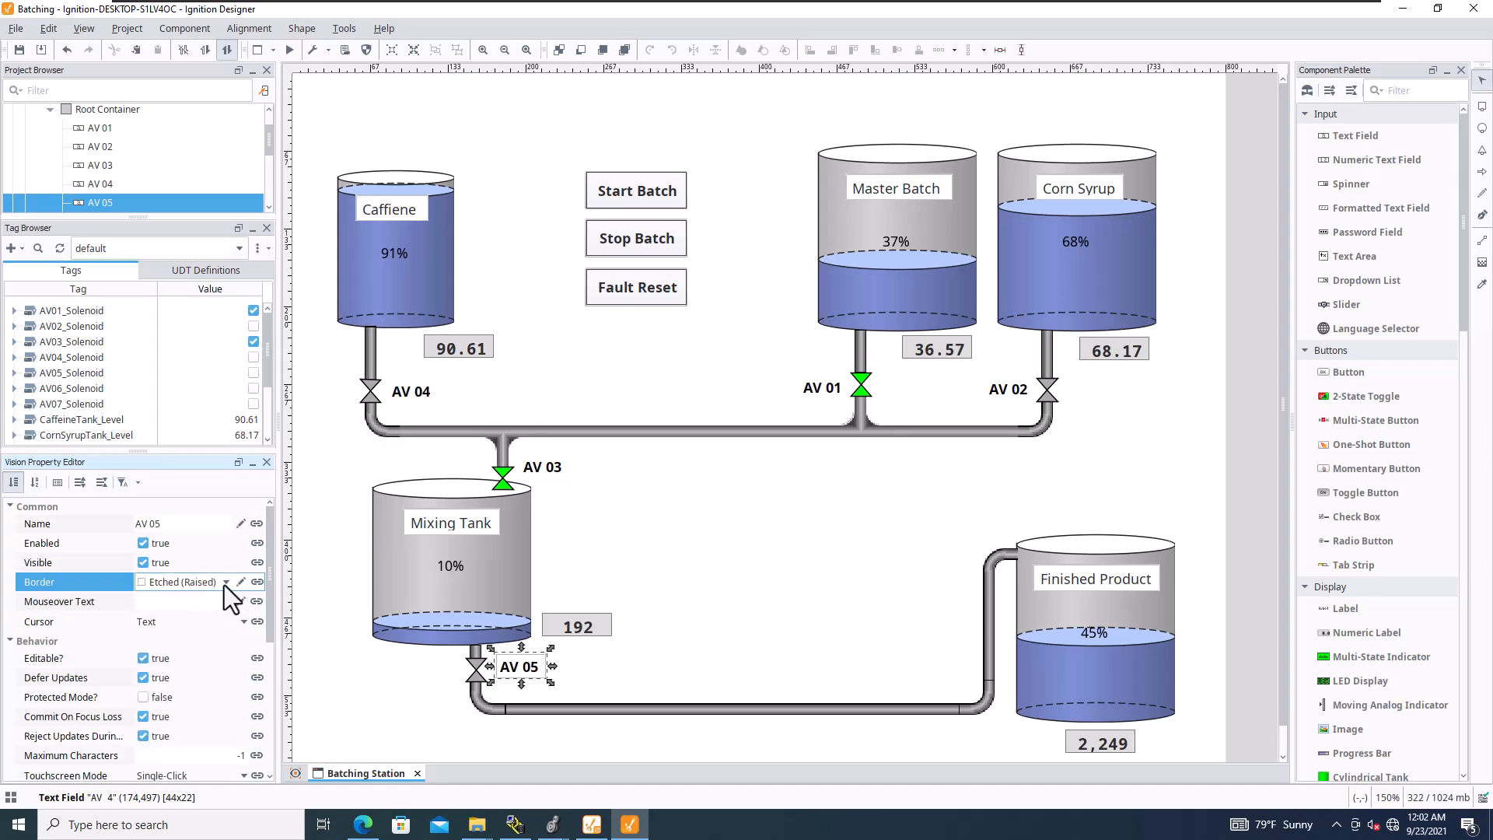
{"action": "left_click", "coordinate": [226, 581]}
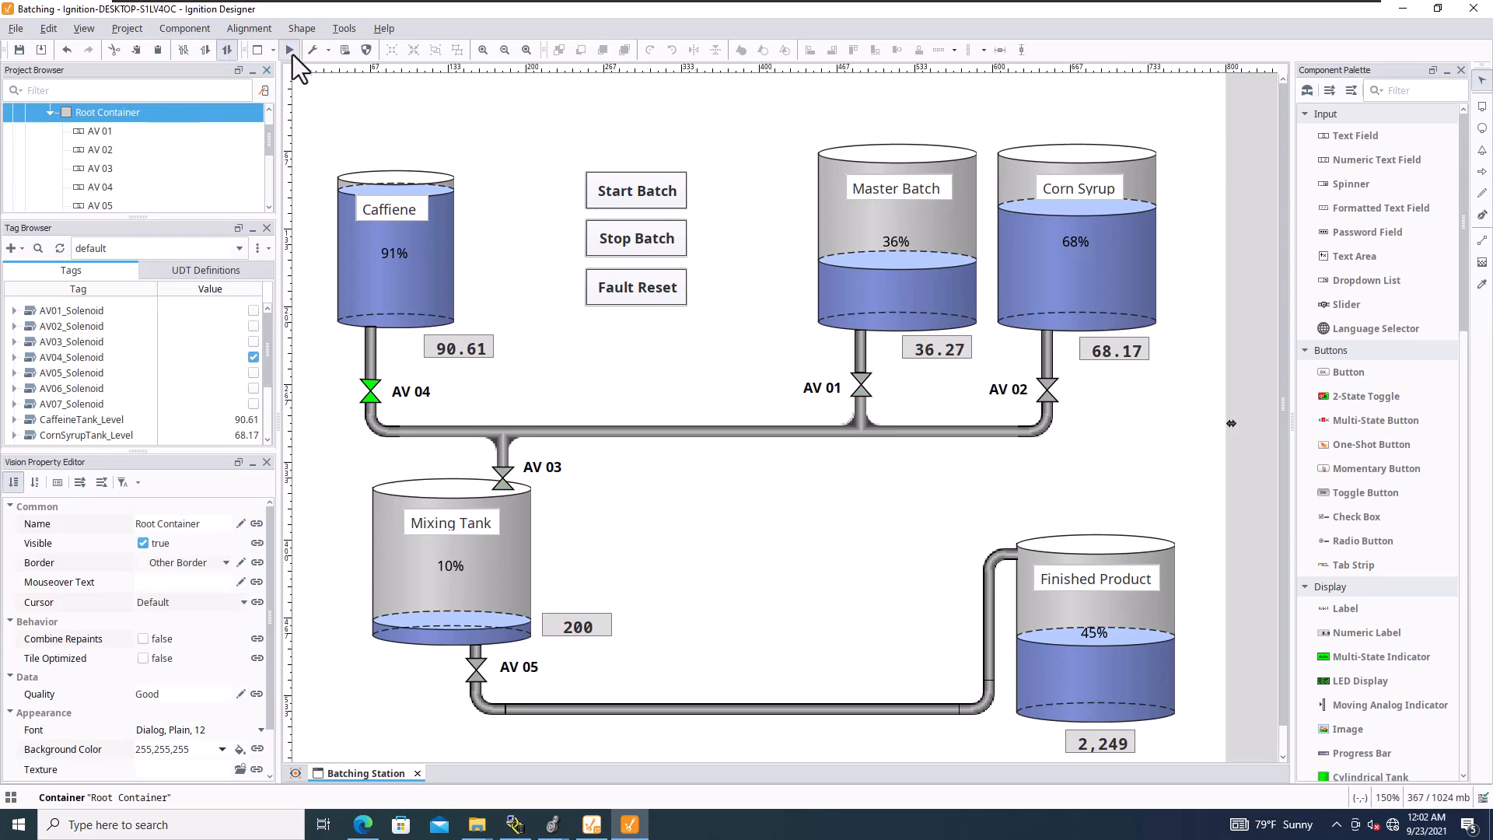
{"action": "left_click", "coordinate": [504, 49]}
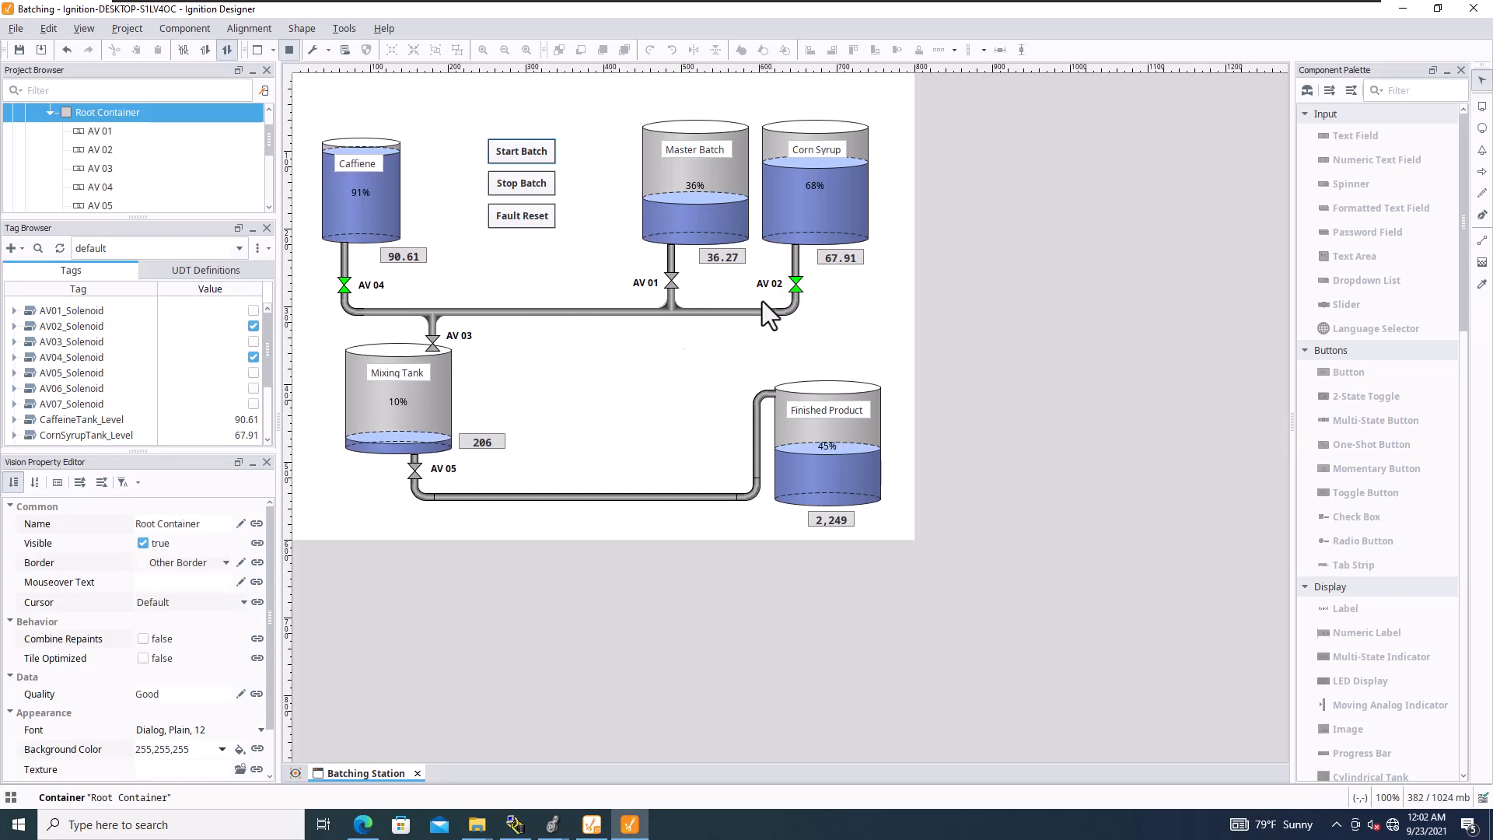
{"action": "mouse_move", "coordinate": [654, 342]}
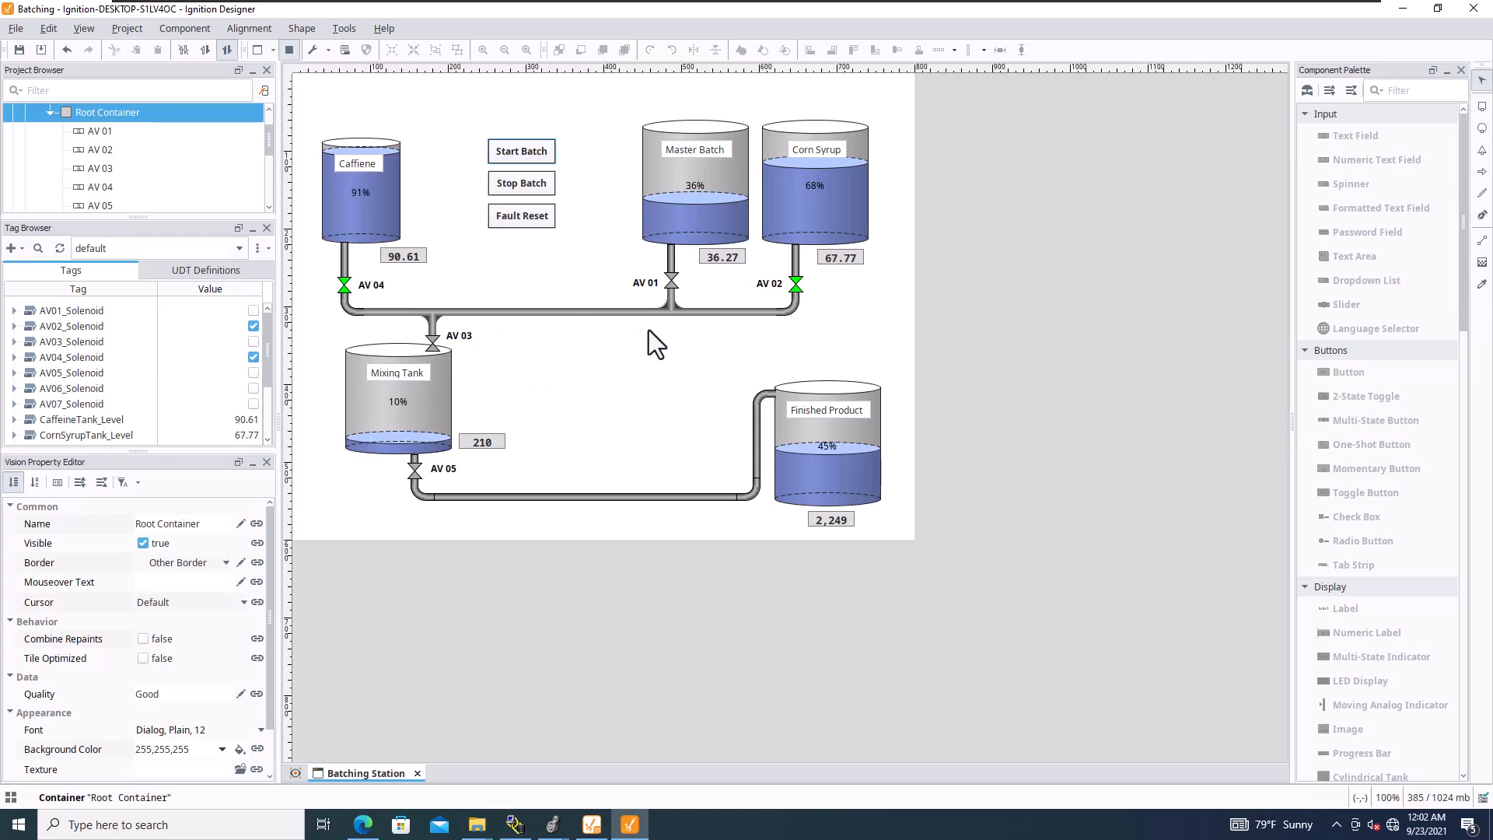
{"action": "mouse_move", "coordinate": [821, 239]}
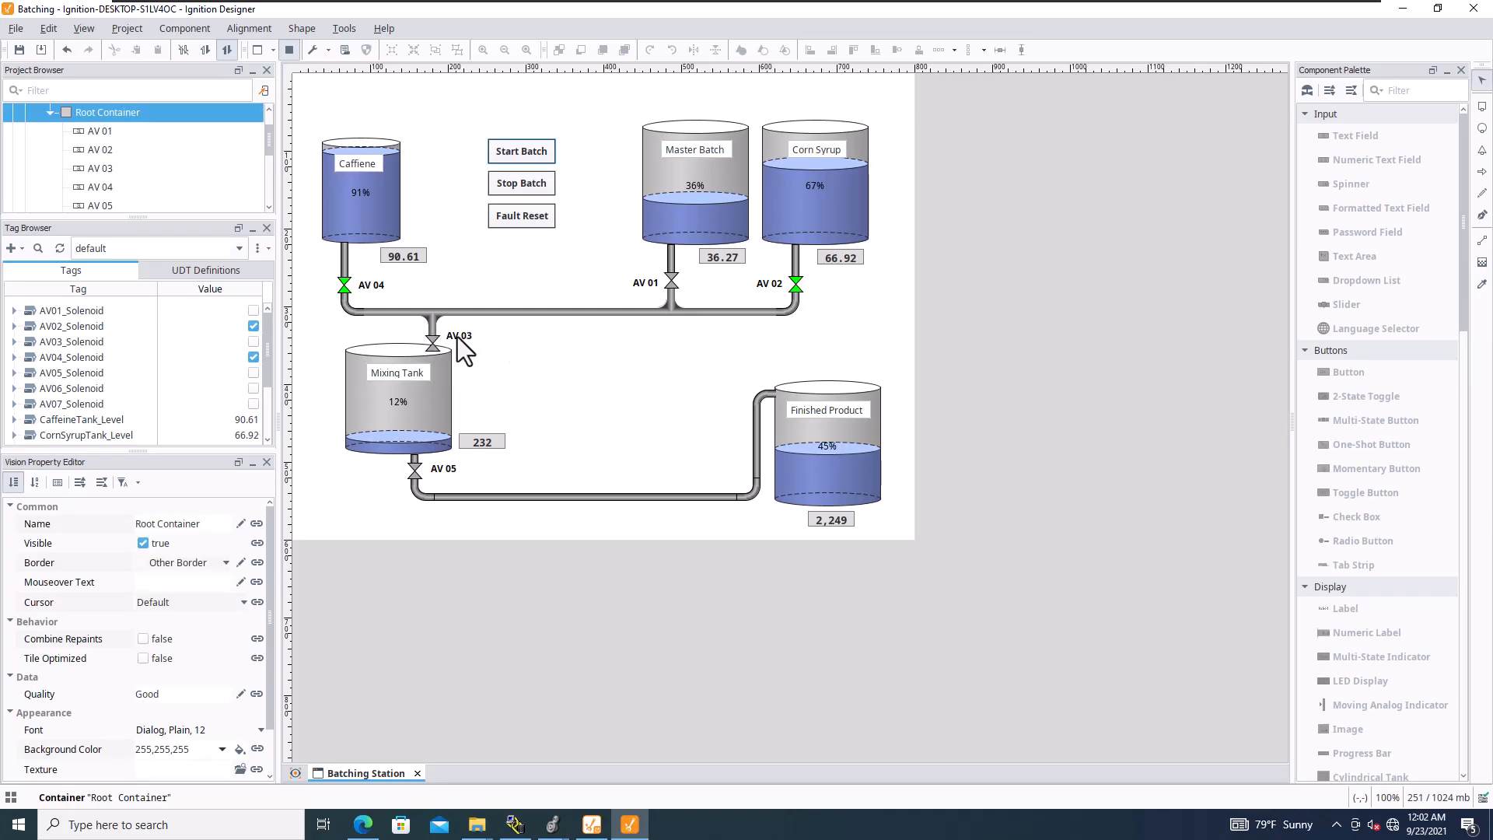
{"action": "mouse_move", "coordinate": [561, 261]}
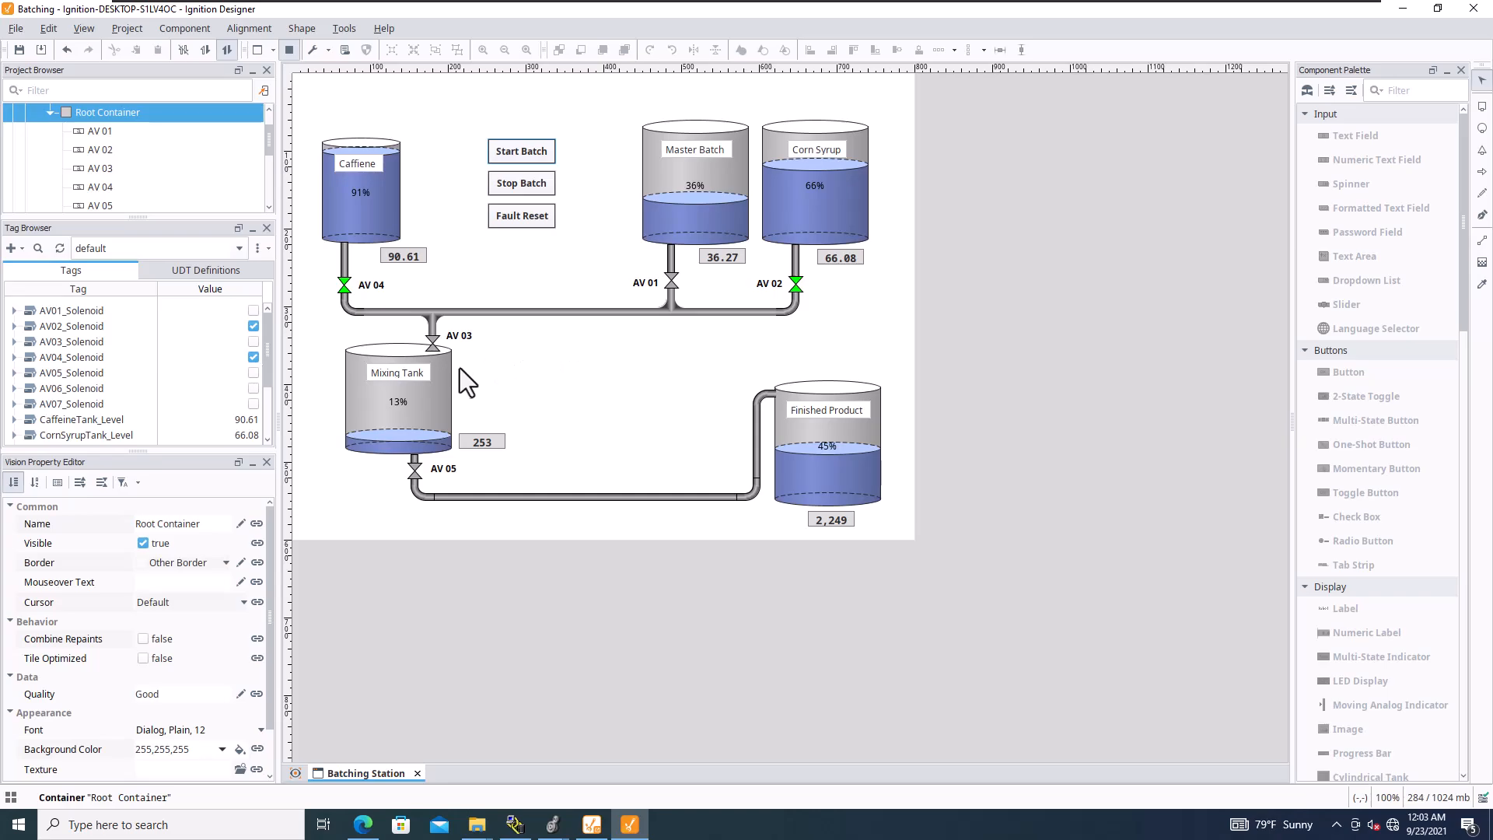
{"action": "mouse_move", "coordinate": [386, 305]}
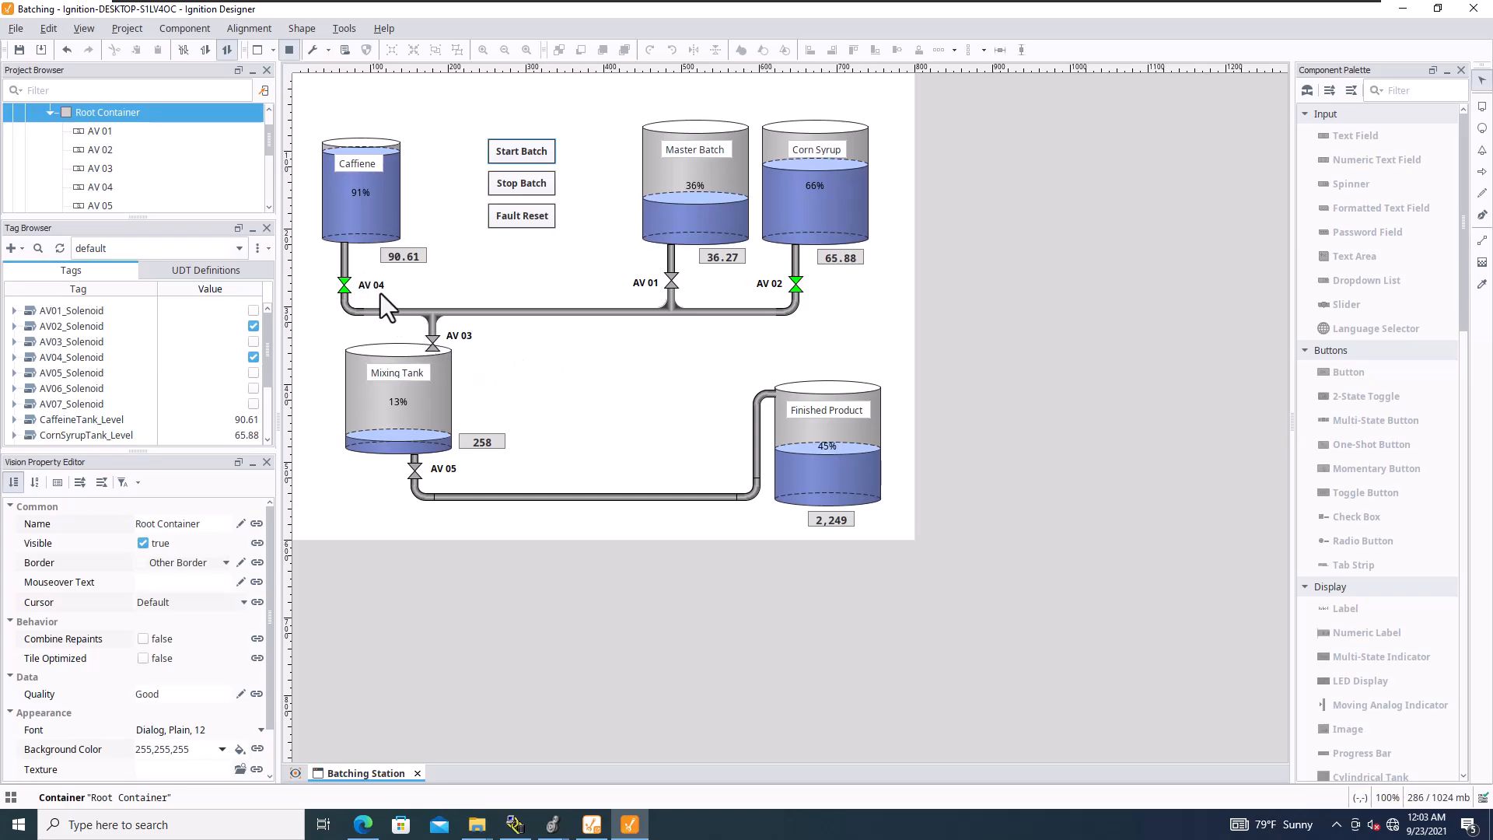
{"action": "mouse_move", "coordinate": [524, 357]}
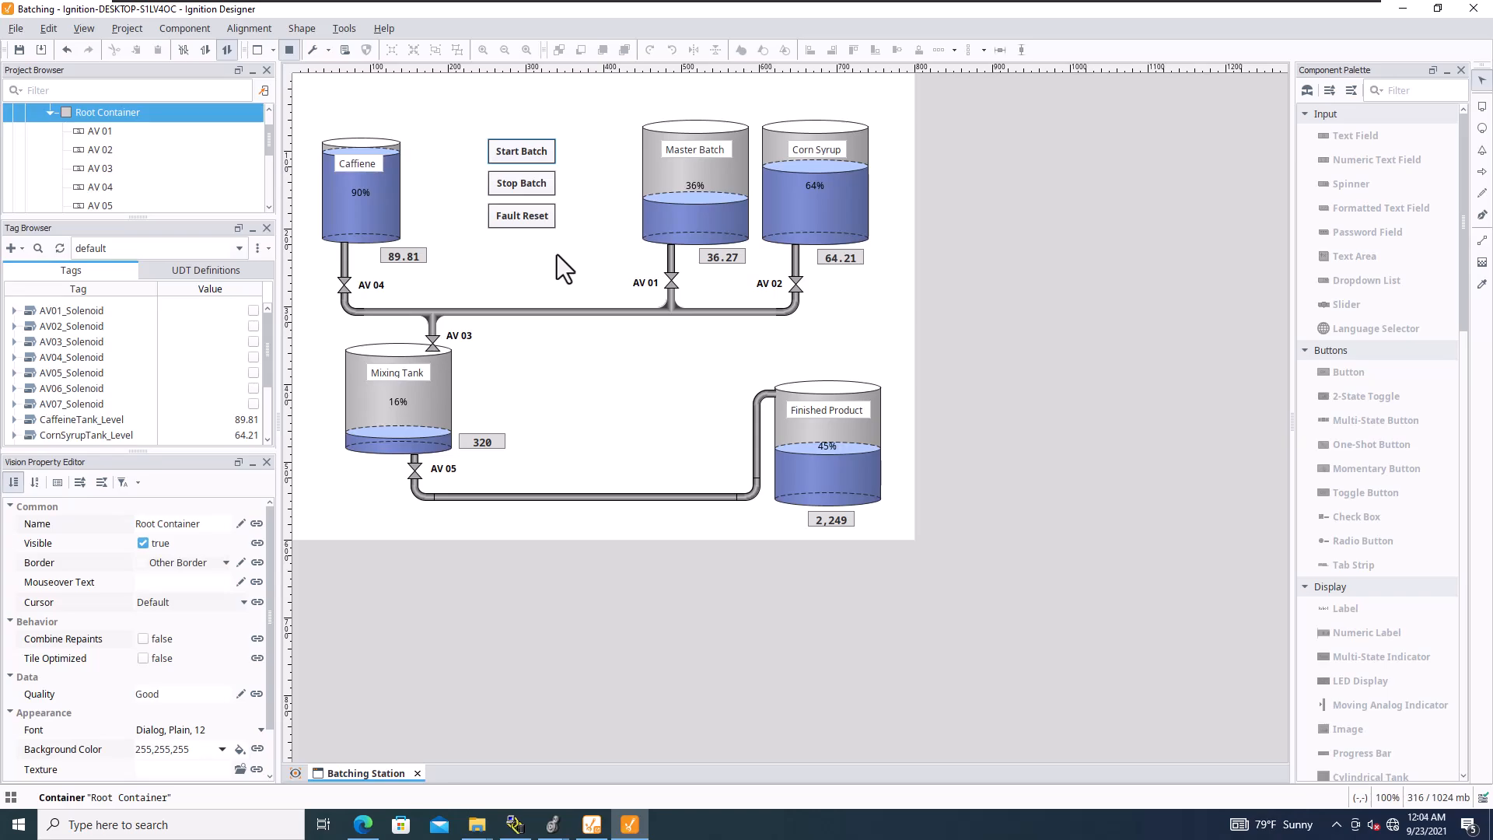
{"action": "mouse_move", "coordinate": [556, 274]}
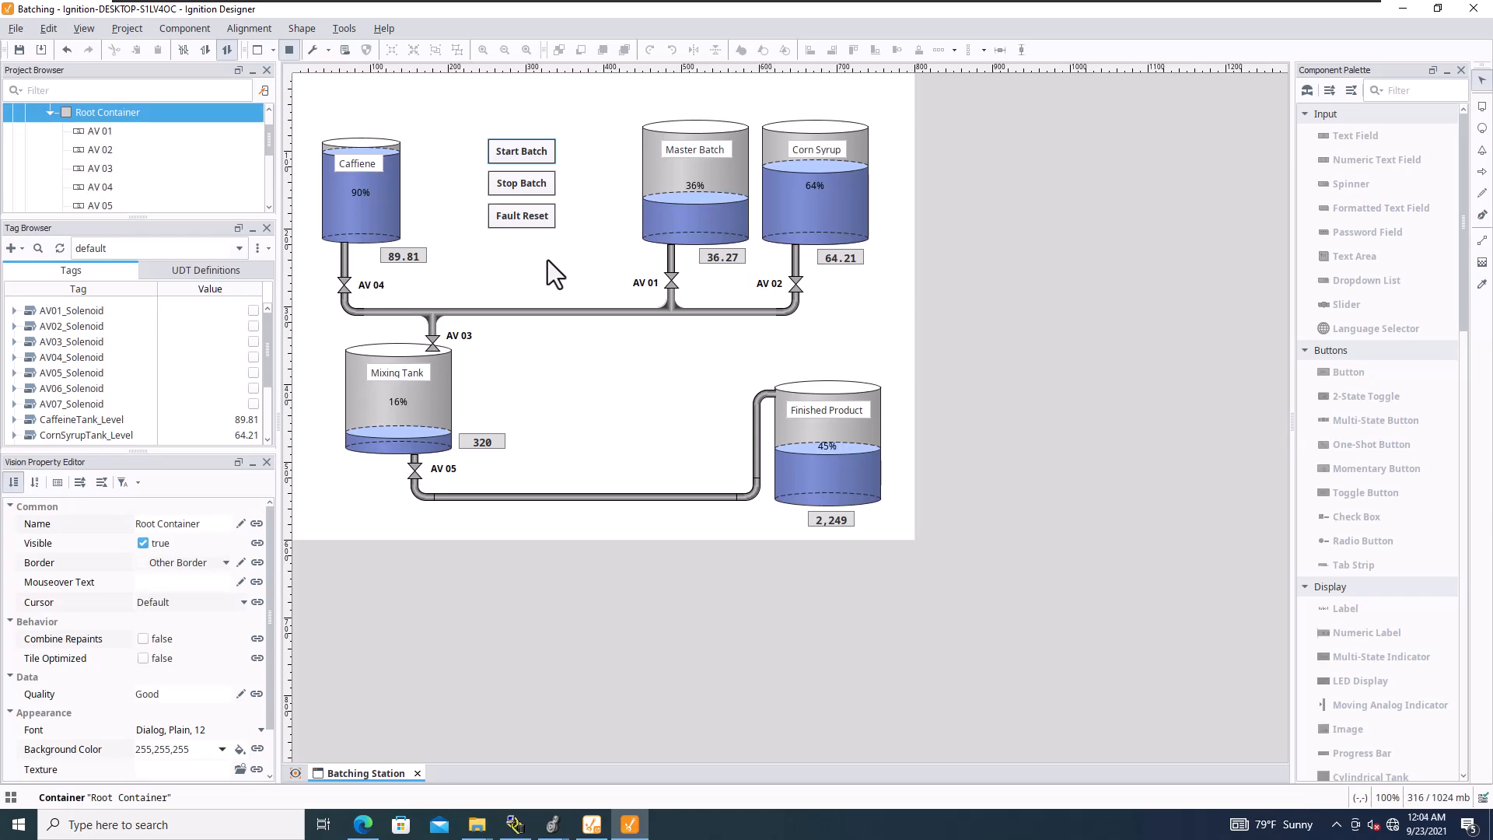
{"action": "mouse_move", "coordinate": [466, 414]}
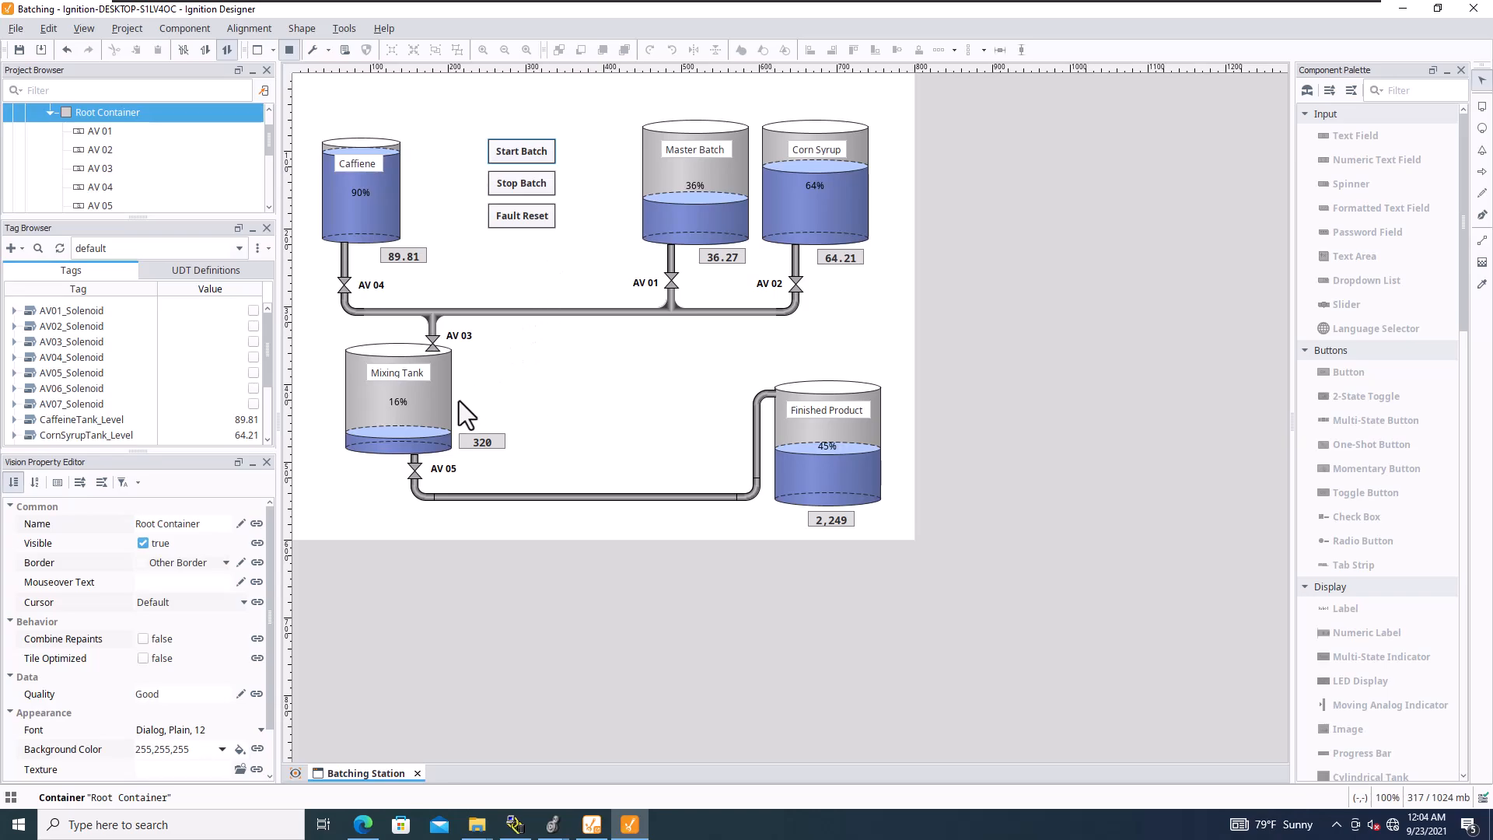
{"action": "mouse_move", "coordinate": [523, 330]}
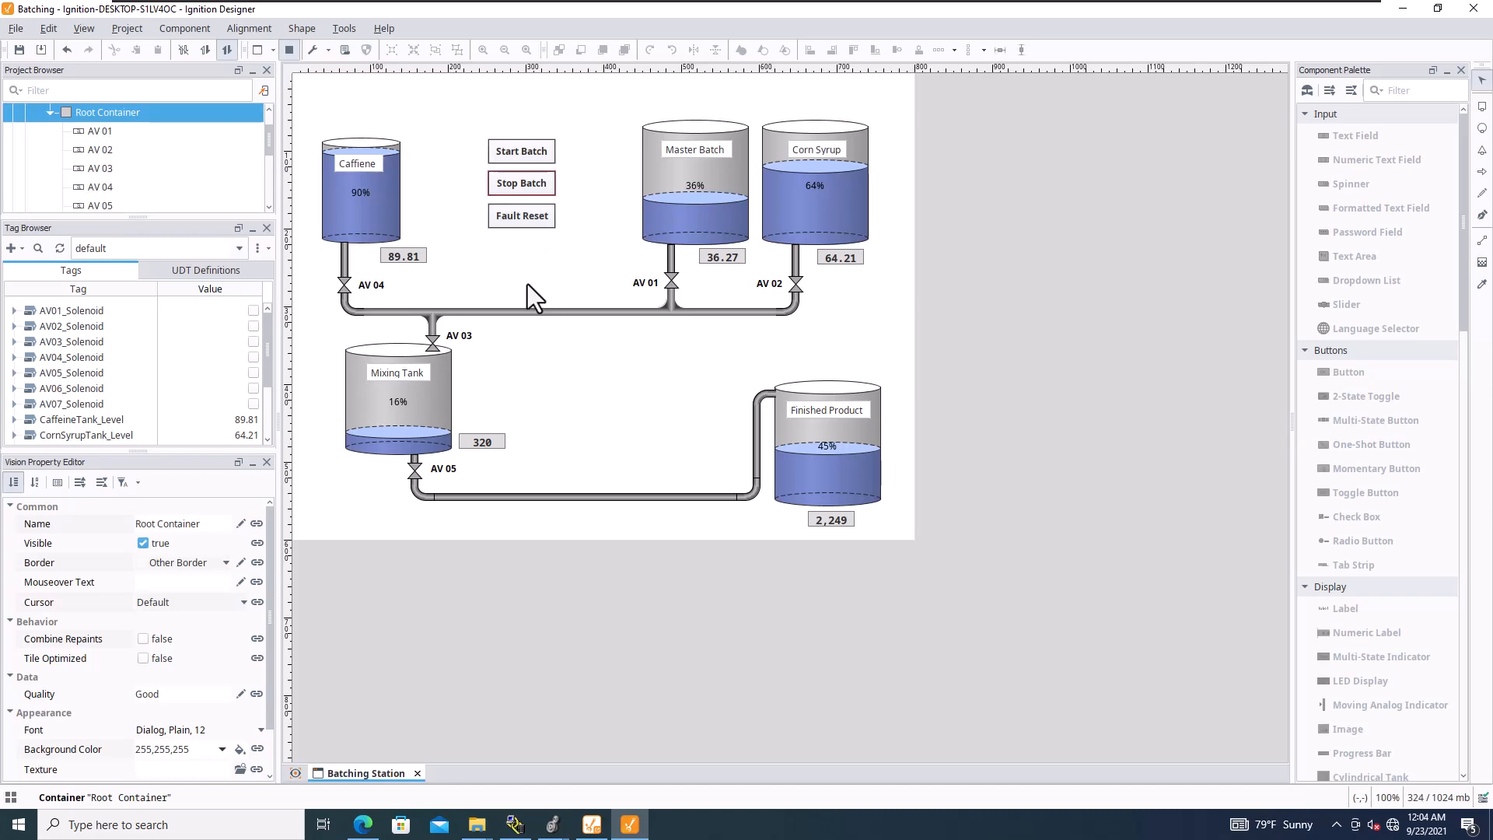
{"action": "mouse_move", "coordinate": [574, 367]}
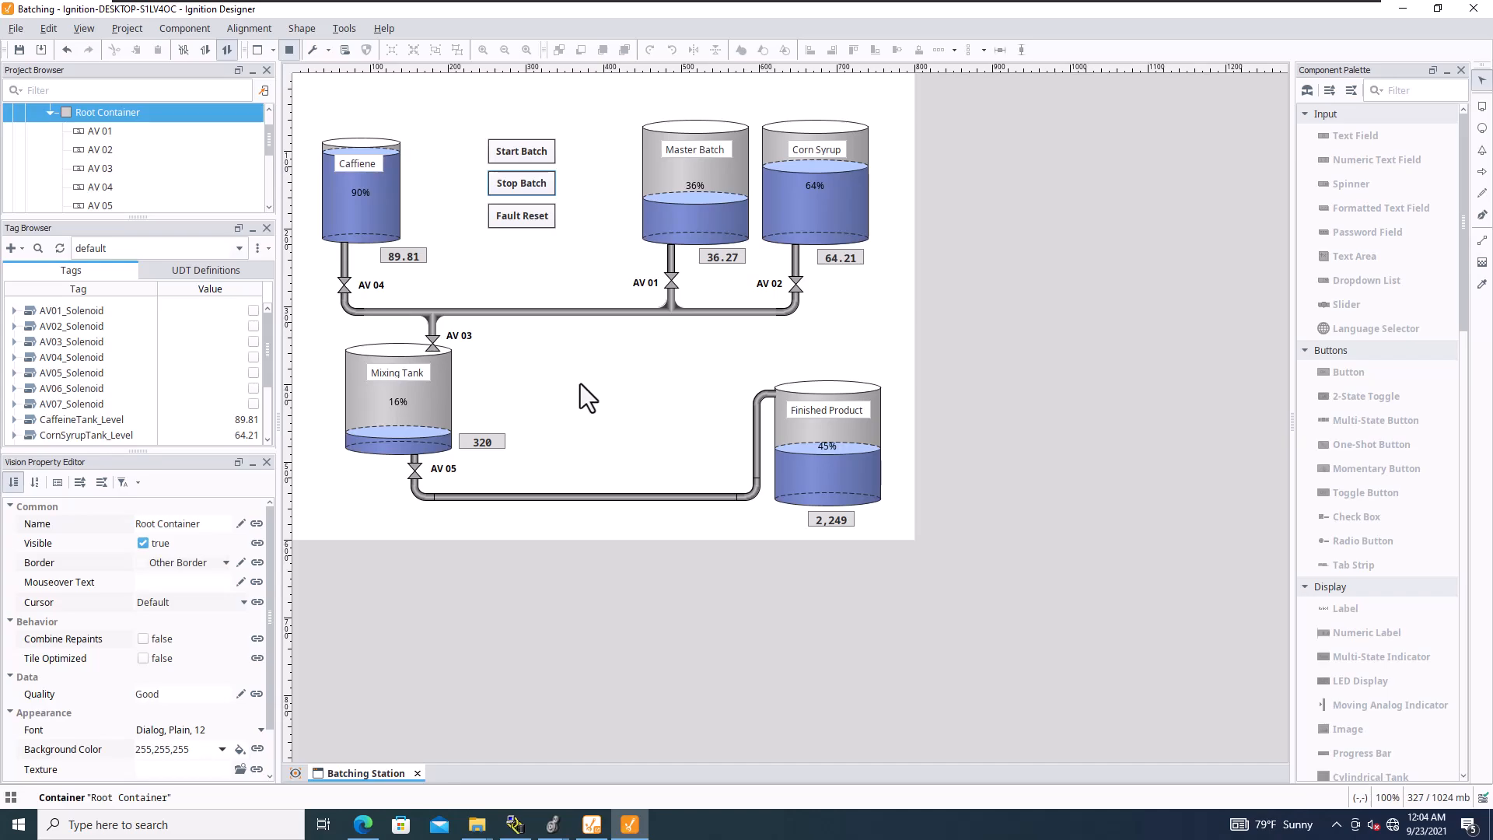
{"action": "mouse_move", "coordinate": [300, 68]}
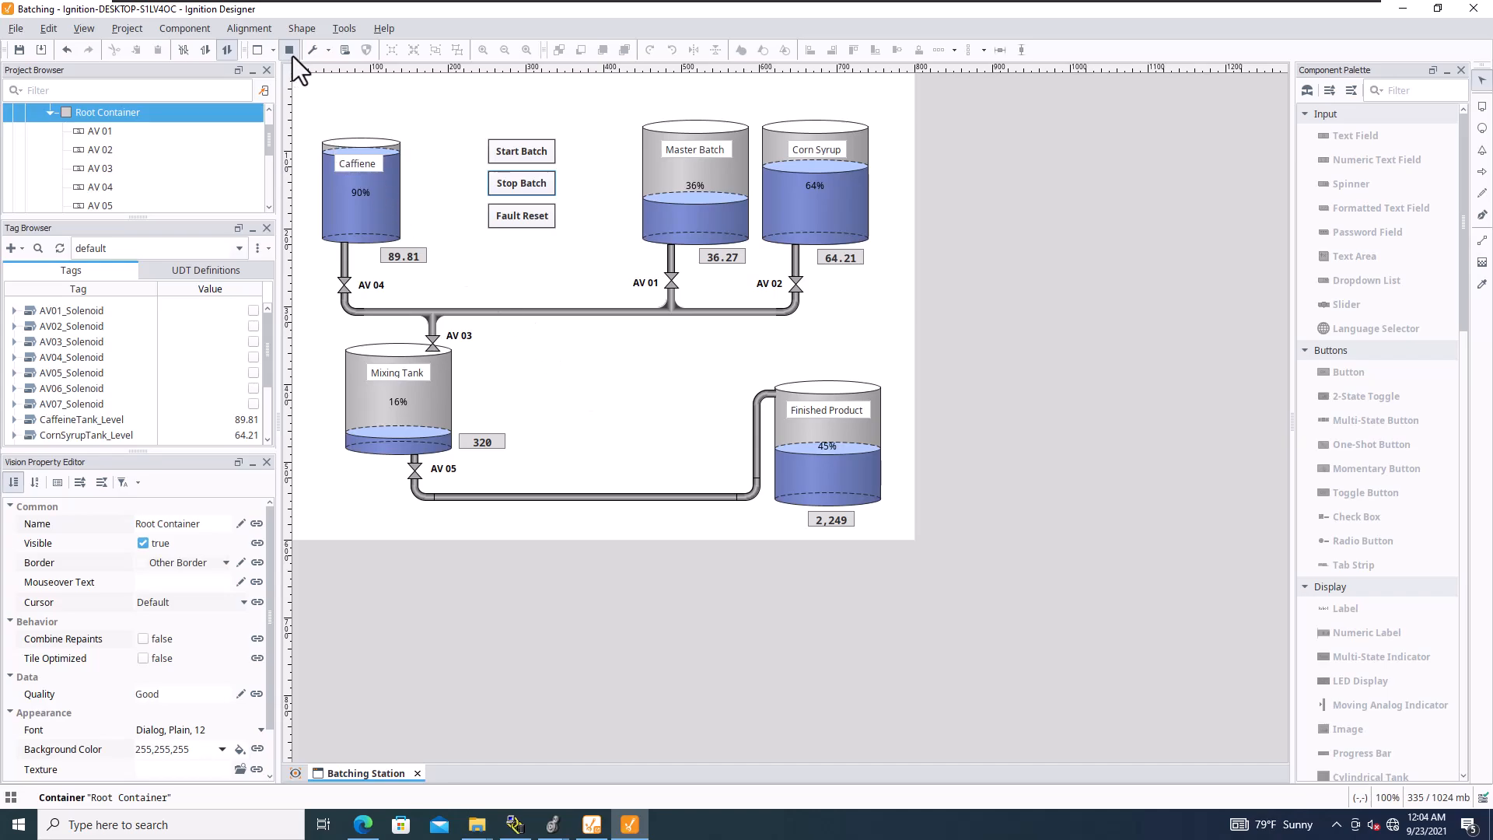